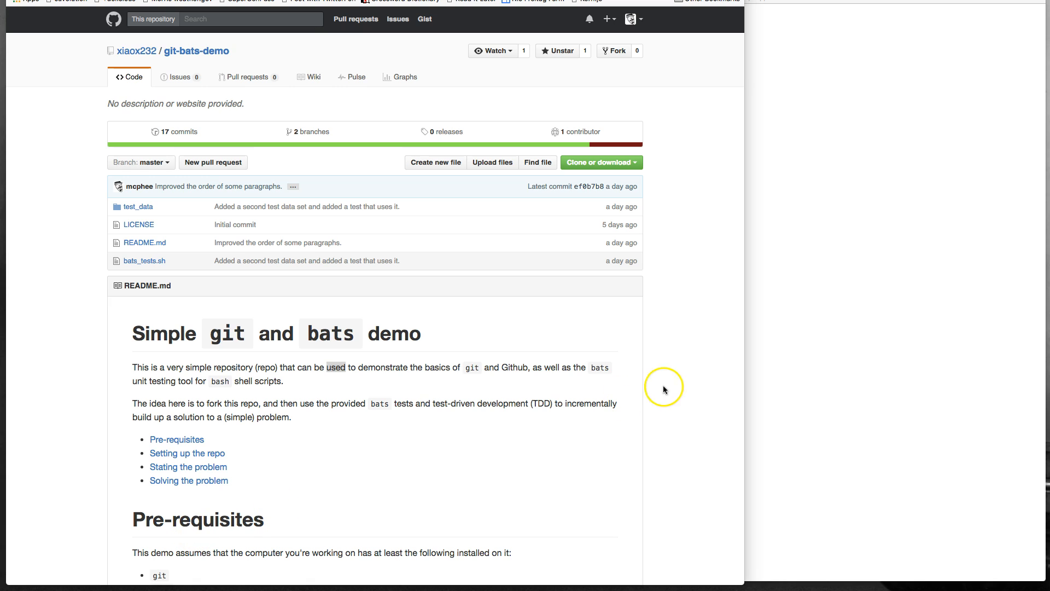
{"action": "mouse_move", "coordinate": [681, 382]}
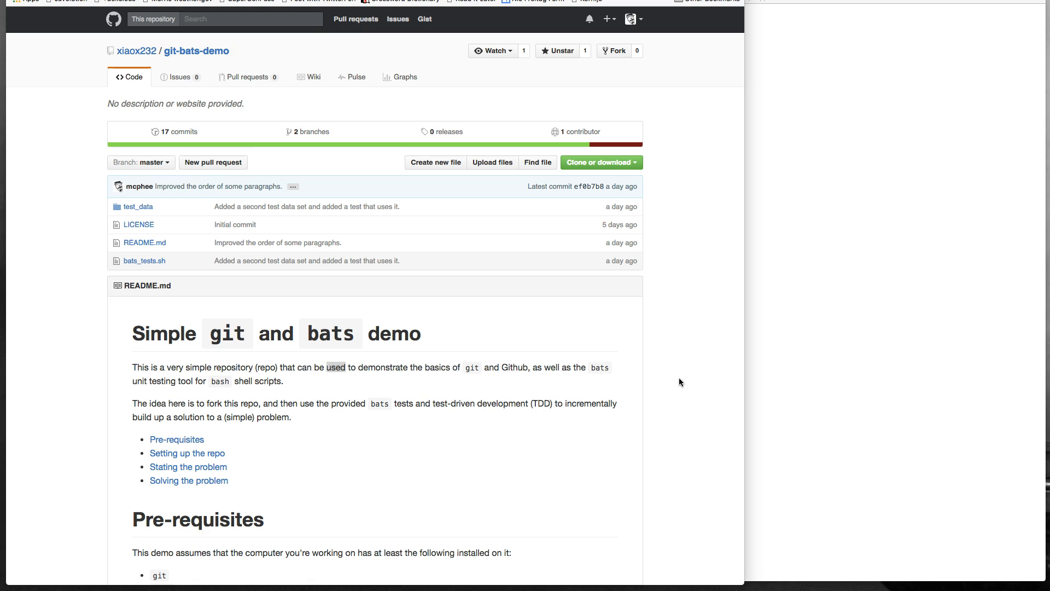
{"action": "mouse_move", "coordinate": [689, 335]}
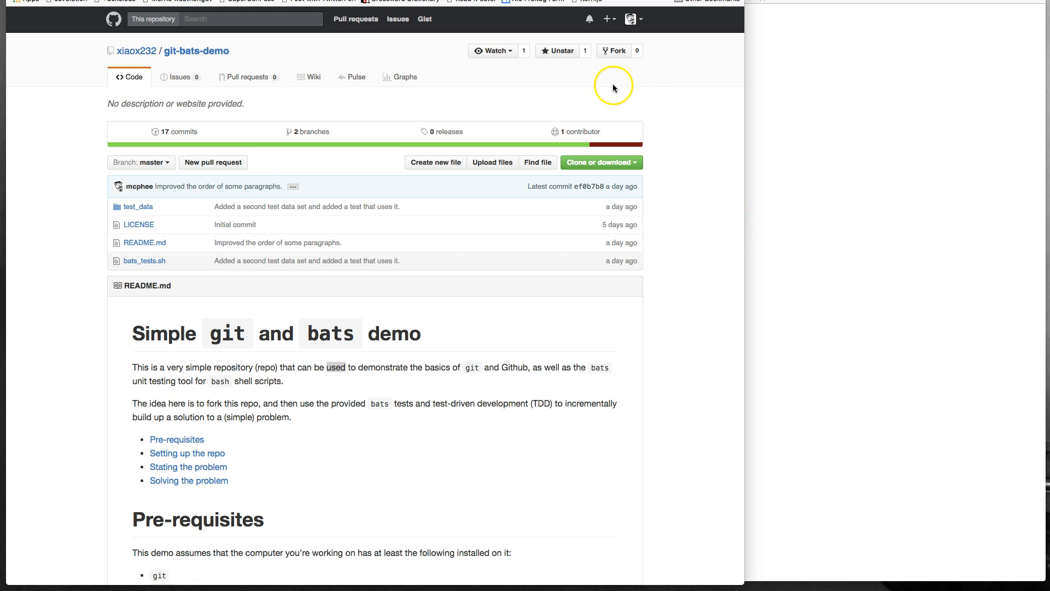
{"action": "mouse_move", "coordinate": [619, 60]}
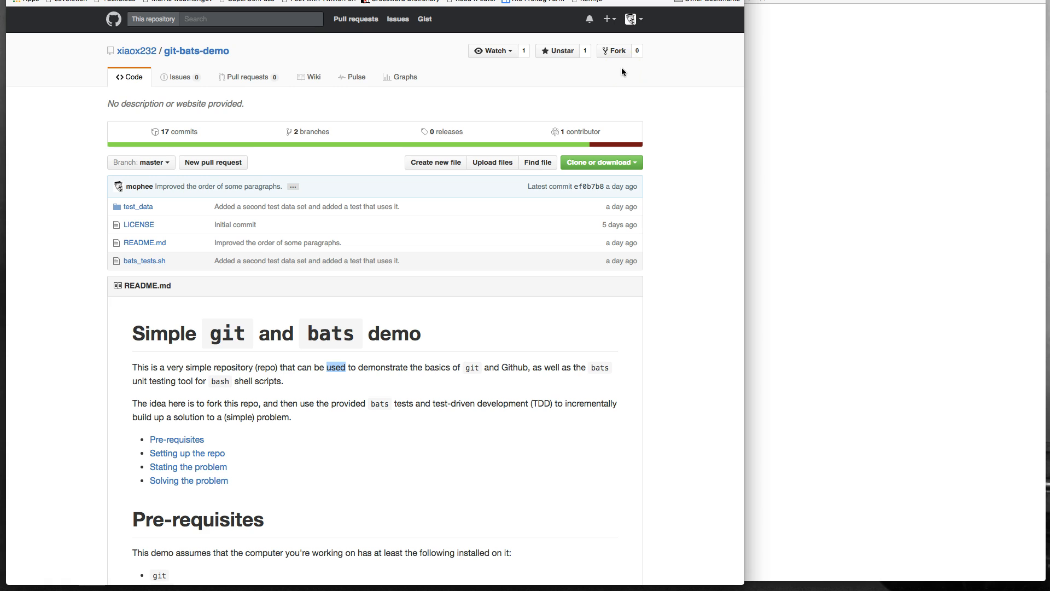
{"action": "mouse_move", "coordinate": [614, 51]}
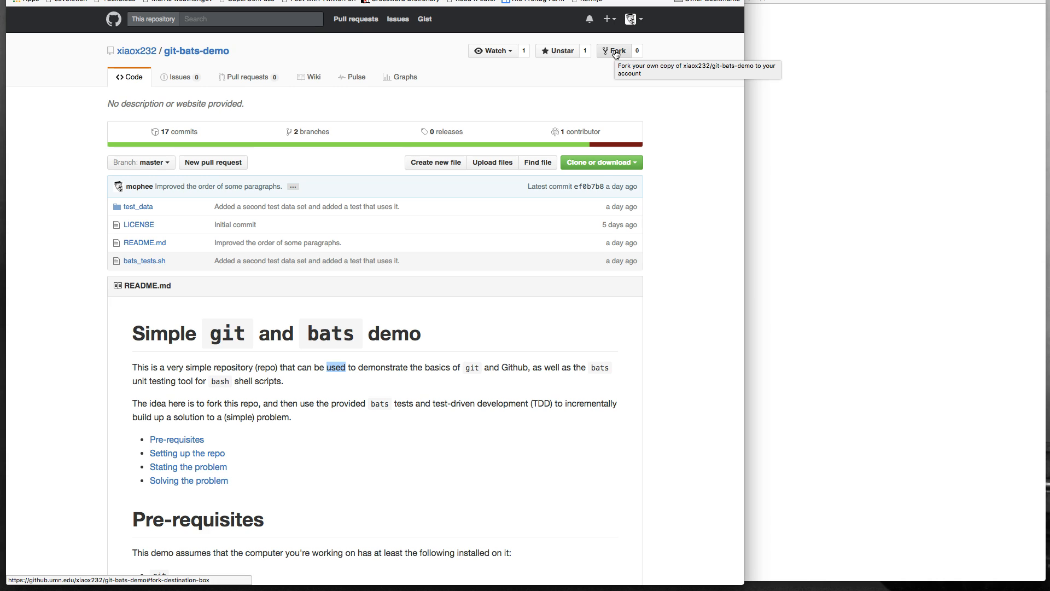
Start forking git-bats-demo and mark the personal account as the destination
{"action": "left_click", "coordinate": [613, 51]}
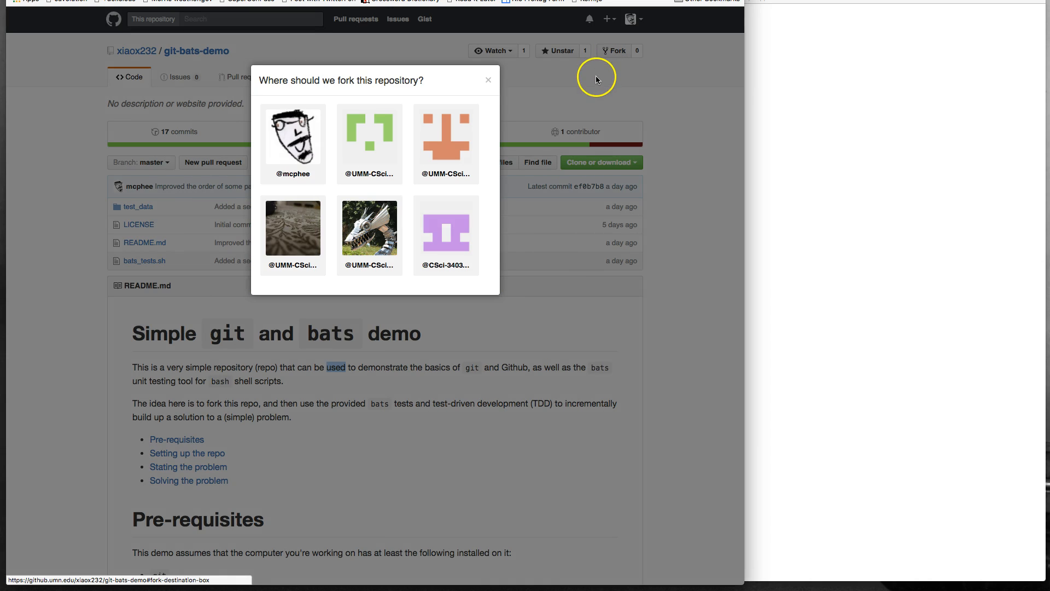
{"action": "mouse_move", "coordinate": [517, 152]}
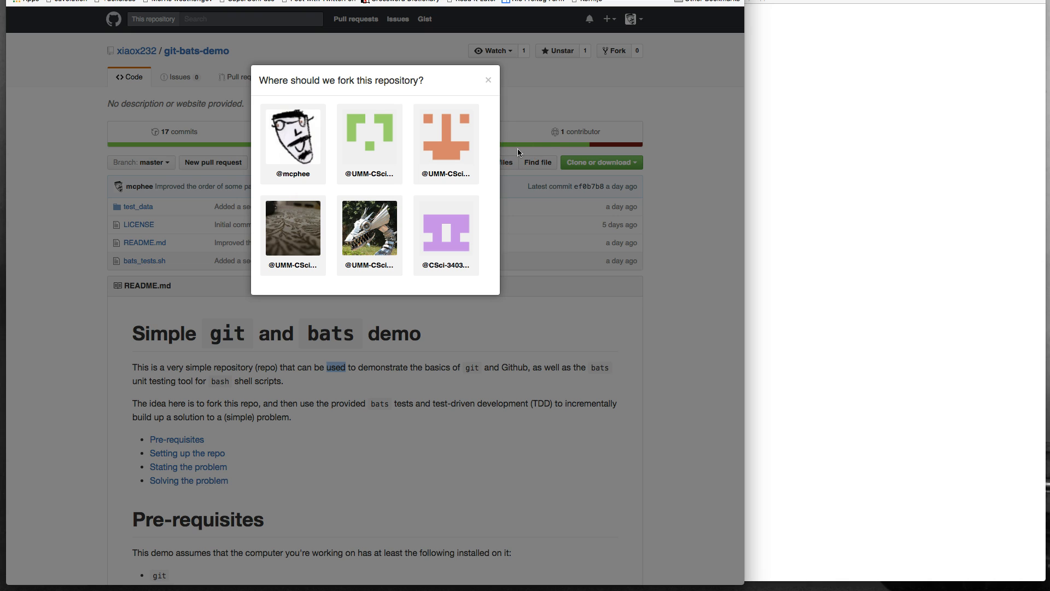
{"action": "mouse_move", "coordinate": [414, 123]}
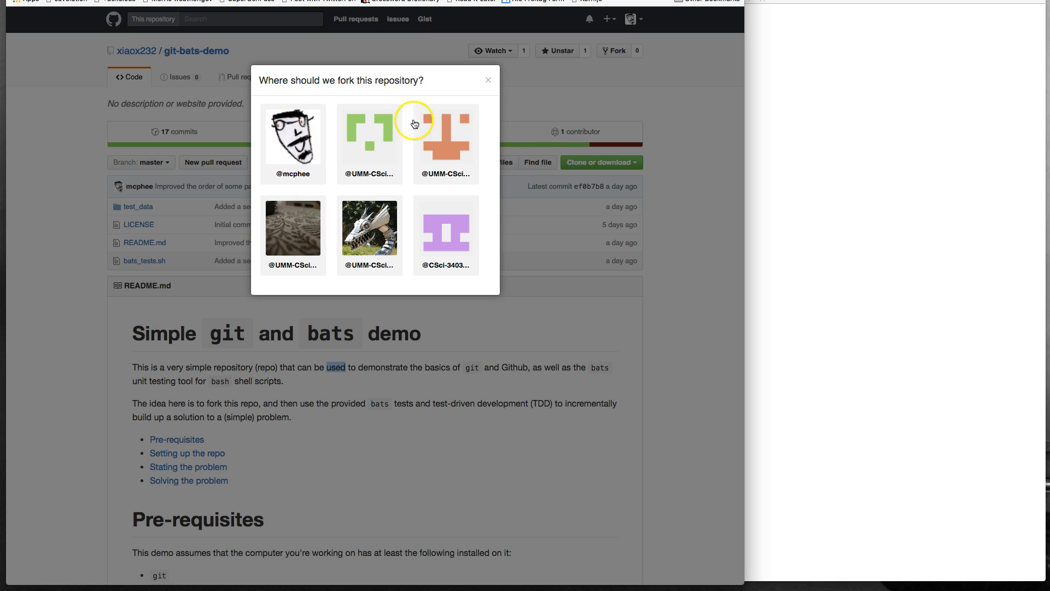
{"action": "left_click", "coordinate": [293, 137]}
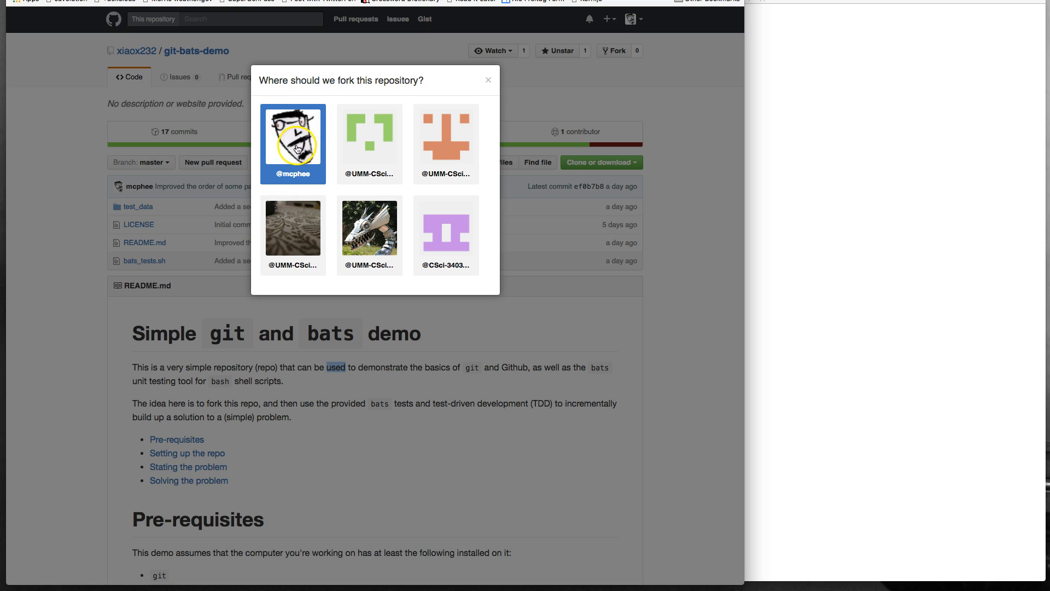
{"action": "mouse_move", "coordinate": [317, 163]}
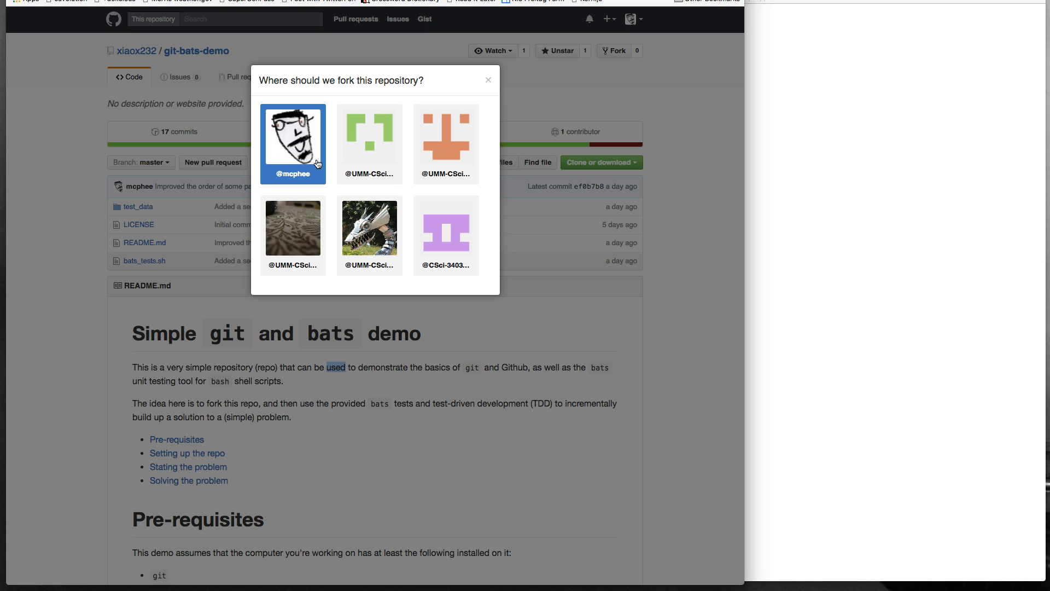
Fork git-bats-demo into the personal account
{"action": "left_click", "coordinate": [294, 142]}
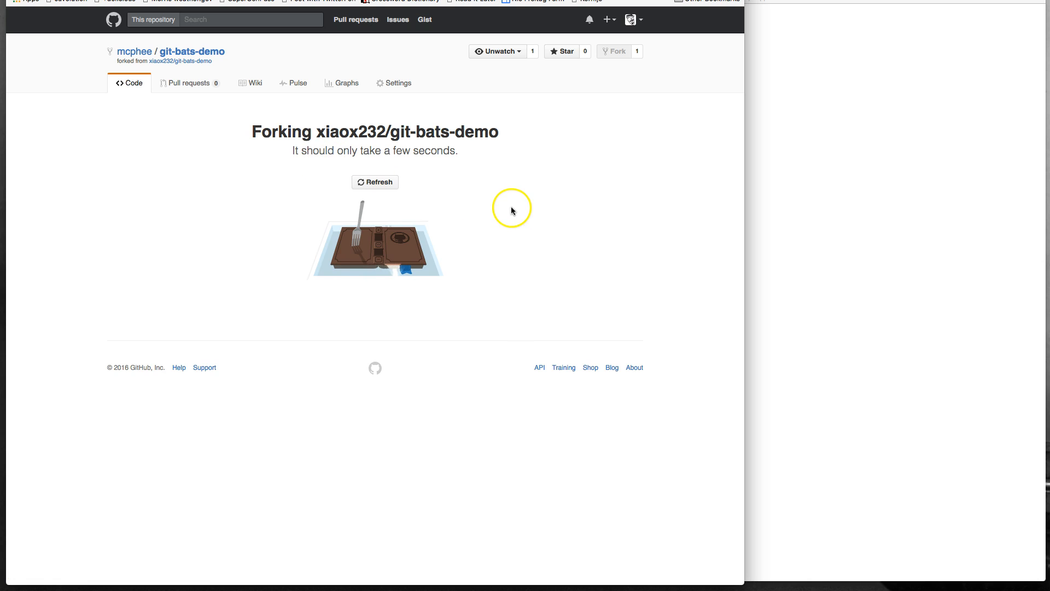
{"action": "mouse_move", "coordinate": [478, 164]}
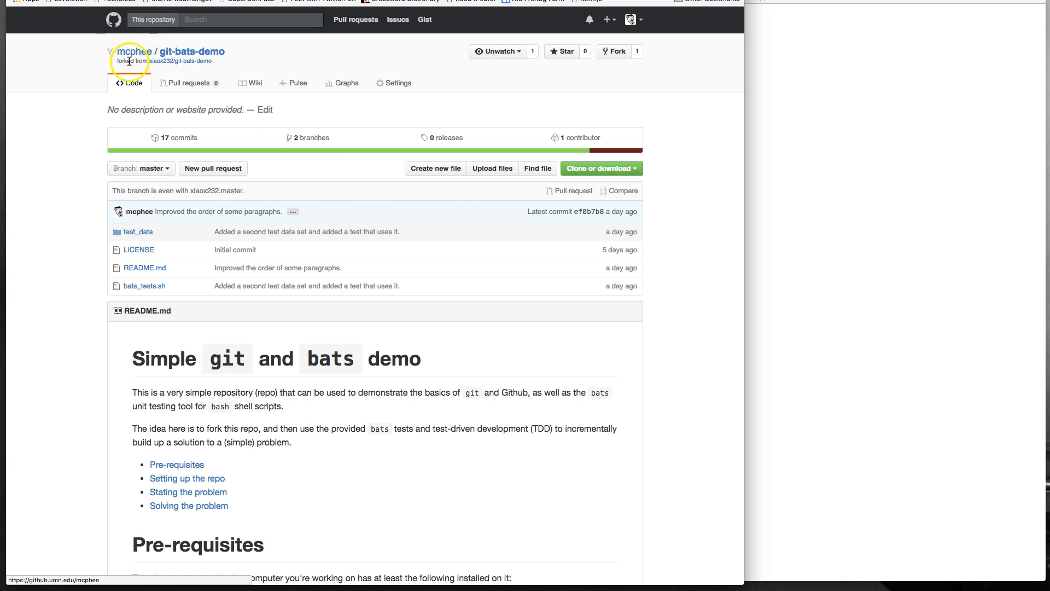
{"action": "mouse_move", "coordinate": [175, 61]}
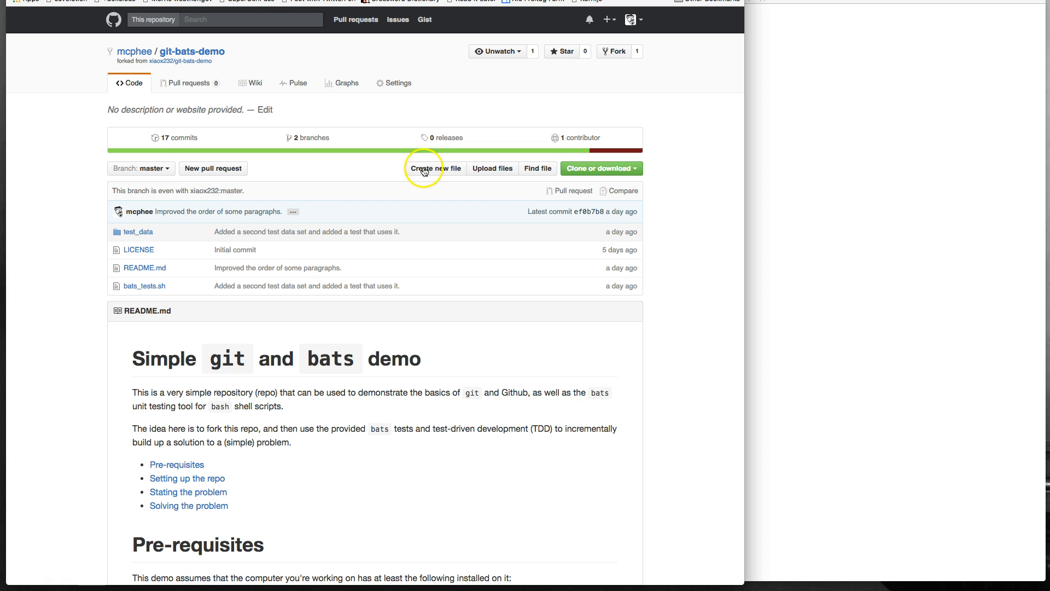
{"action": "mouse_move", "coordinate": [170, 70]}
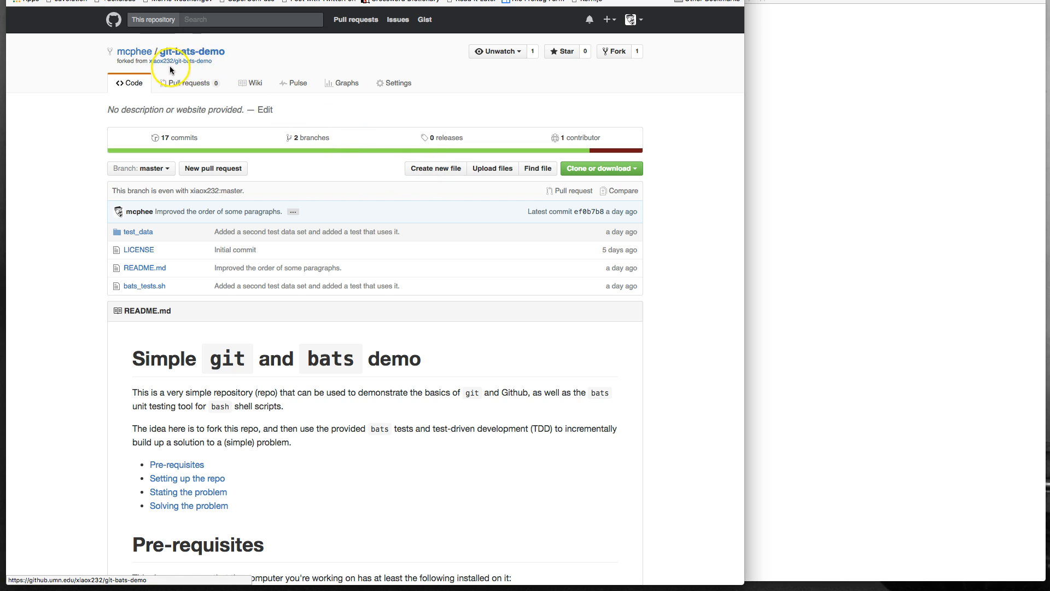
{"action": "mouse_move", "coordinate": [196, 72]}
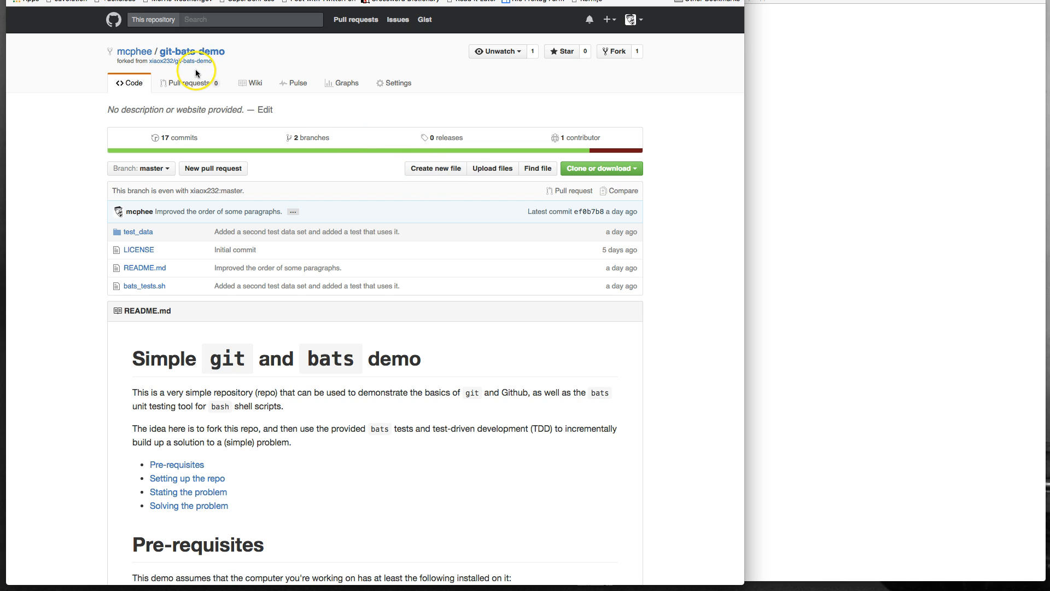
{"action": "mouse_move", "coordinate": [192, 82]}
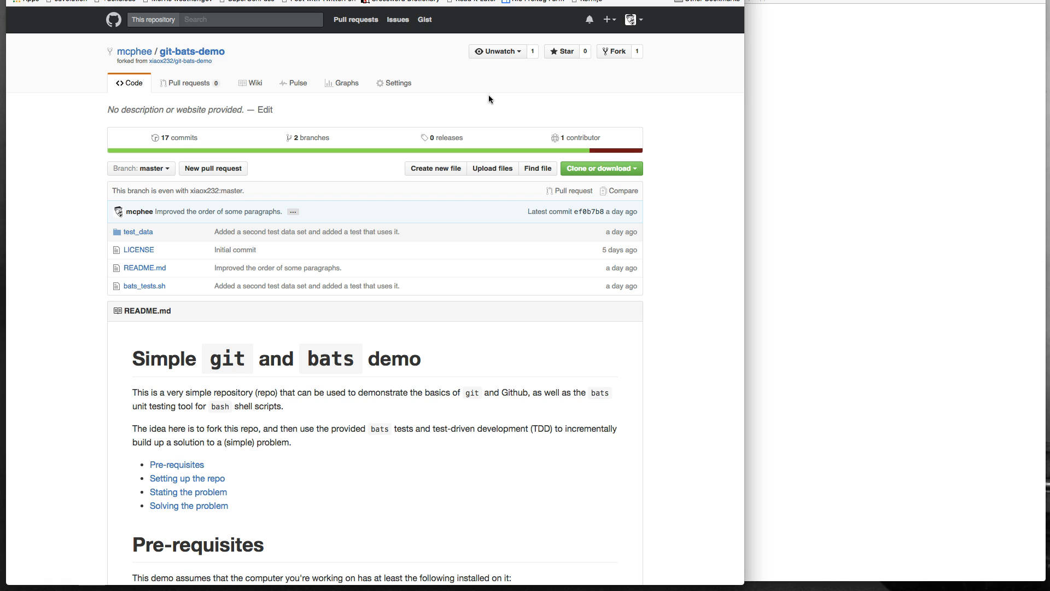
{"action": "mouse_move", "coordinate": [399, 82]}
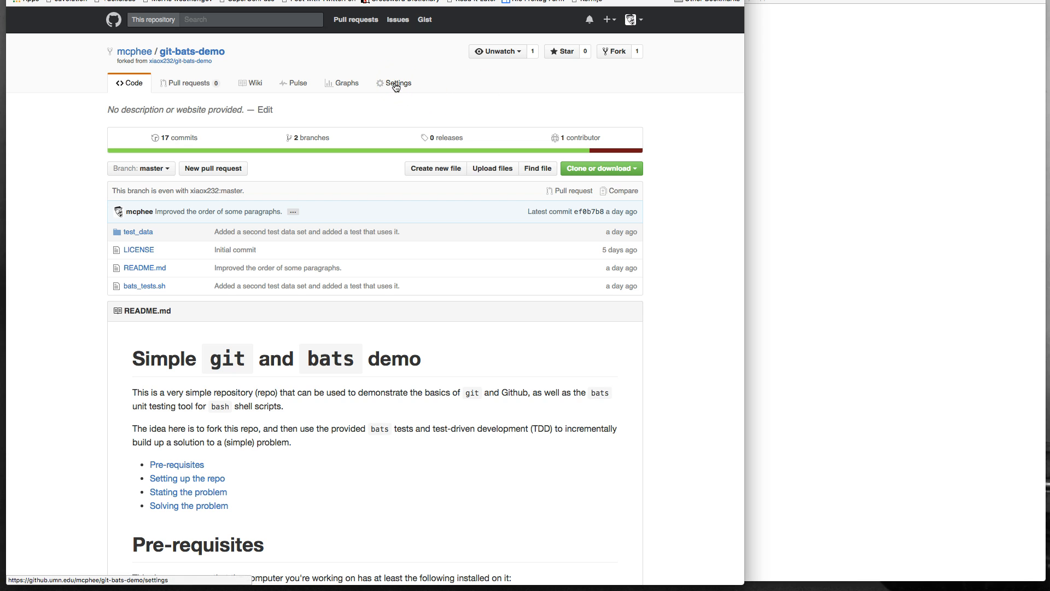
Reach the fork's Collaborators settings, confirming the account password for user mcp
{"action": "left_click", "coordinate": [398, 82]}
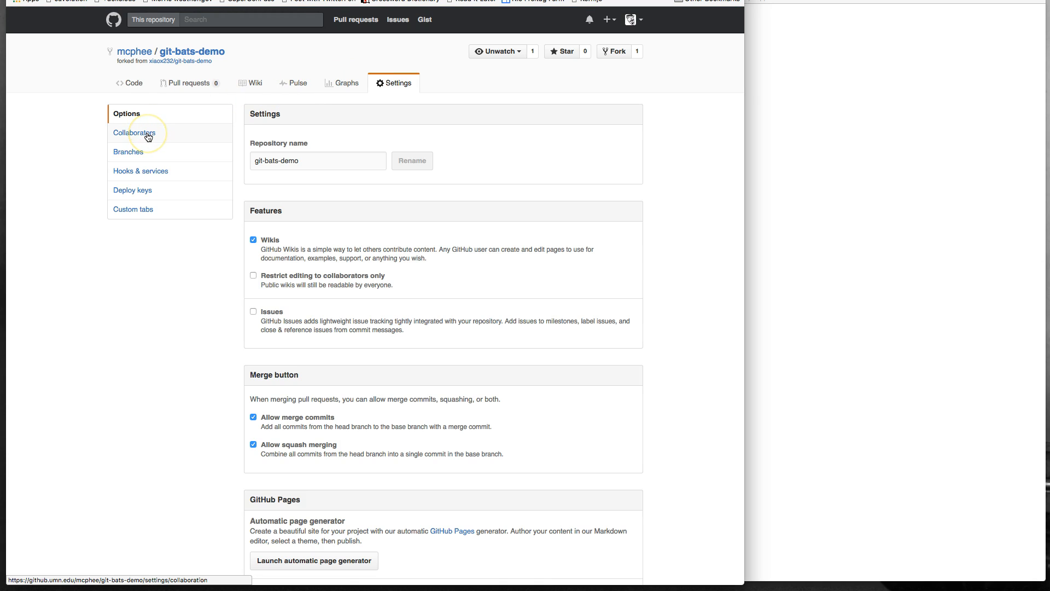
{"action": "left_click", "coordinate": [134, 132]}
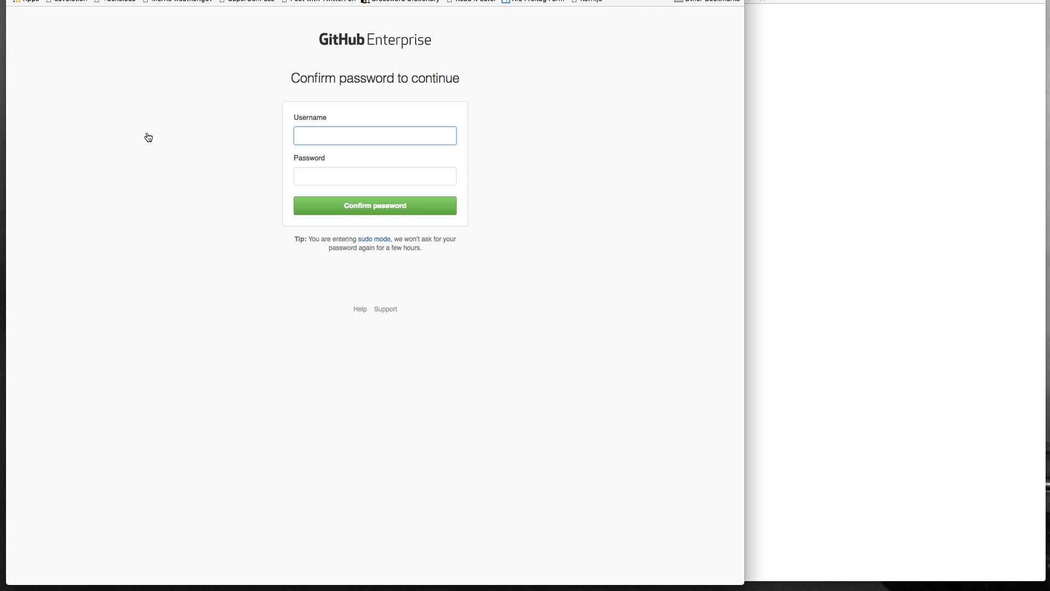
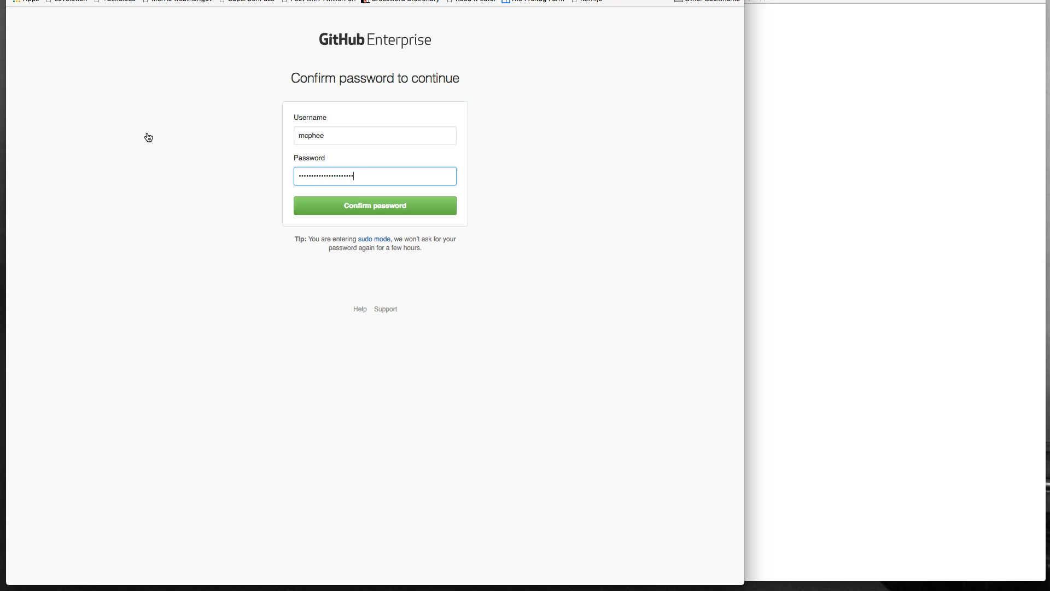
{"action": "left_click", "coordinate": [374, 205]}
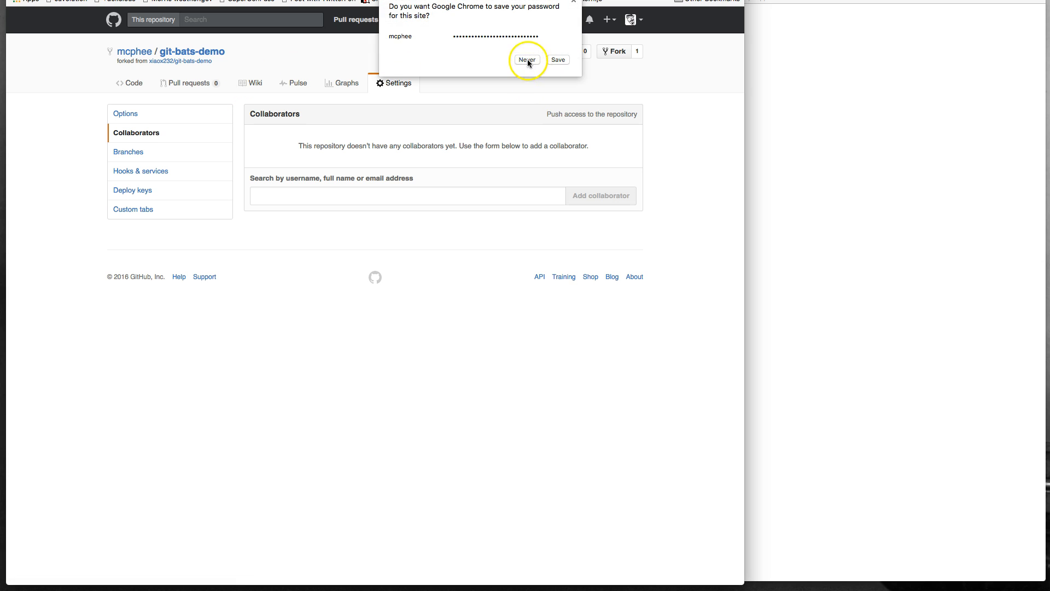
{"action": "left_click", "coordinate": [527, 59]}
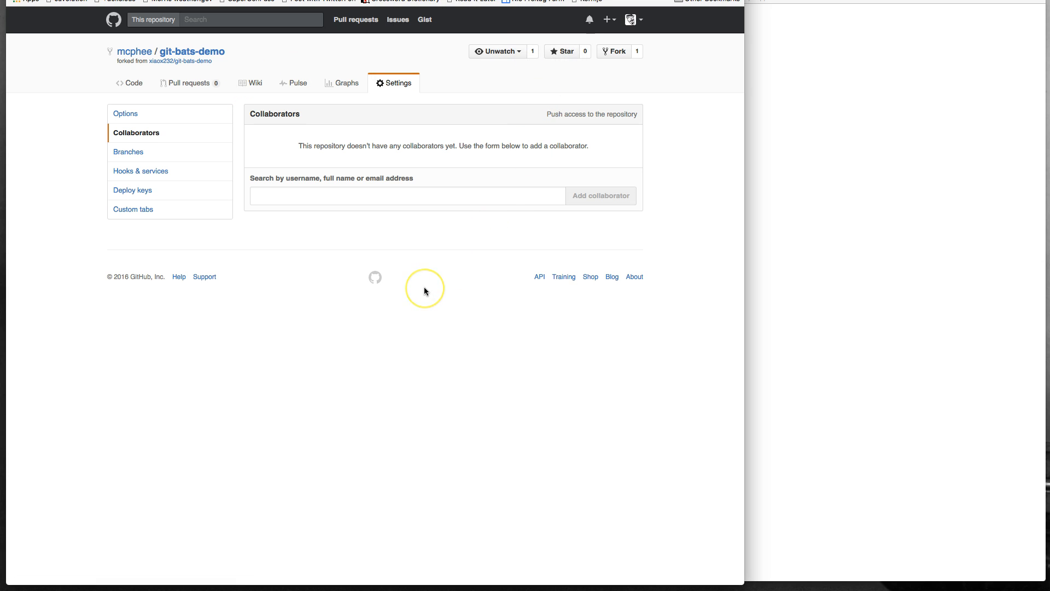
{"action": "mouse_move", "coordinate": [365, 220]}
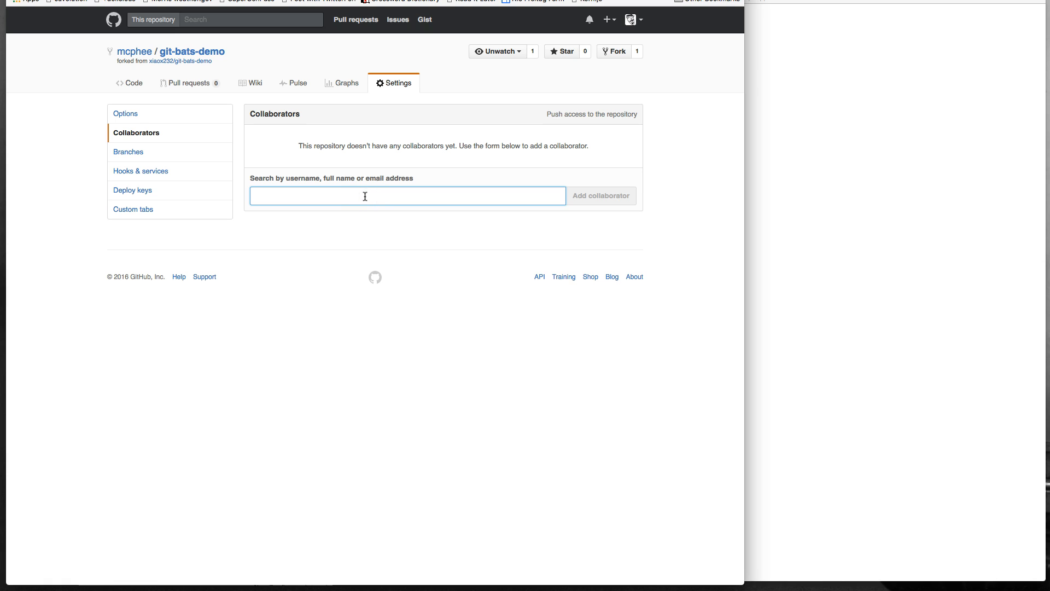
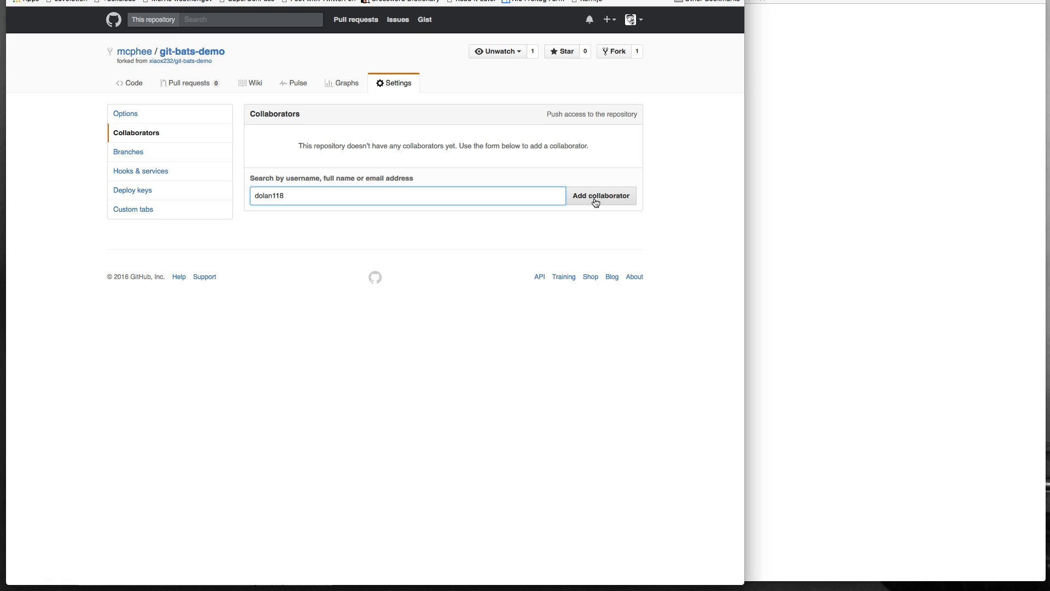
{"action": "left_click", "coordinate": [601, 194]}
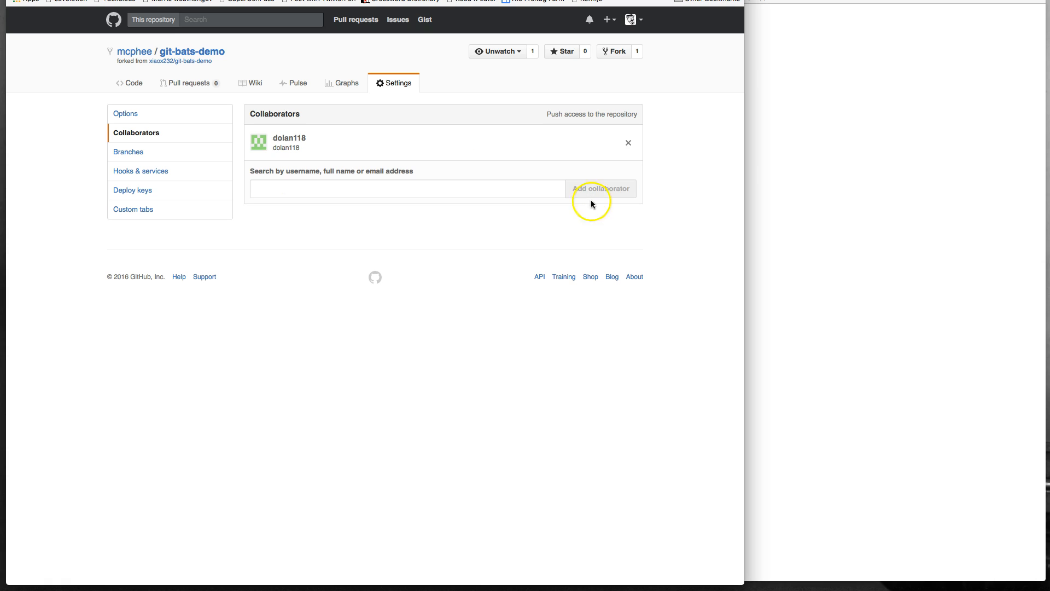
{"action": "mouse_move", "coordinate": [444, 271]}
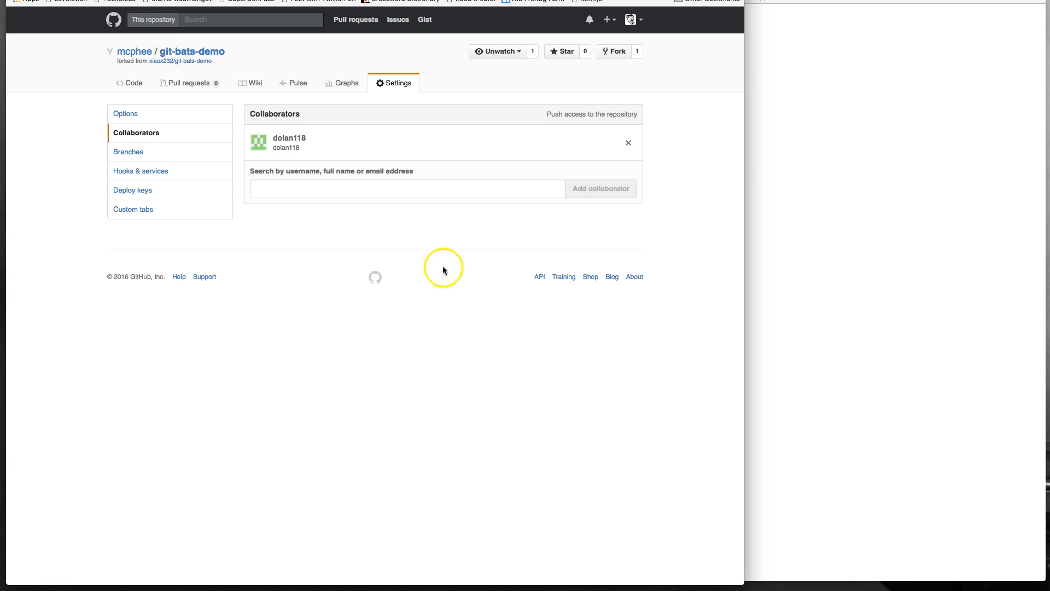
{"action": "mouse_move", "coordinate": [337, 343]}
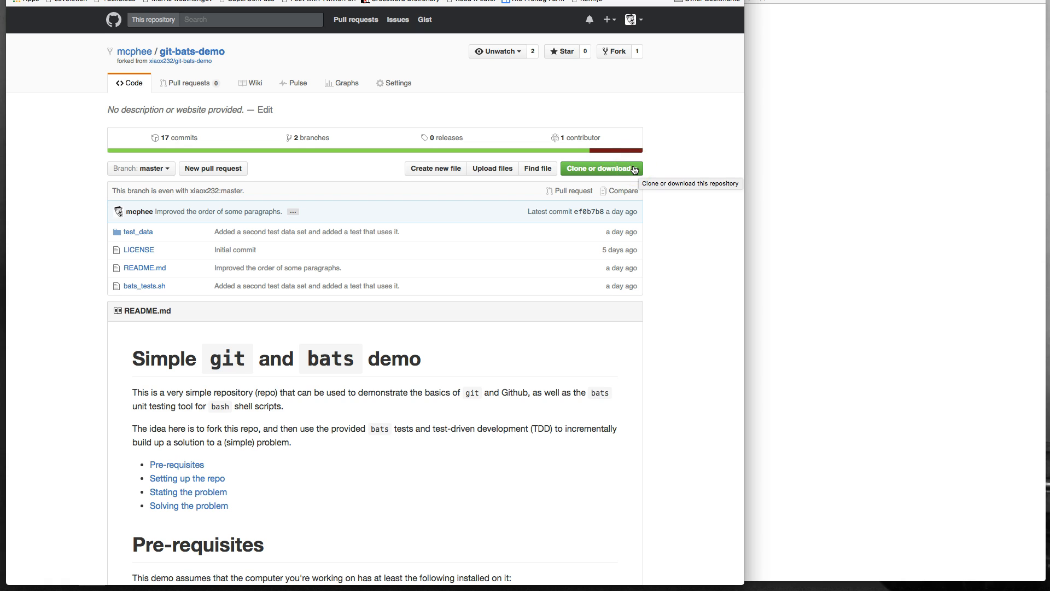
Copy the fork's HTTPS clone URL to the clipboard from the Clone or download panel
{"action": "left_click", "coordinate": [599, 169]}
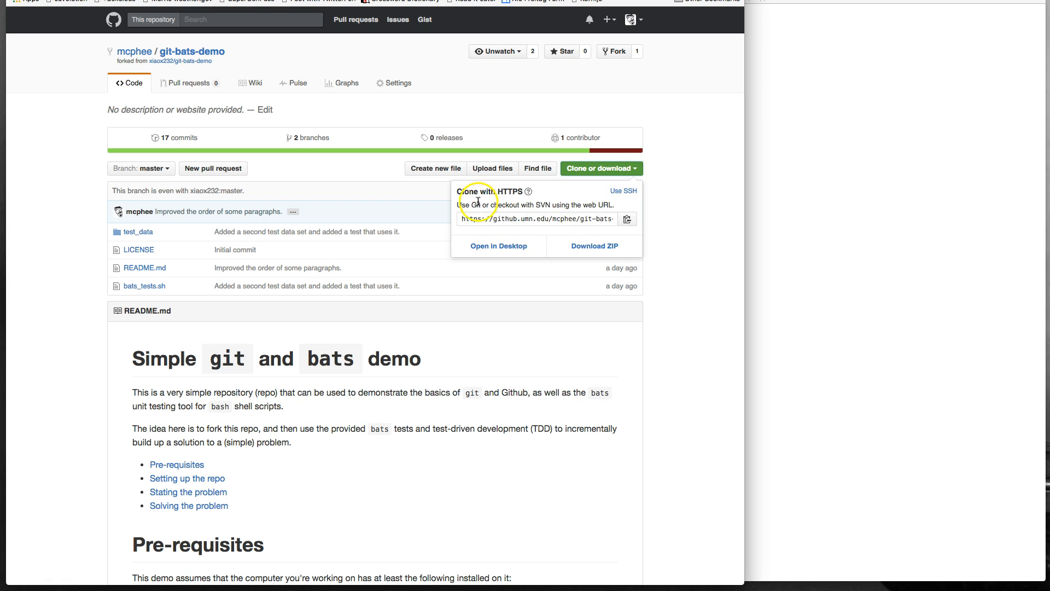
{"action": "mouse_move", "coordinate": [522, 196]}
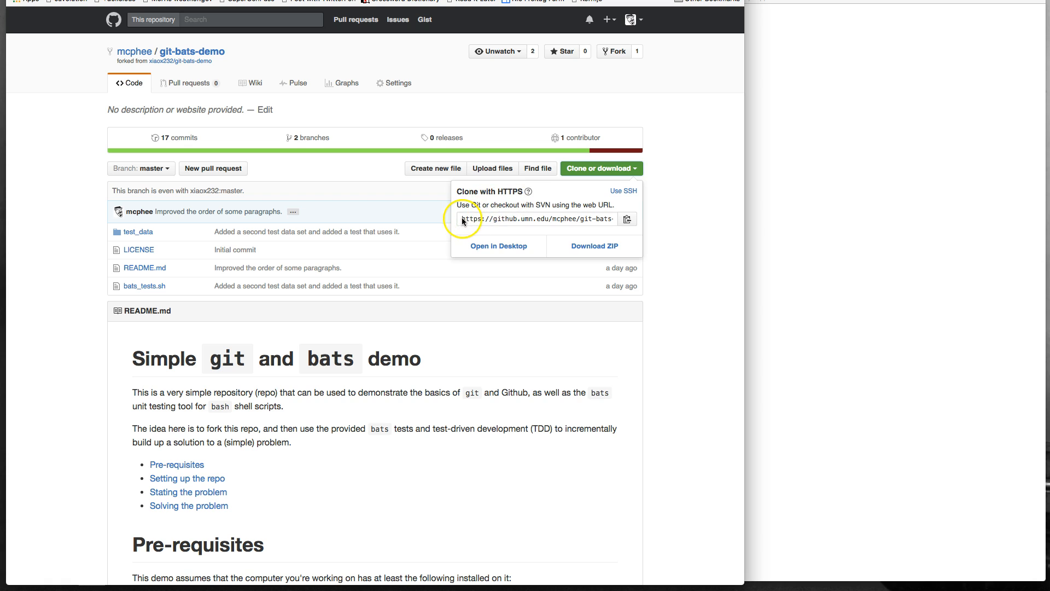
{"action": "mouse_move", "coordinate": [534, 222]}
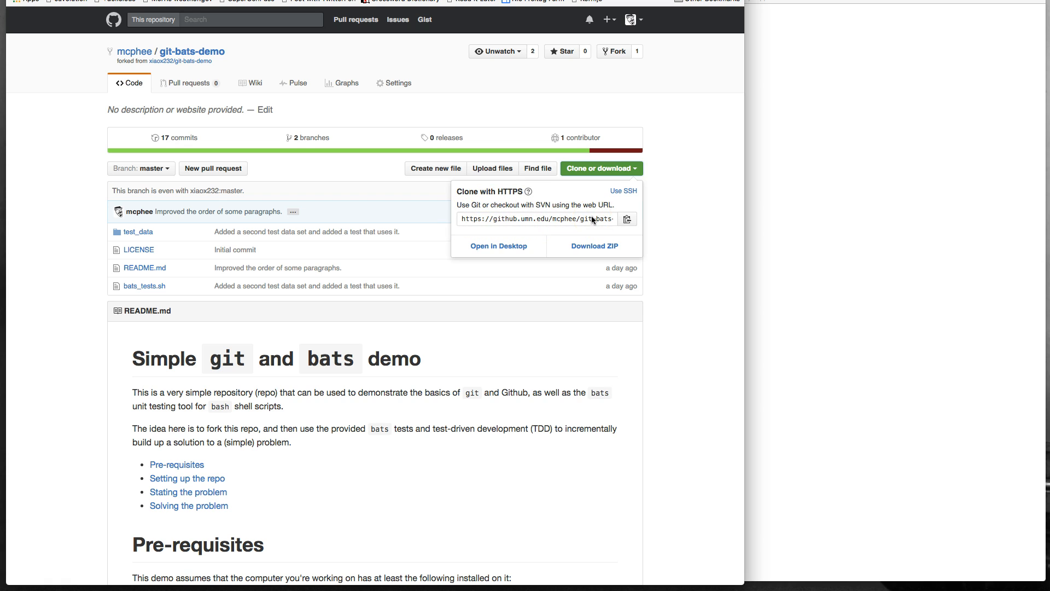
{"action": "left_click", "coordinate": [627, 219]}
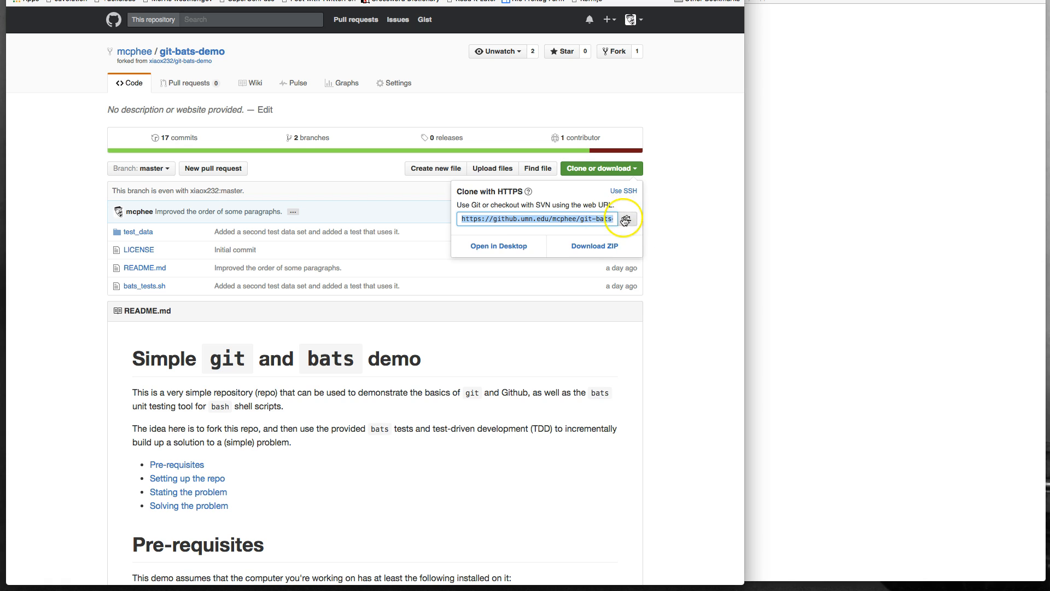
{"action": "left_click", "coordinate": [628, 219]}
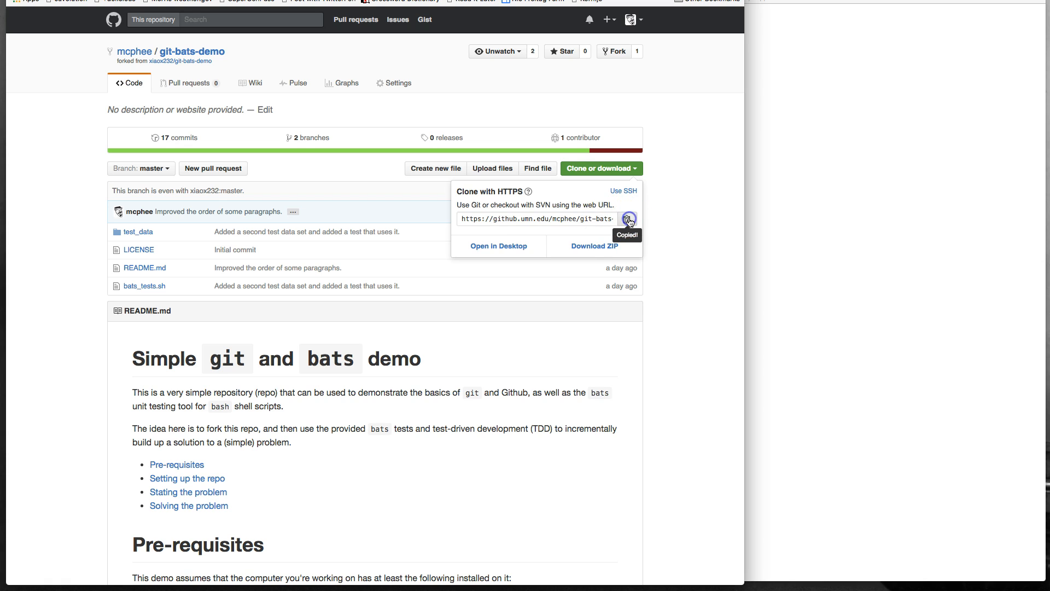
{"action": "mouse_move", "coordinate": [560, 216]}
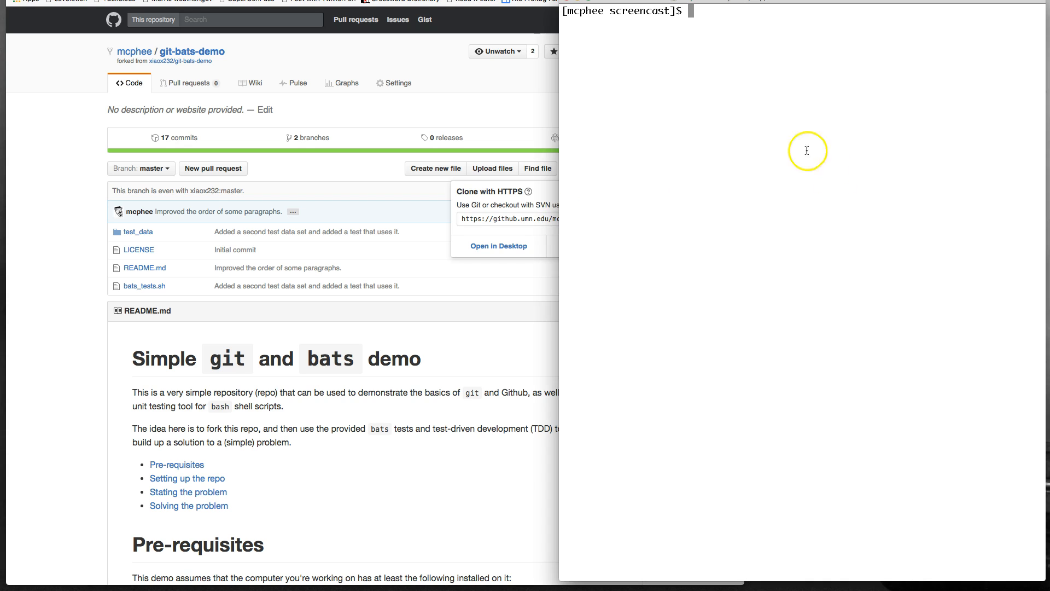
{"action": "mouse_move", "coordinate": [642, 29]}
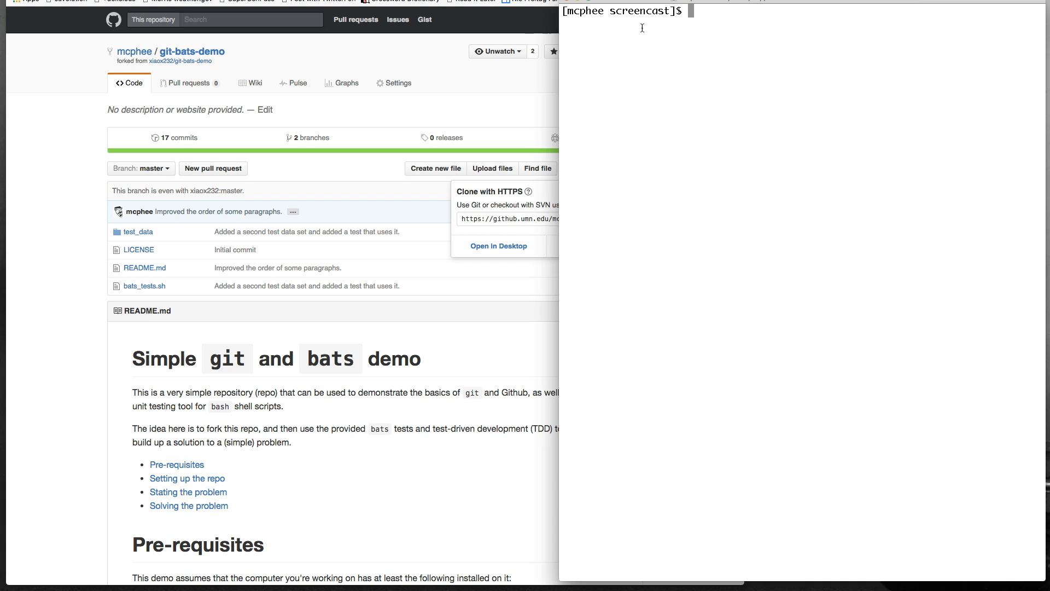
{"action": "type", "text": "git"}
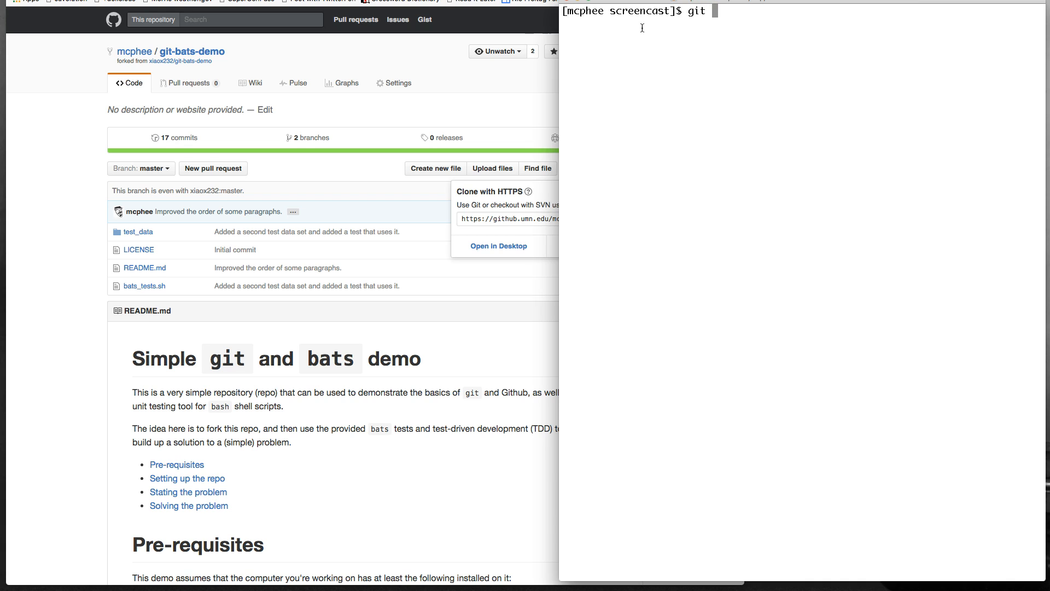
{"action": "type", "text": "clone"}
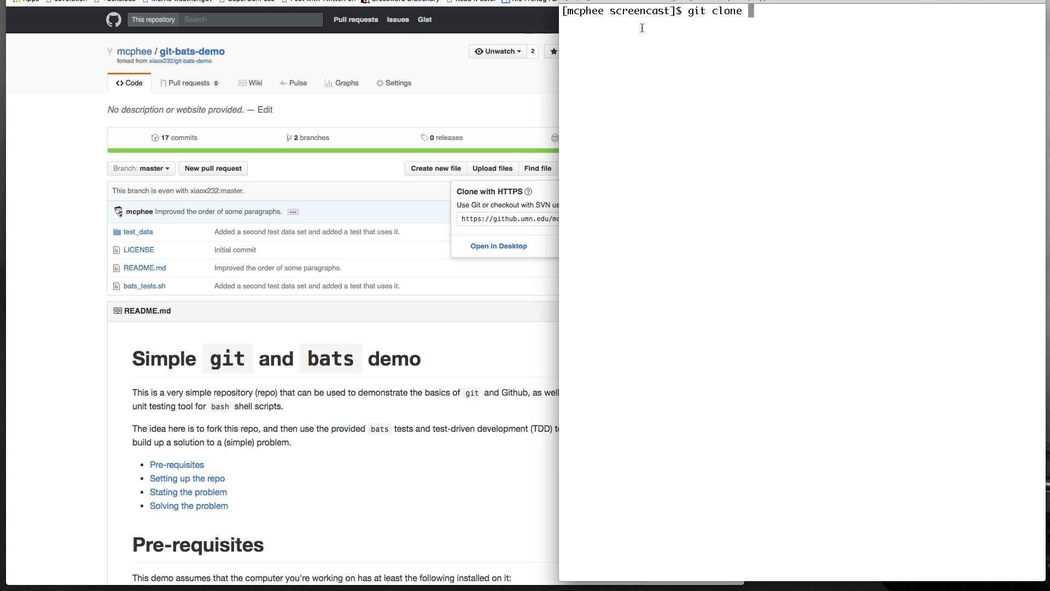
{"action": "type", "text": "https://github.umn.edu/mcphee/git-bats-demo.git"}
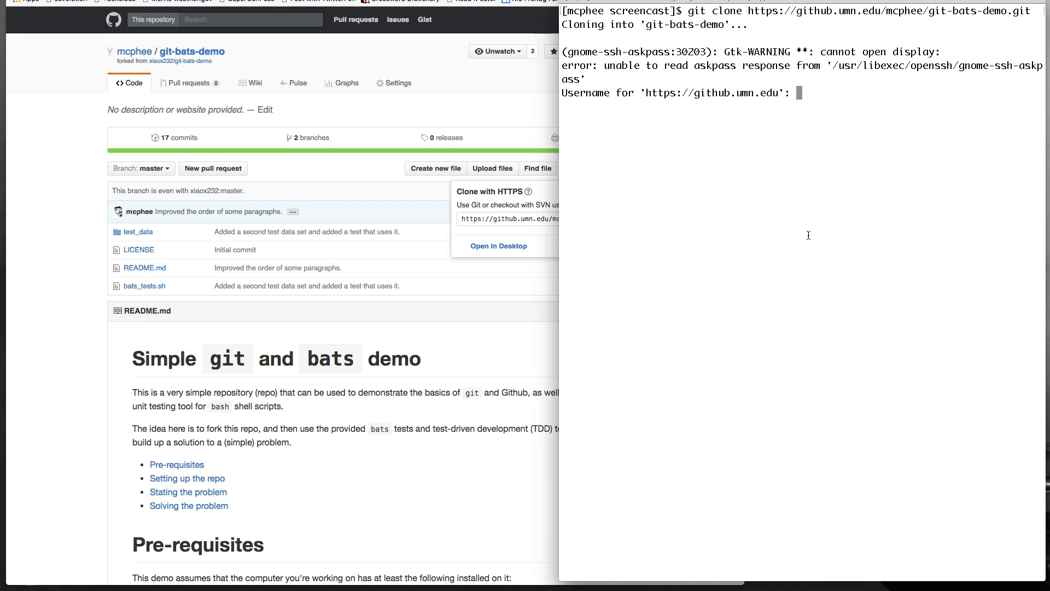
{"action": "type", "text": "mcphee"}
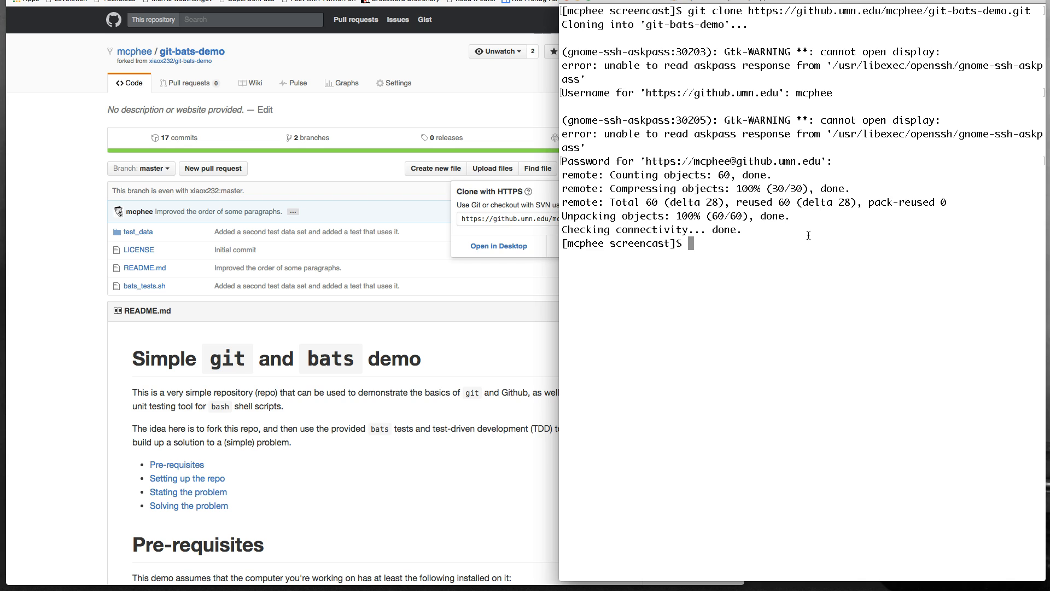
{"action": "mouse_move", "coordinate": [838, 232]}
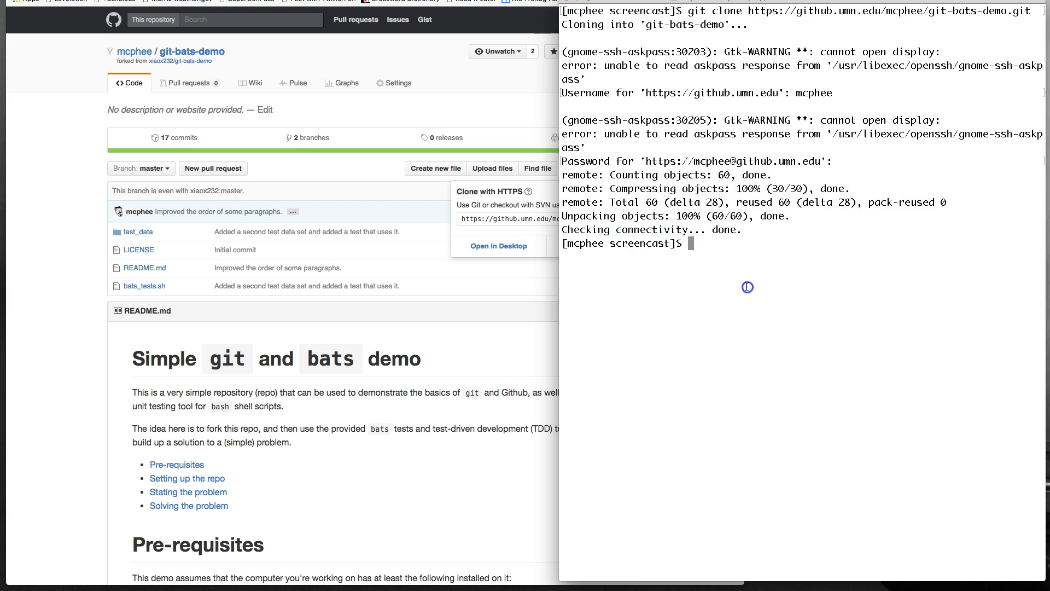
{"action": "type", "text": "ls"}
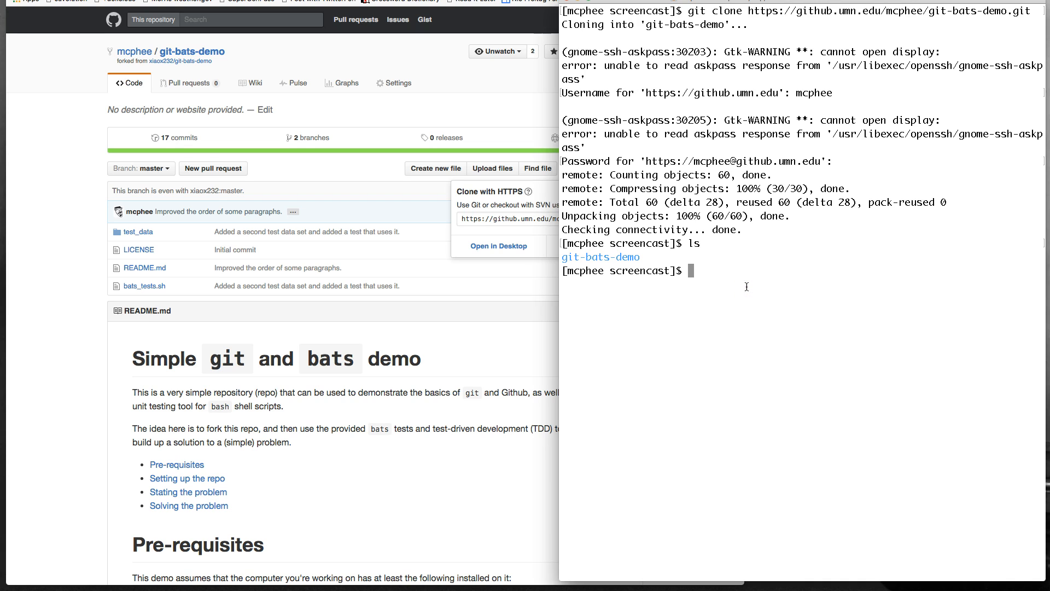
{"action": "mouse_move", "coordinate": [648, 257]}
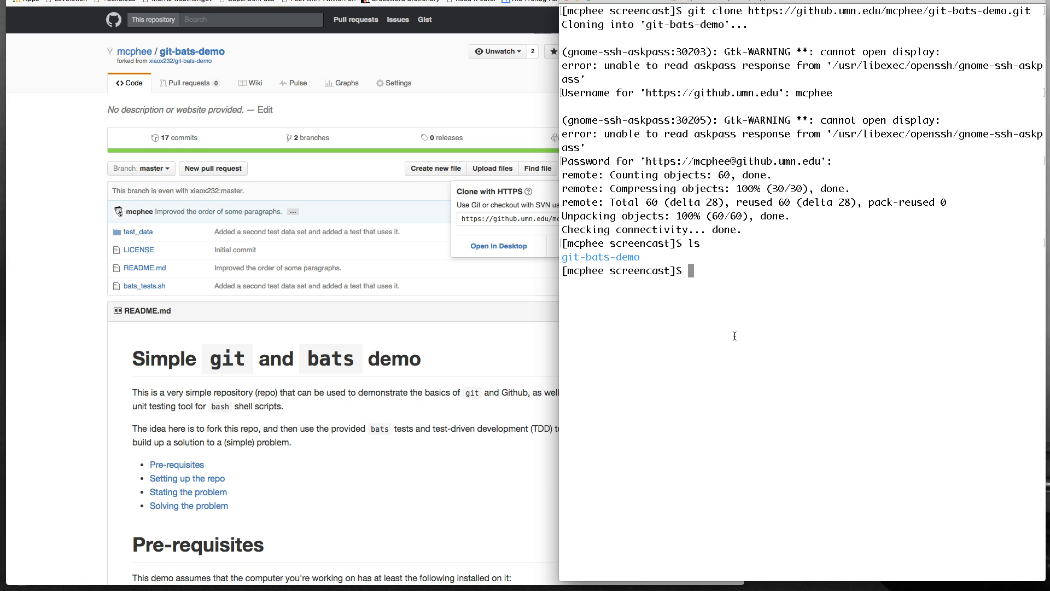
Change into git-bats-demo and highlight its files to compare with the fork online
{"action": "type", "text": "cd git-bats-demo/"}
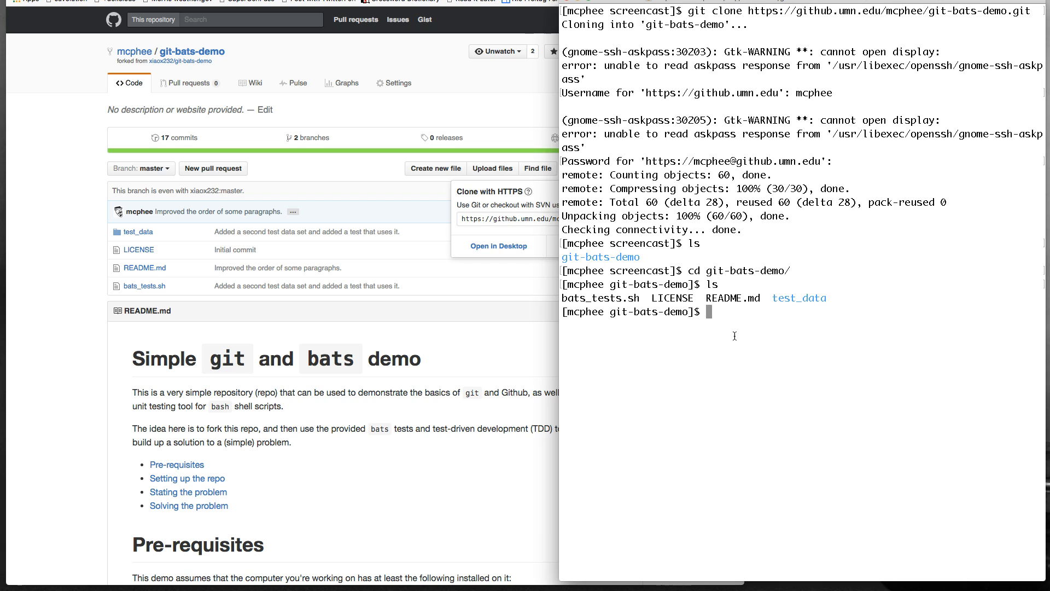
{"action": "double_click", "coordinate": [672, 298]}
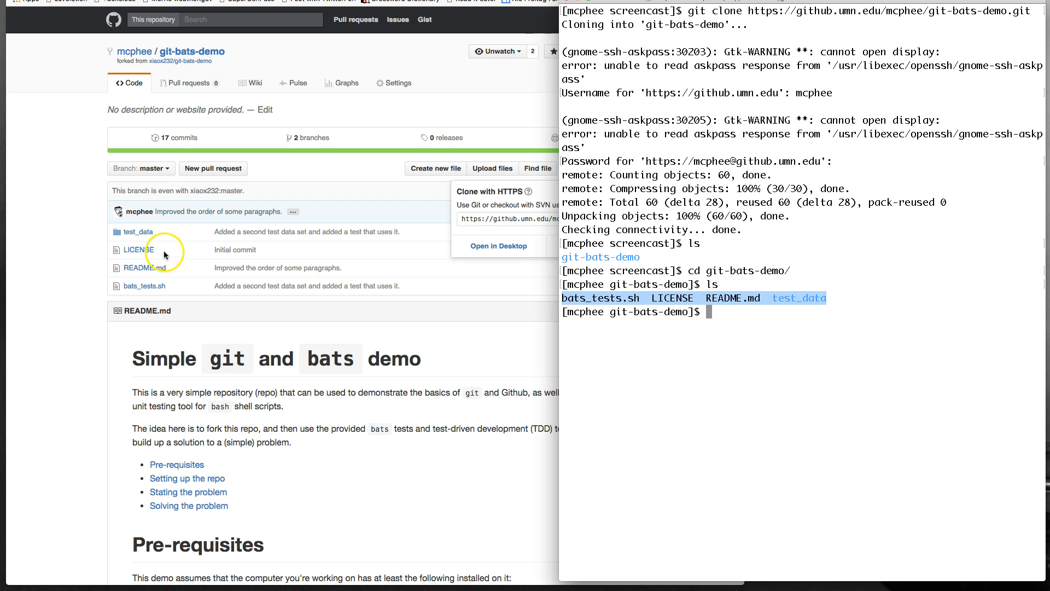
{"action": "mouse_move", "coordinate": [97, 276]}
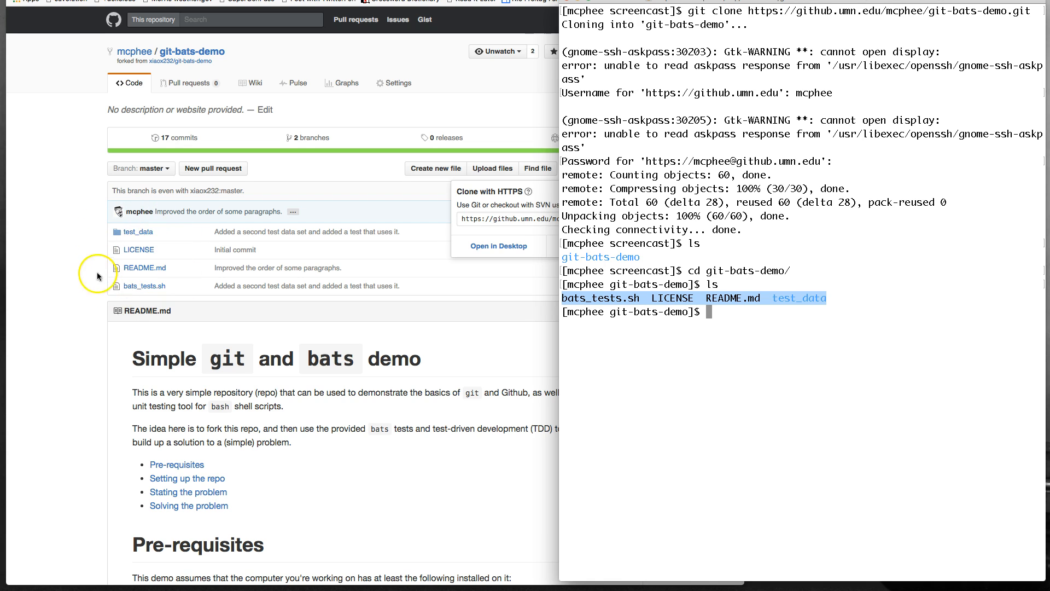
{"action": "mouse_move", "coordinate": [143, 237]}
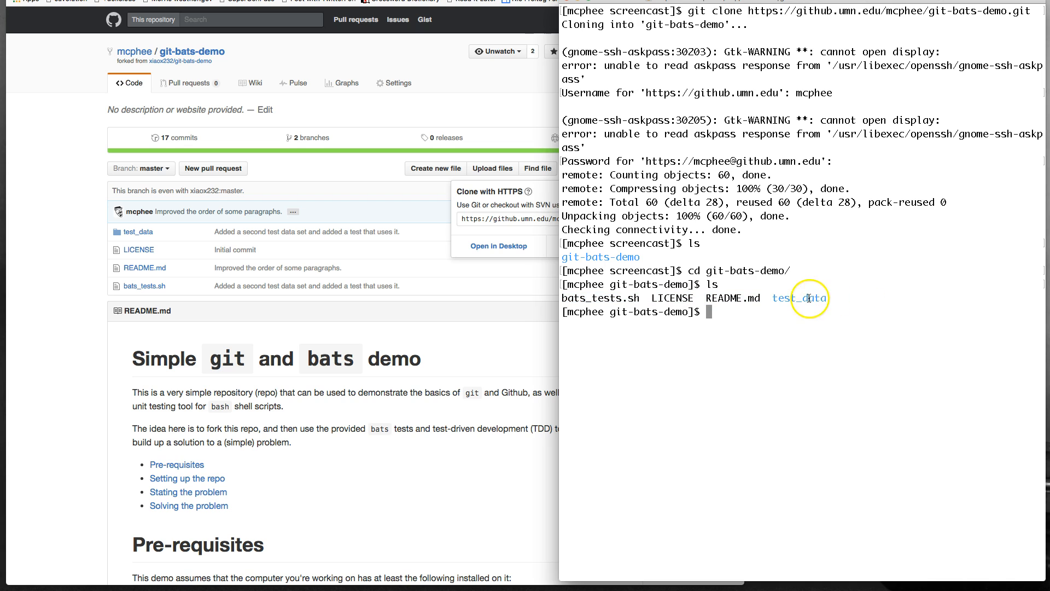
{"action": "mouse_move", "coordinate": [157, 230]}
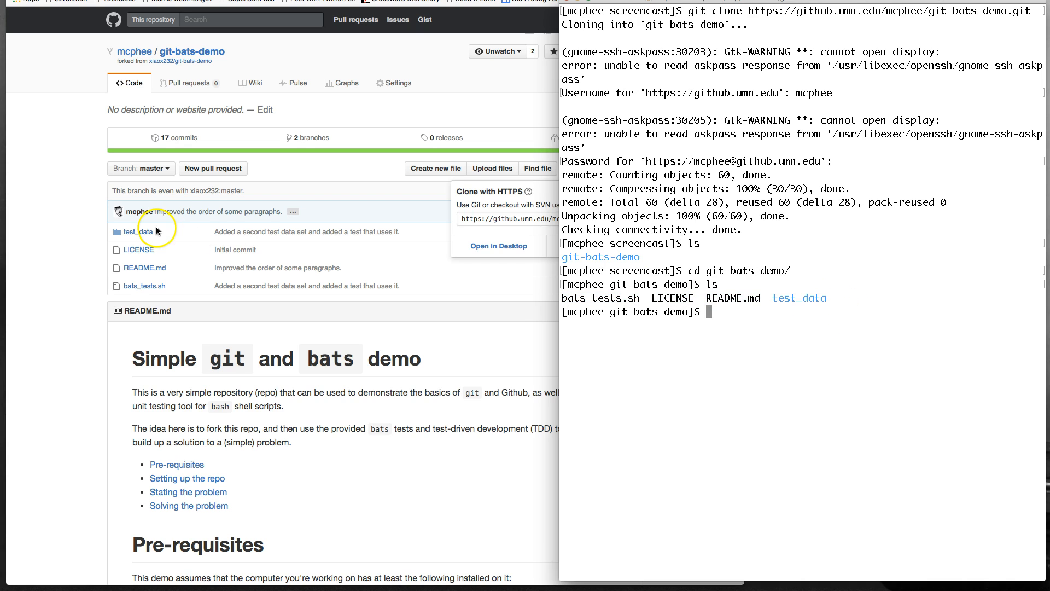
{"action": "mouse_move", "coordinate": [145, 283]}
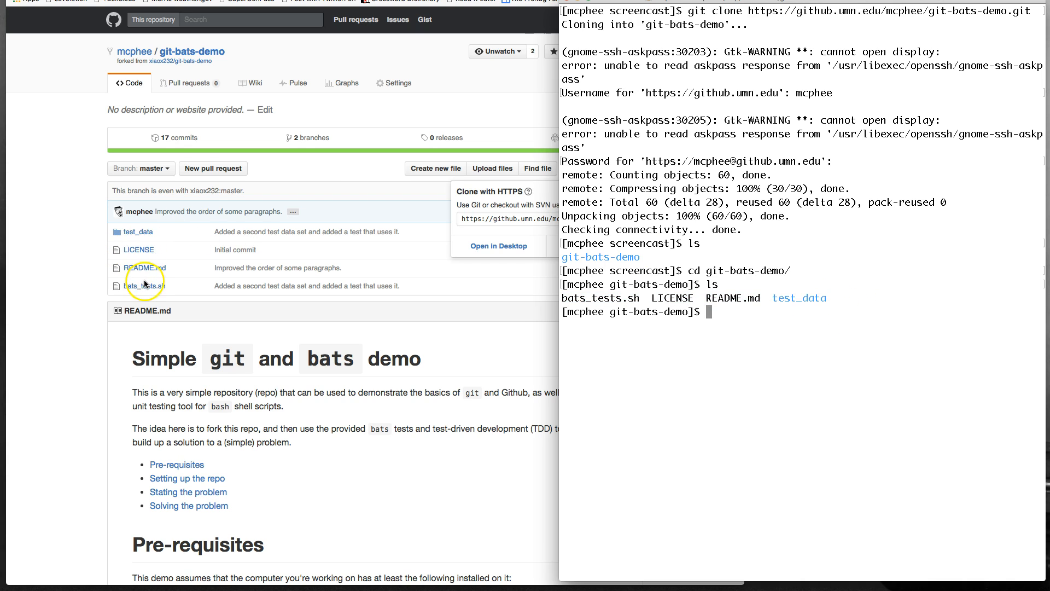
{"action": "mouse_move", "coordinate": [692, 361]}
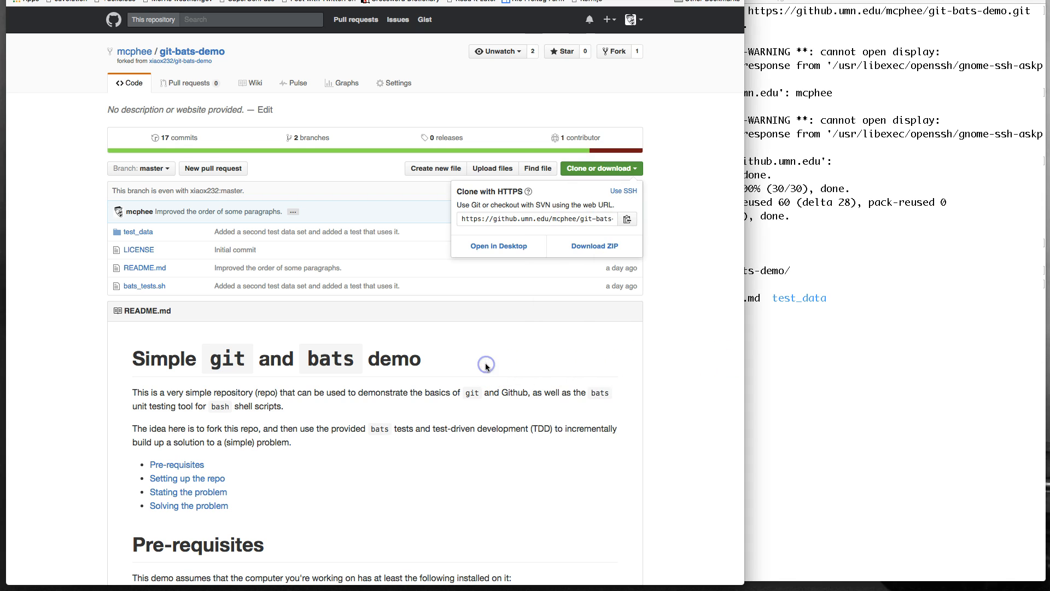
Scroll through the fork's README setup, problem and bats tests sections and back up
{"action": "scroll", "scroll_direction": "down", "scroll_amount": 3}
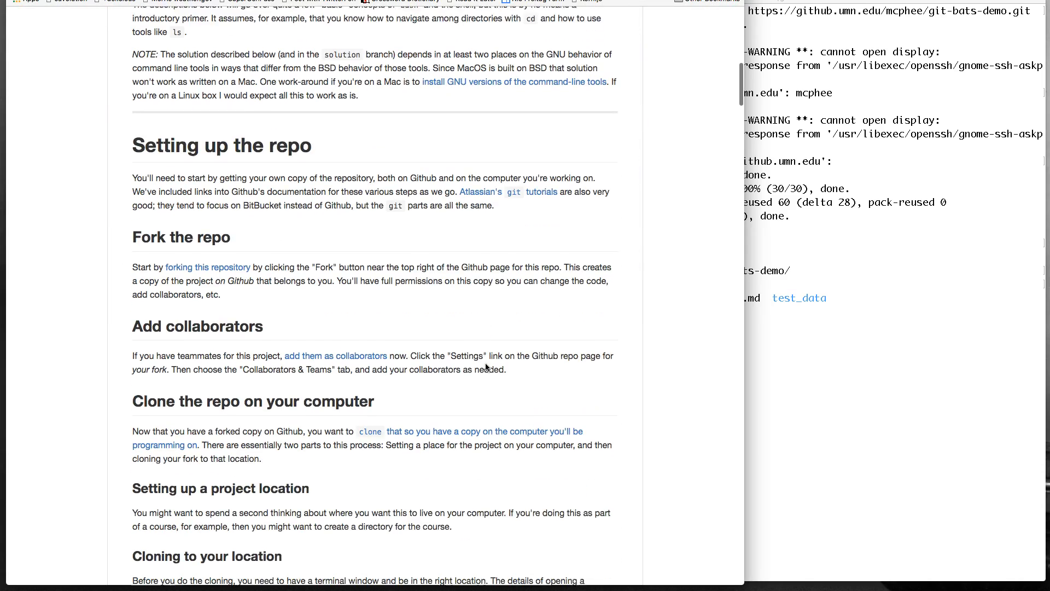
{"action": "scroll", "scroll_direction": "down", "scroll_amount": 3}
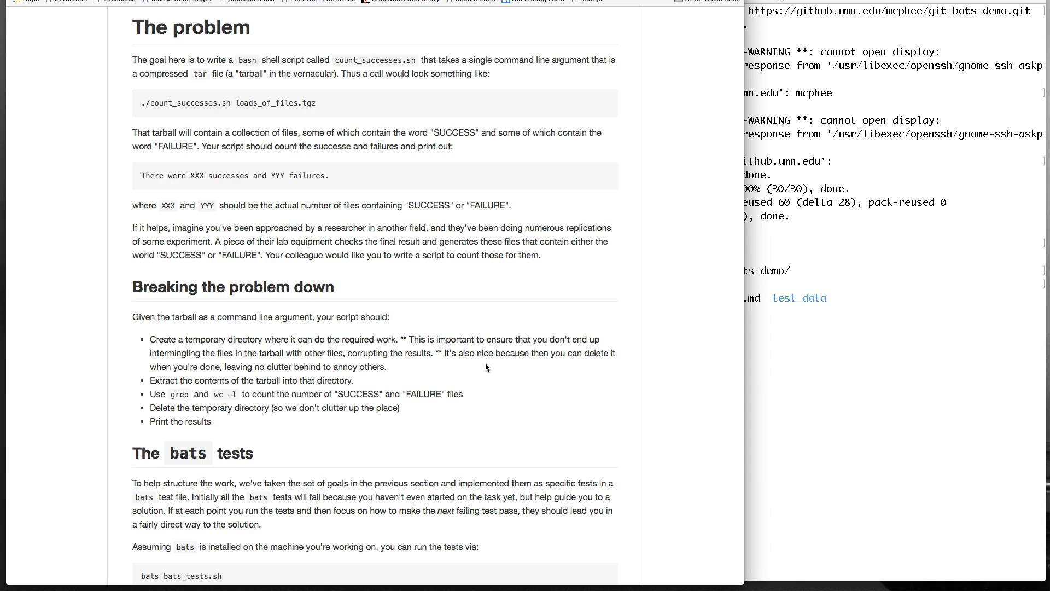
{"action": "scroll", "scroll_direction": "down", "scroll_amount": 3}
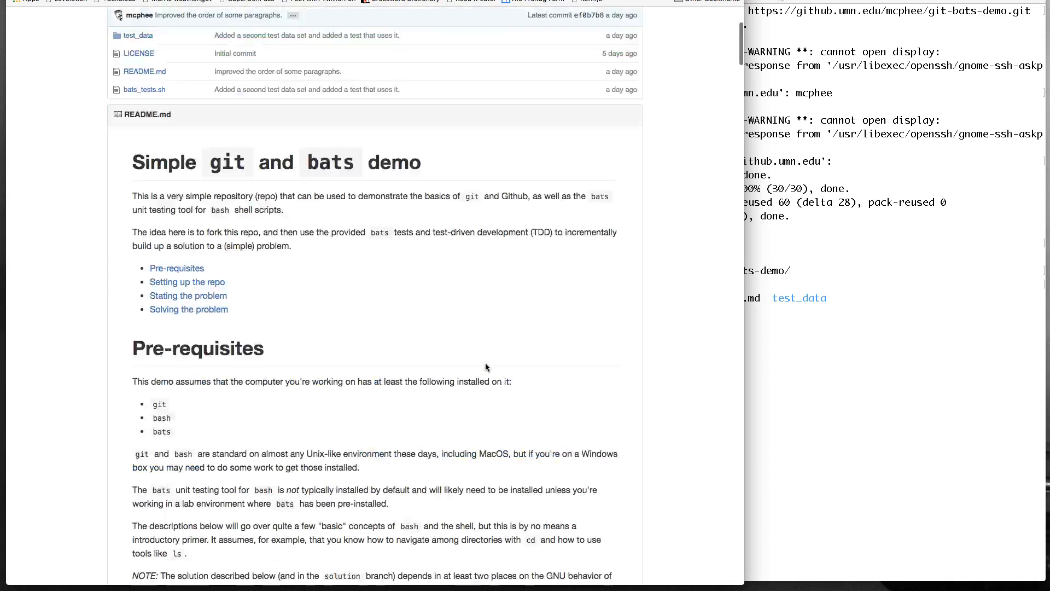
{"action": "scroll", "scroll_direction": "up", "scroll_amount": 3}
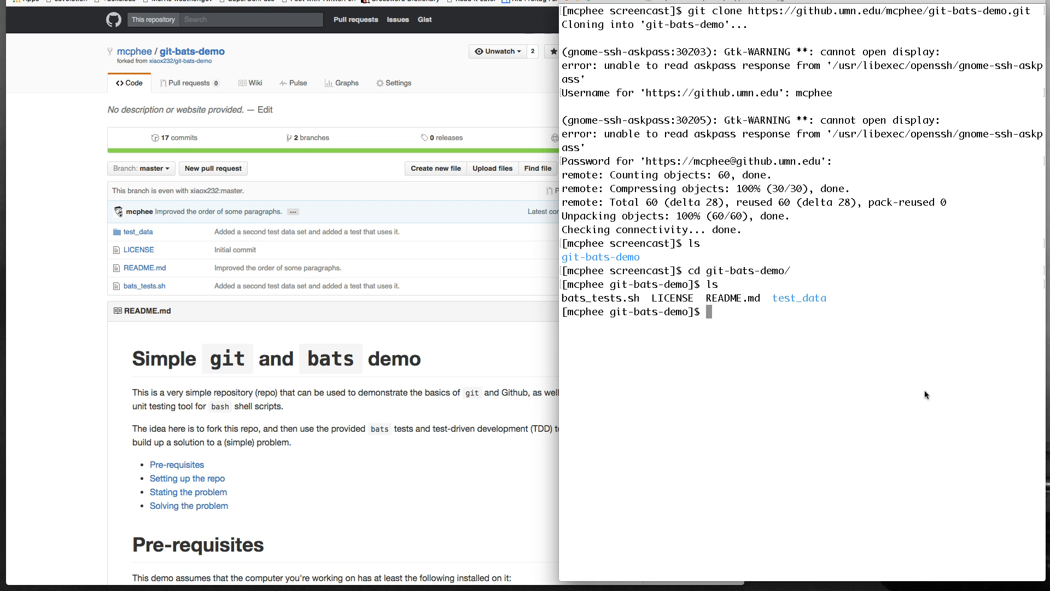
Run emacs bats_tests.sh to open the test script for editing
{"action": "type", "text": "ema"}
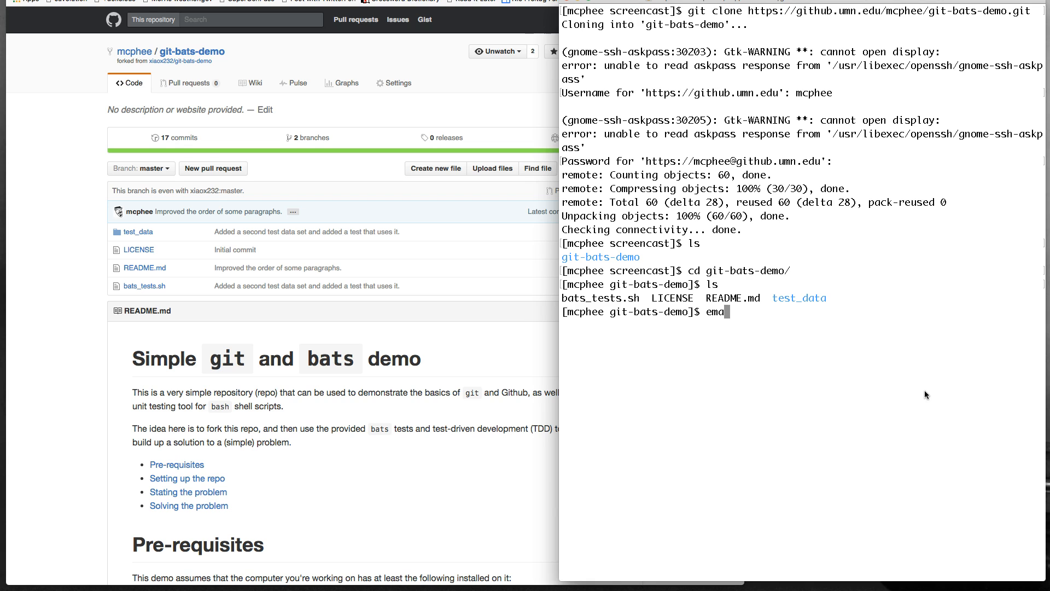
{"action": "type", "text": "cs bats_t"}
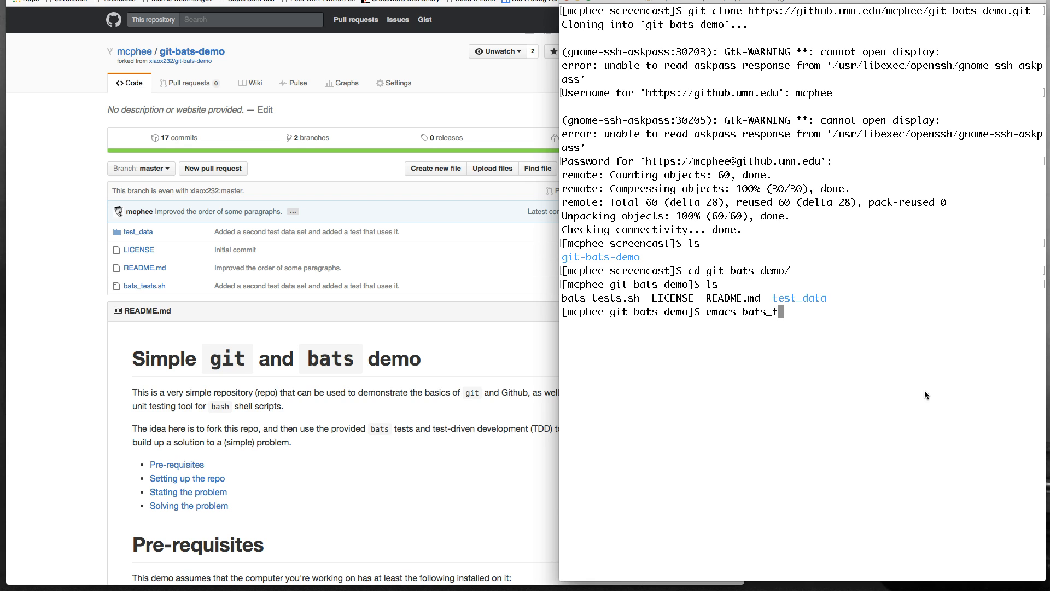
{"action": "type", "text": "ests"}
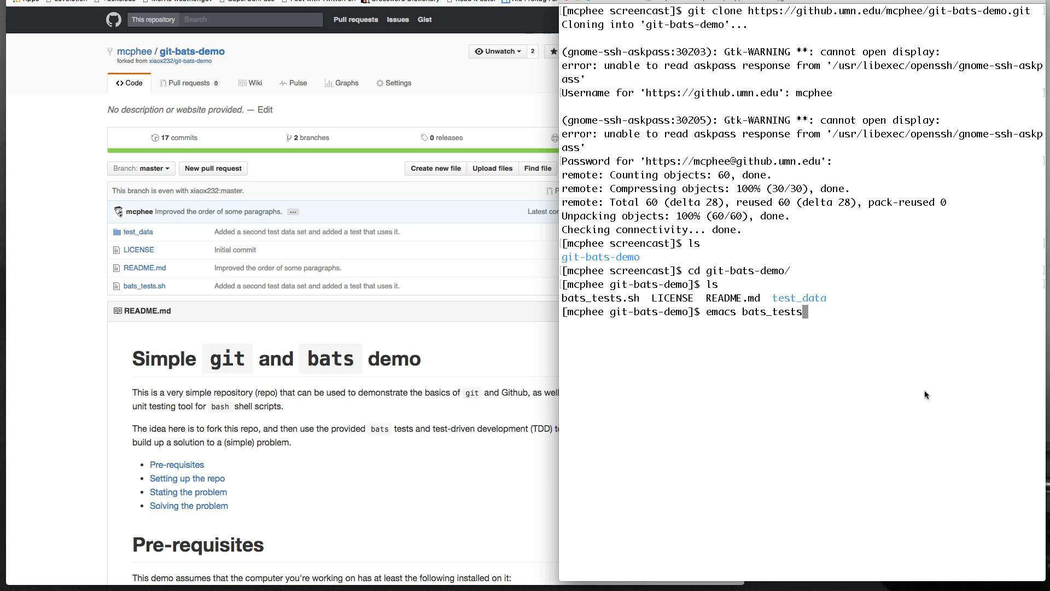
{"action": "type", "text": ".sh"}
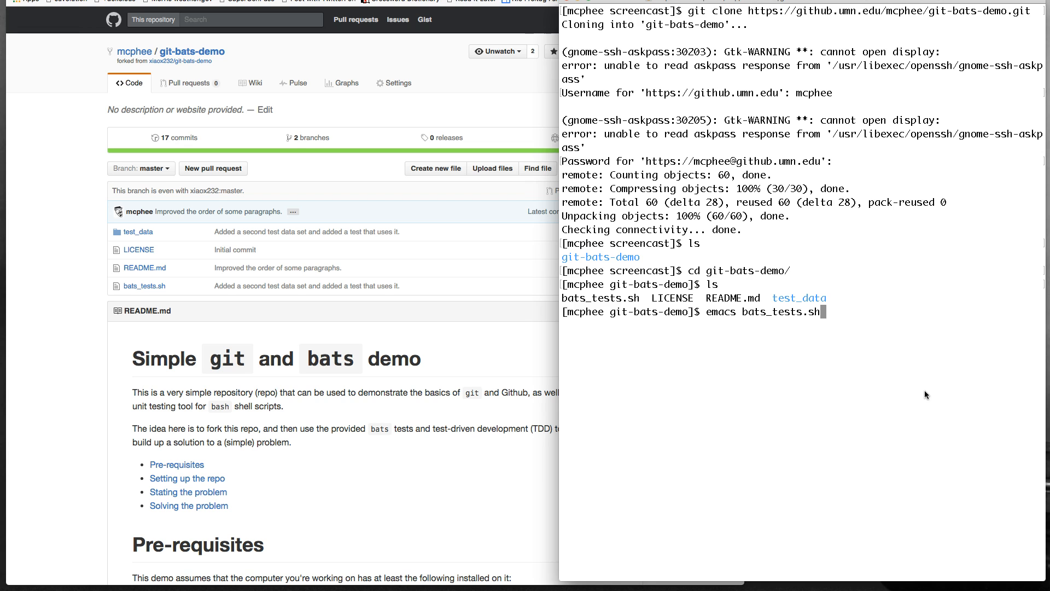
{"action": "key", "text": "Return"}
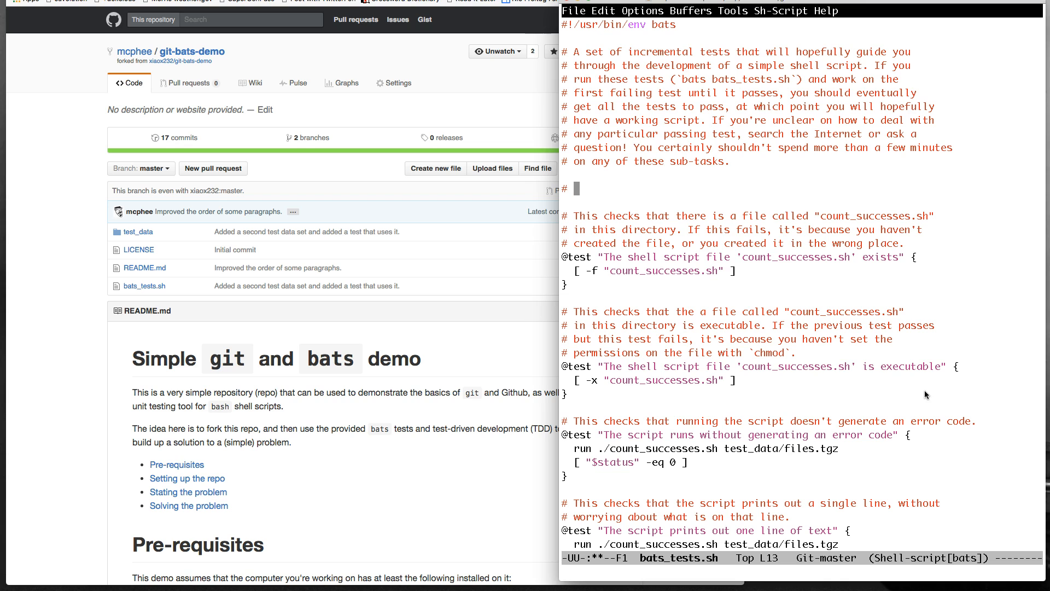
Add author Nic McPhee, Division of Science and Math, University of Minnesota, August 2016 comment lines
{"action": "type", "text": "Nic McPhee"}
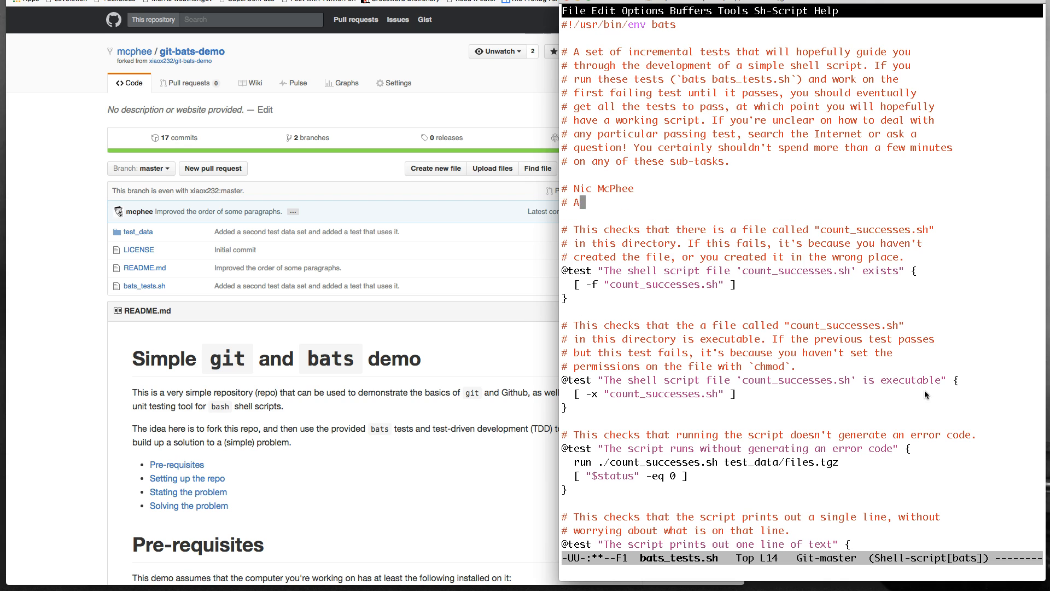
{"action": "type", "text": "ugust, 2016"}
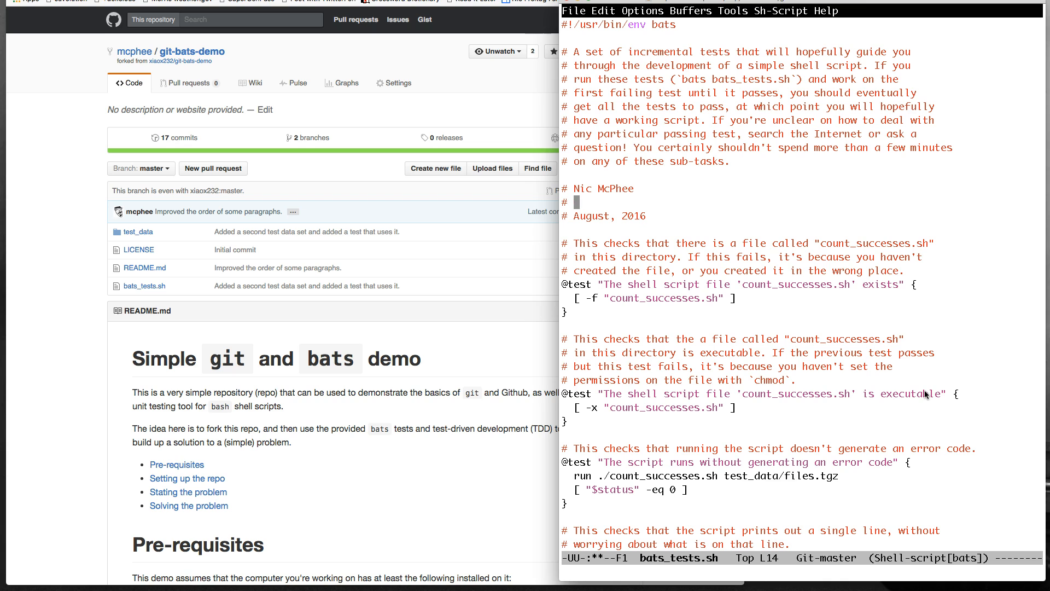
{"action": "type", "text": "Divis"}
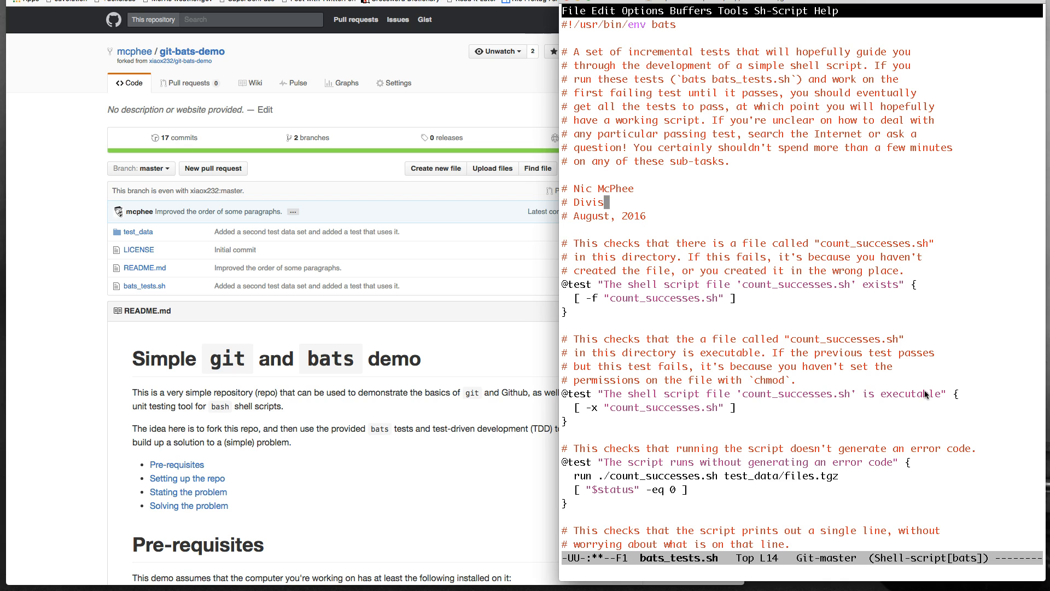
{"action": "type", "text": "ion of Science and Mathematics"}
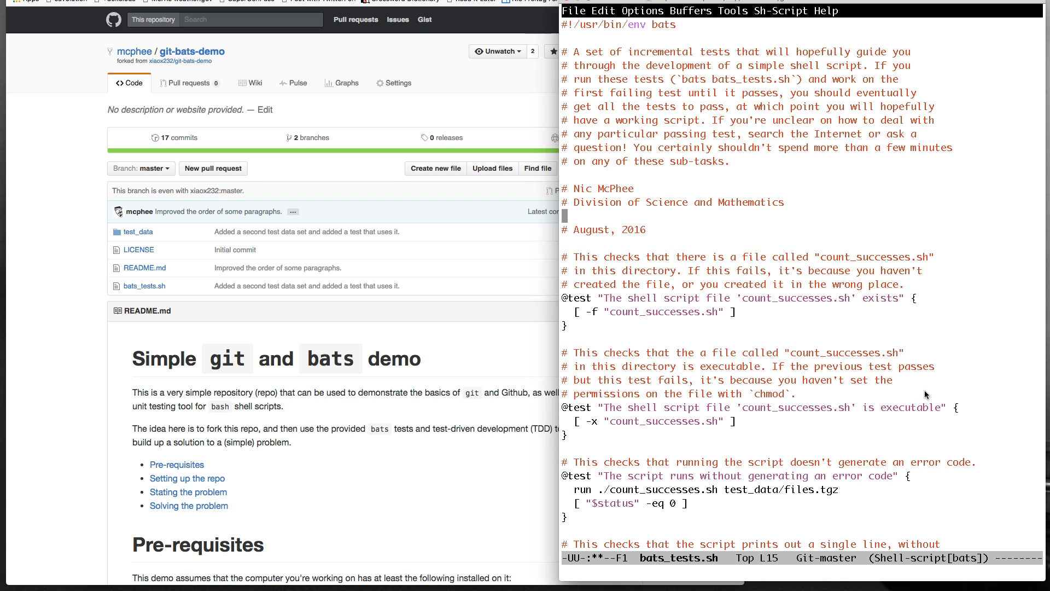
{"action": "type", "text": "Universi"}
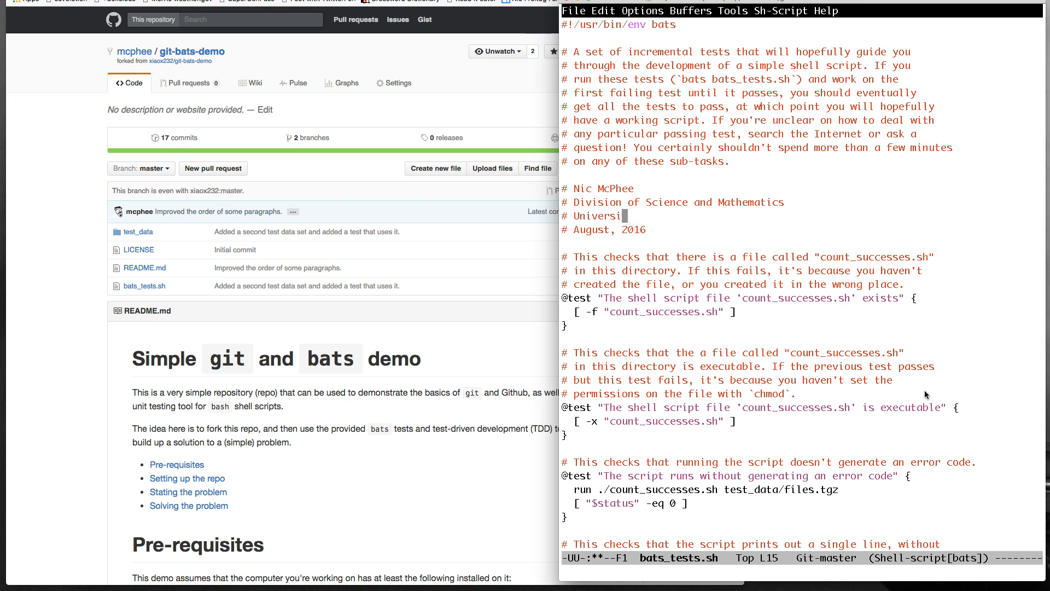
{"action": "type", "text": "ty of Minnesot"}
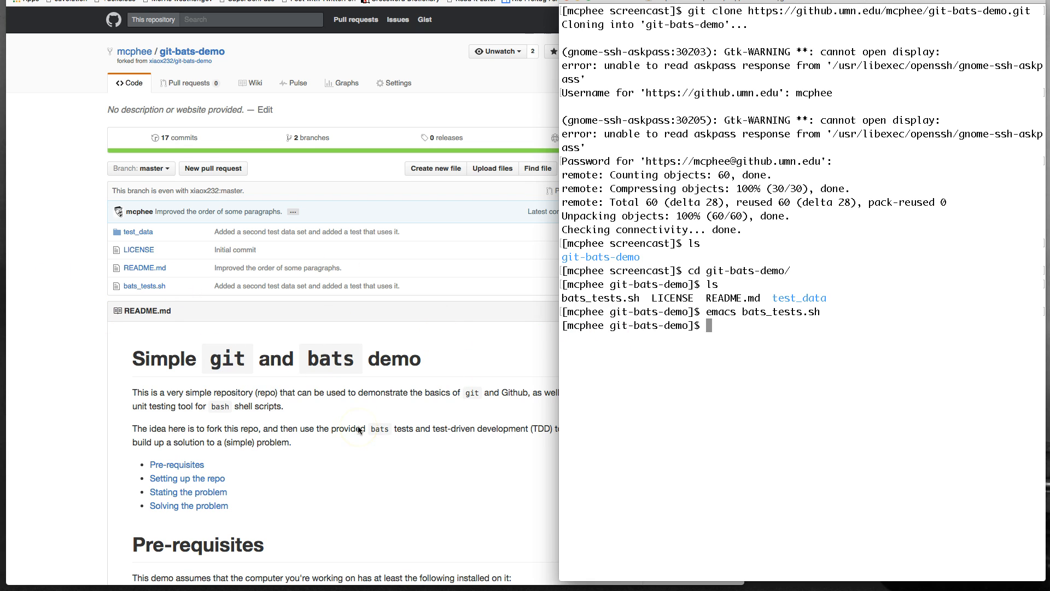
{"action": "mouse_move", "coordinate": [359, 243]}
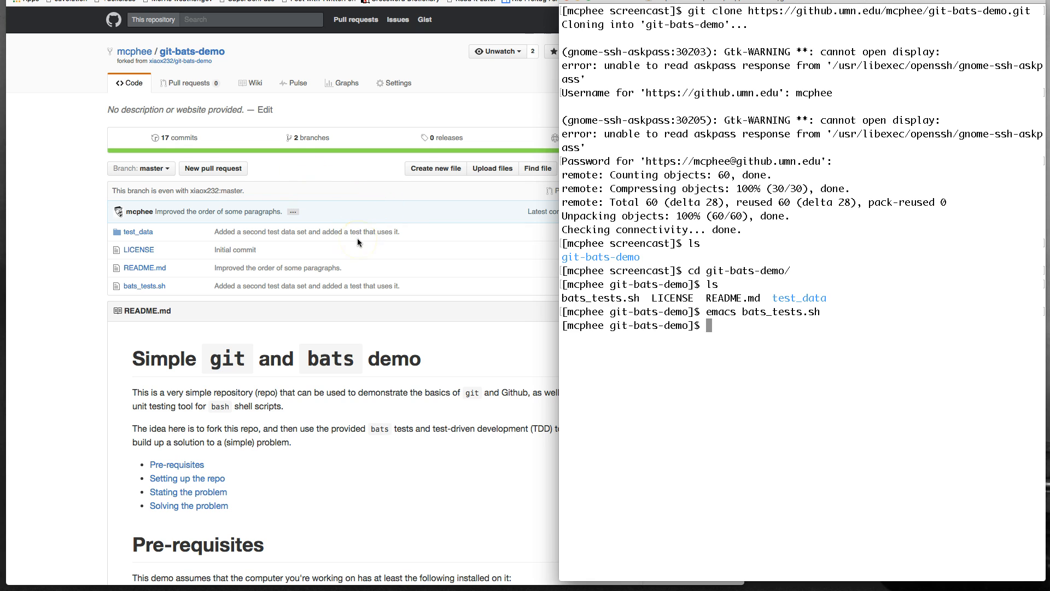
{"action": "mouse_move", "coordinate": [765, 407]}
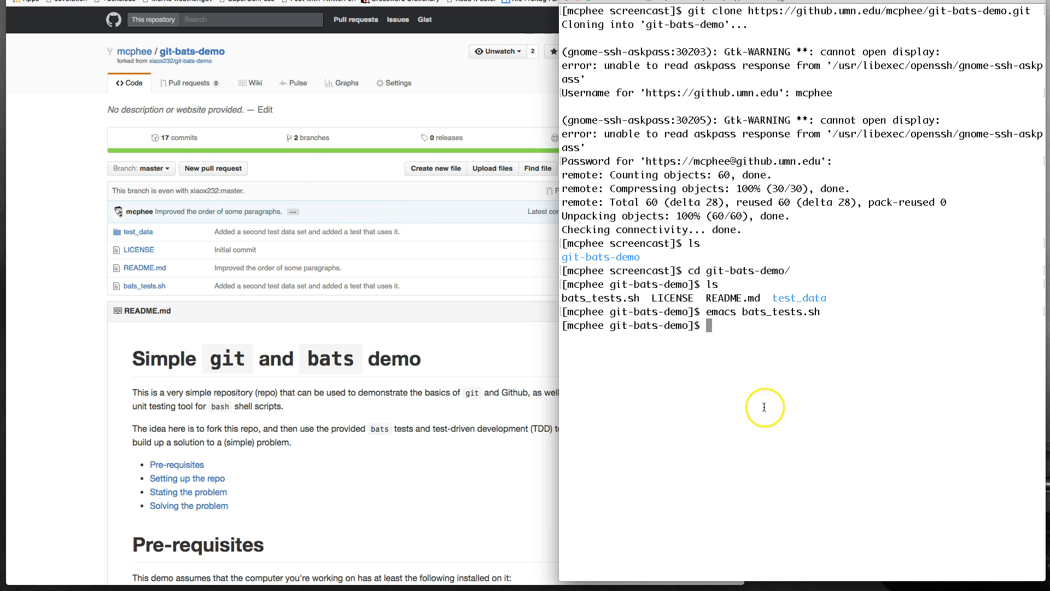
{"action": "mouse_move", "coordinate": [750, 360]}
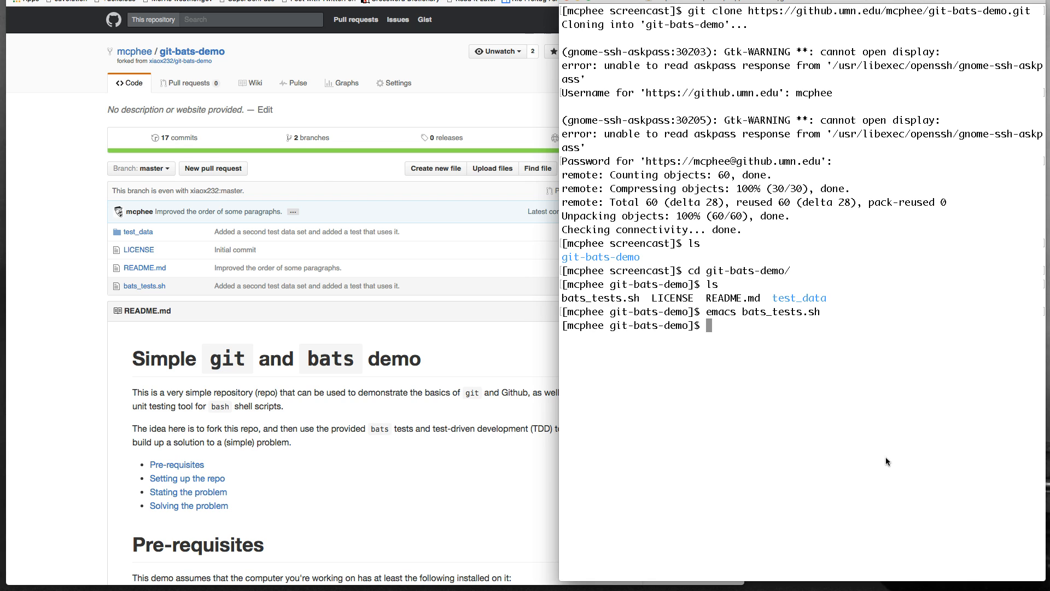
Check git status, then diff bats_tests.sh to see the four added author comment lines
{"action": "type", "text": "git status"}
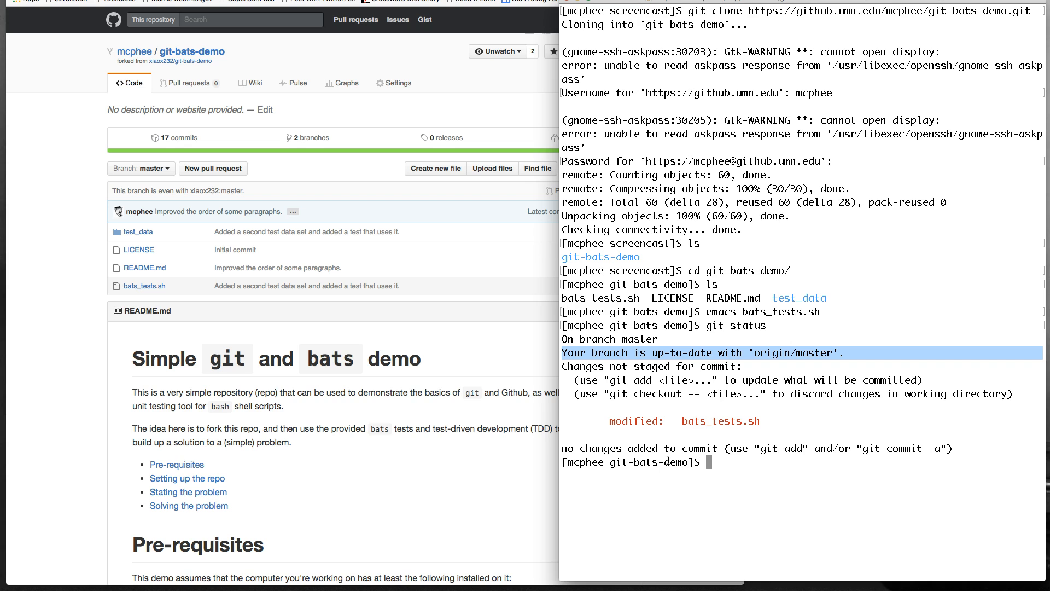
{"action": "mouse_move", "coordinate": [769, 354]}
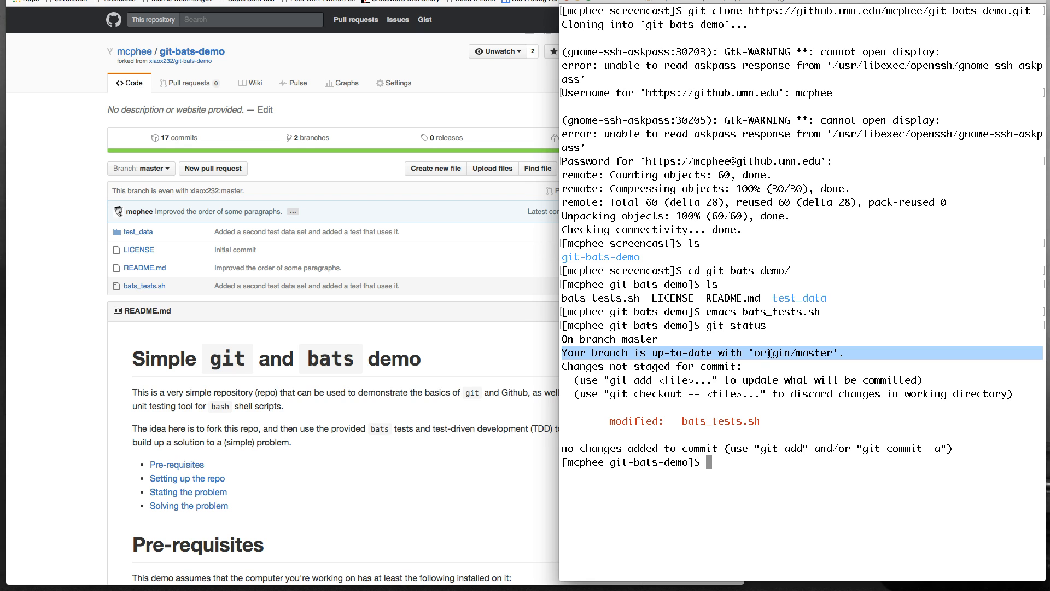
{"action": "mouse_move", "coordinate": [616, 416]}
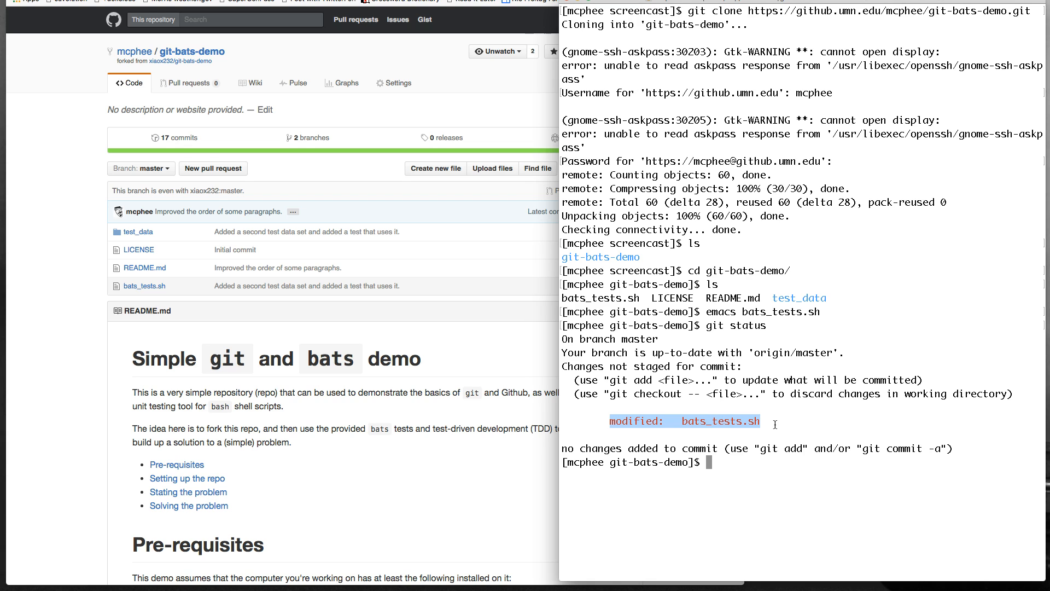
{"action": "mouse_move", "coordinate": [610, 403]}
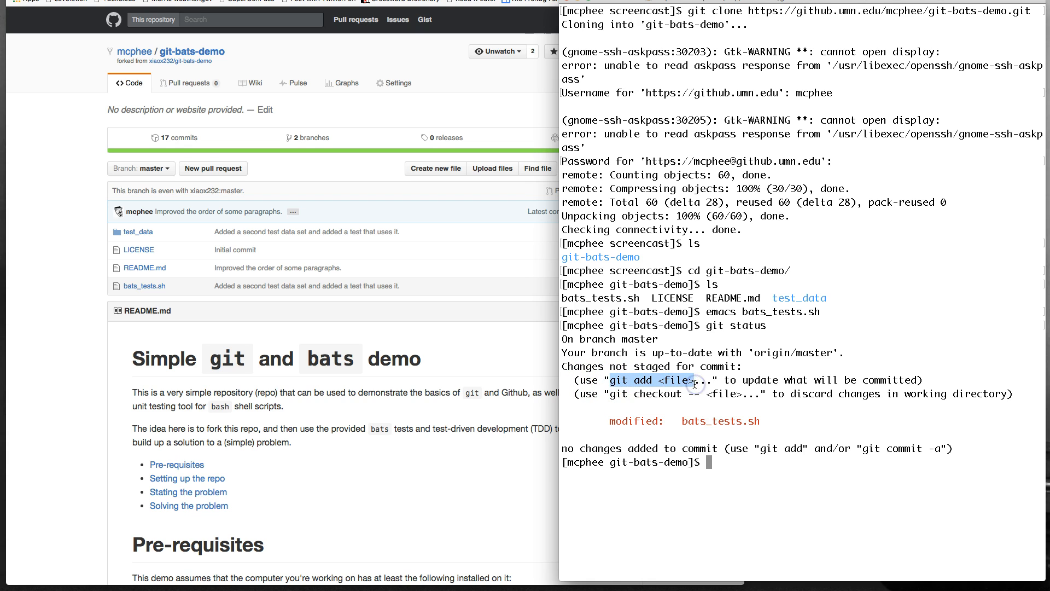
{"action": "mouse_move", "coordinate": [781, 424]}
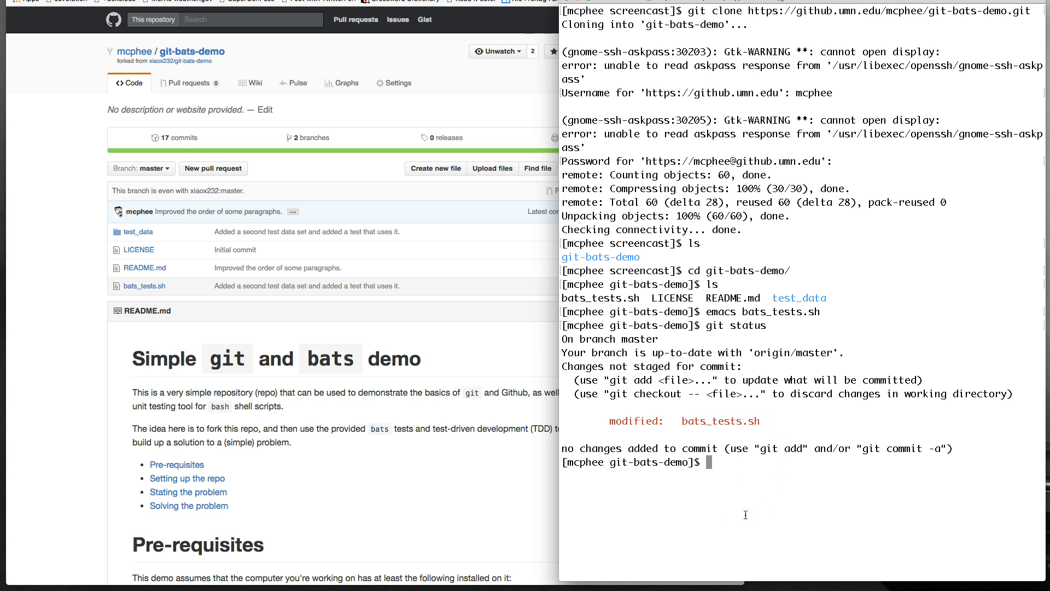
{"action": "type", "text": "g"}
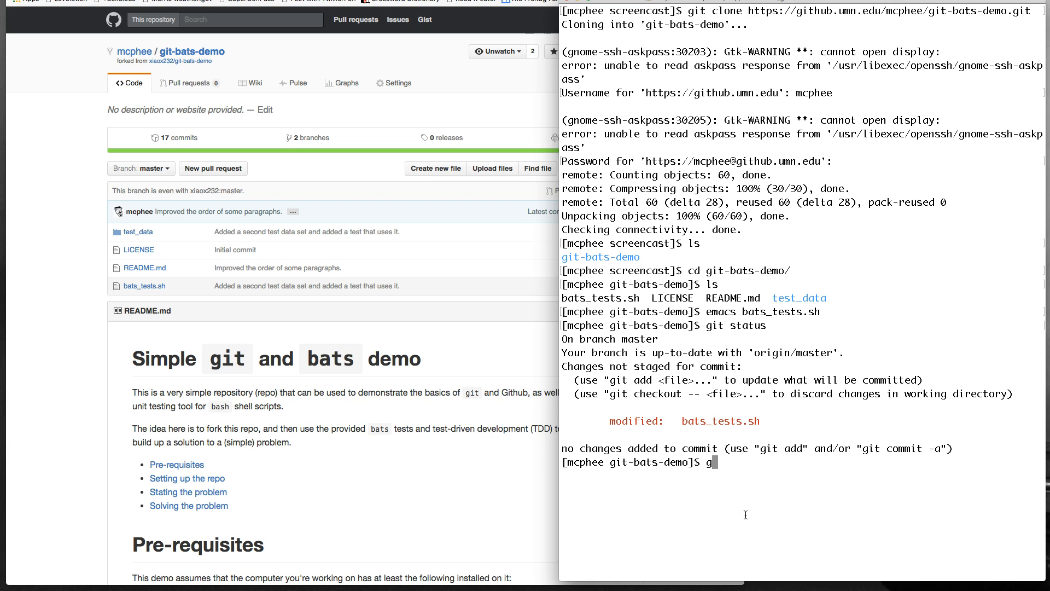
{"action": "type", "text": "it diff bats_tests.sh"}
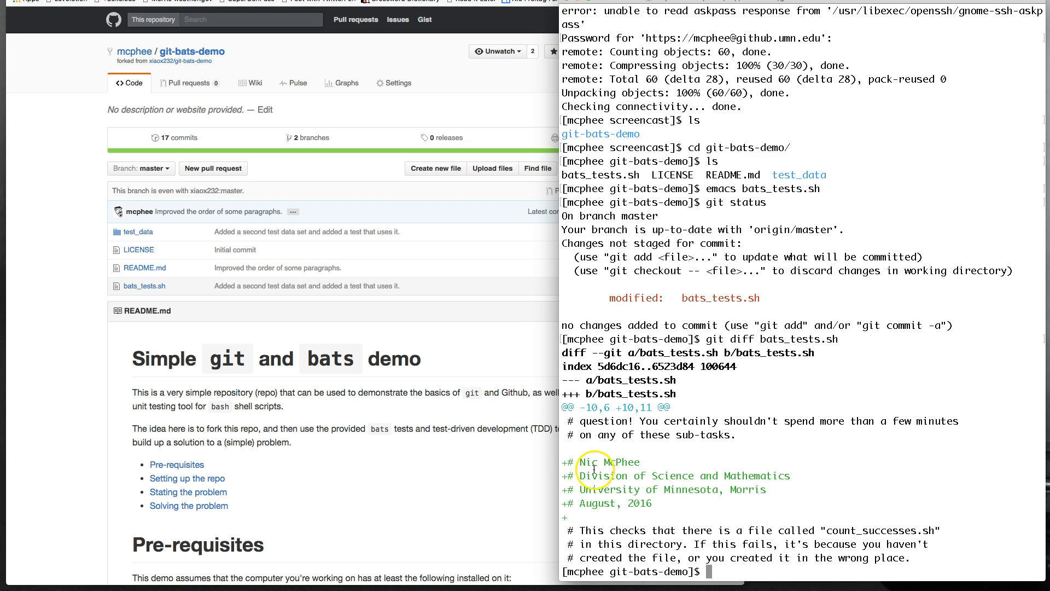
{"action": "left_click_drag", "start_coordinate": [595, 471], "coordinate": [671, 515]}
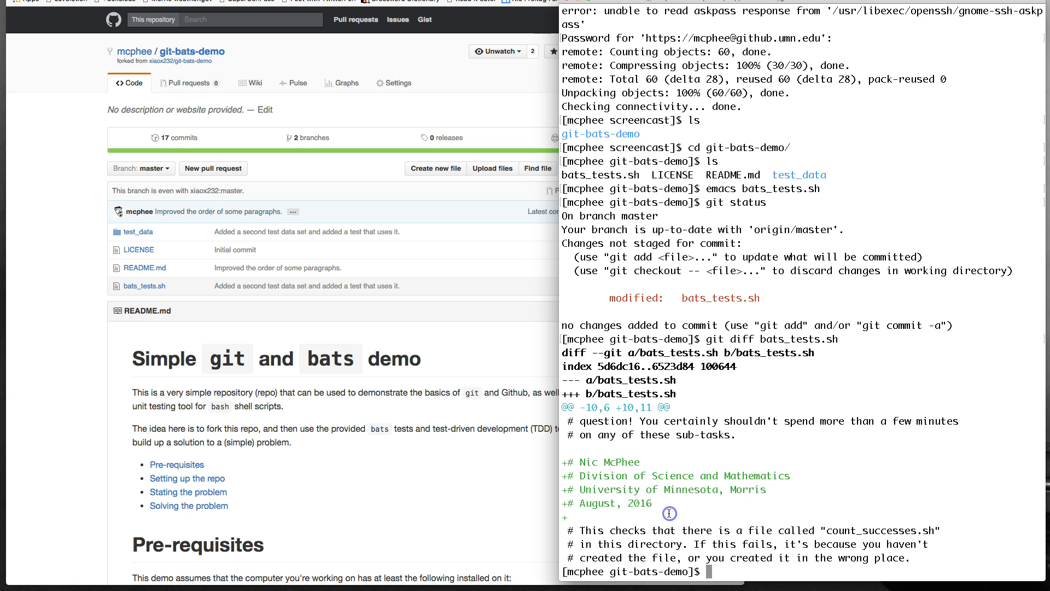
{"action": "mouse_move", "coordinate": [684, 521]}
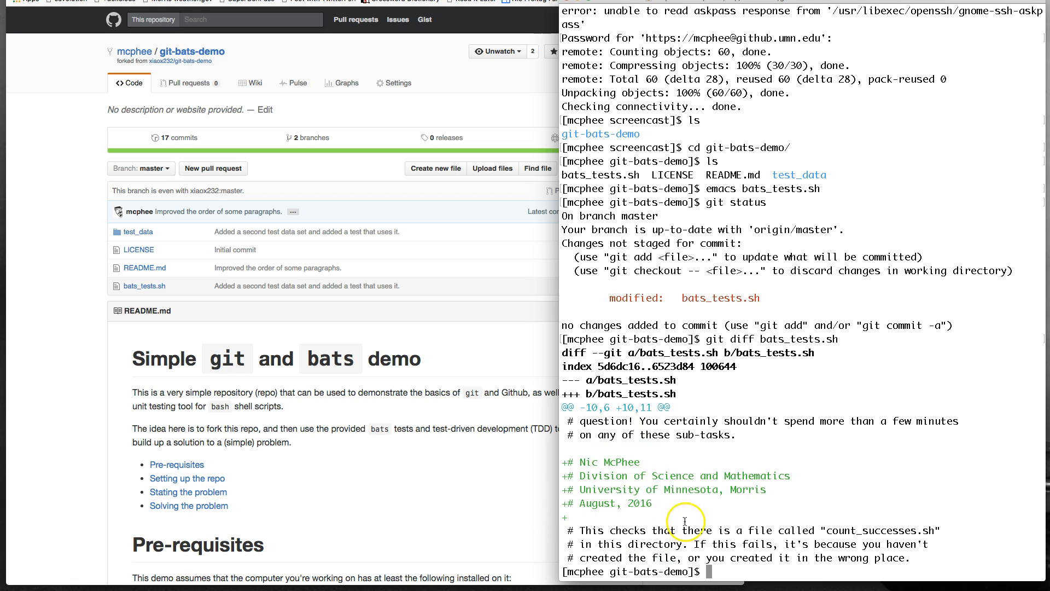
{"action": "mouse_move", "coordinate": [564, 458]}
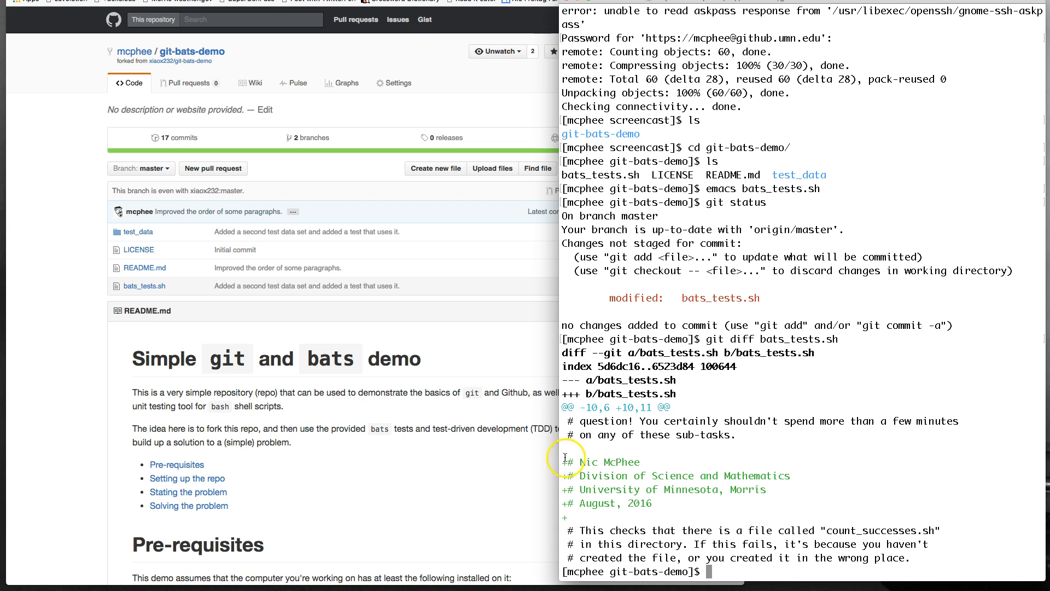
{"action": "left_click_drag", "start_coordinate": [565, 461], "coordinate": [562, 515]}
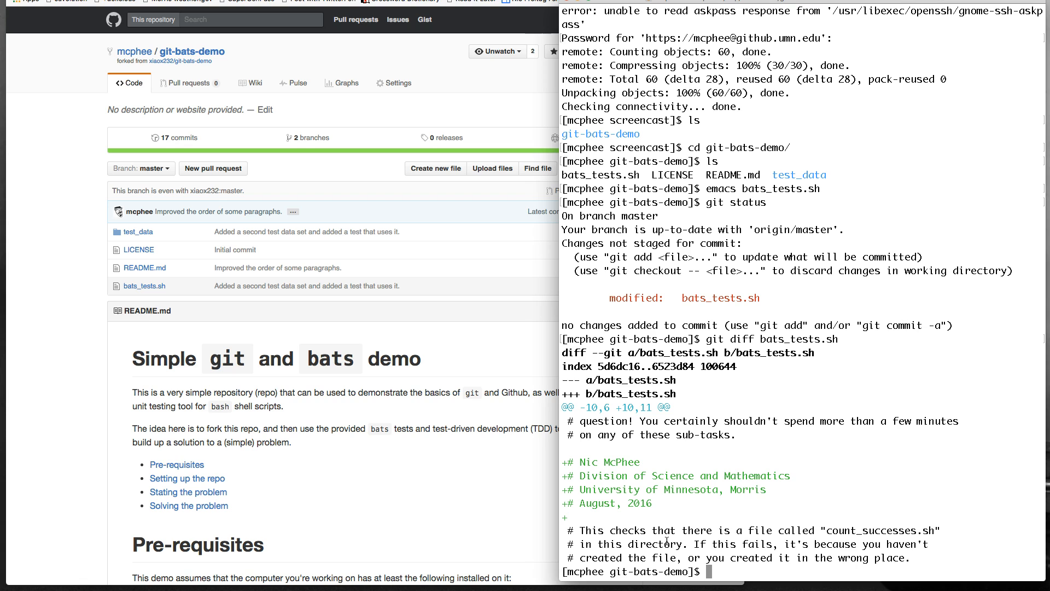
Stage bats_tests.sh with git add, confirm via git status, and start git commit
{"action": "type", "text": "git add"}
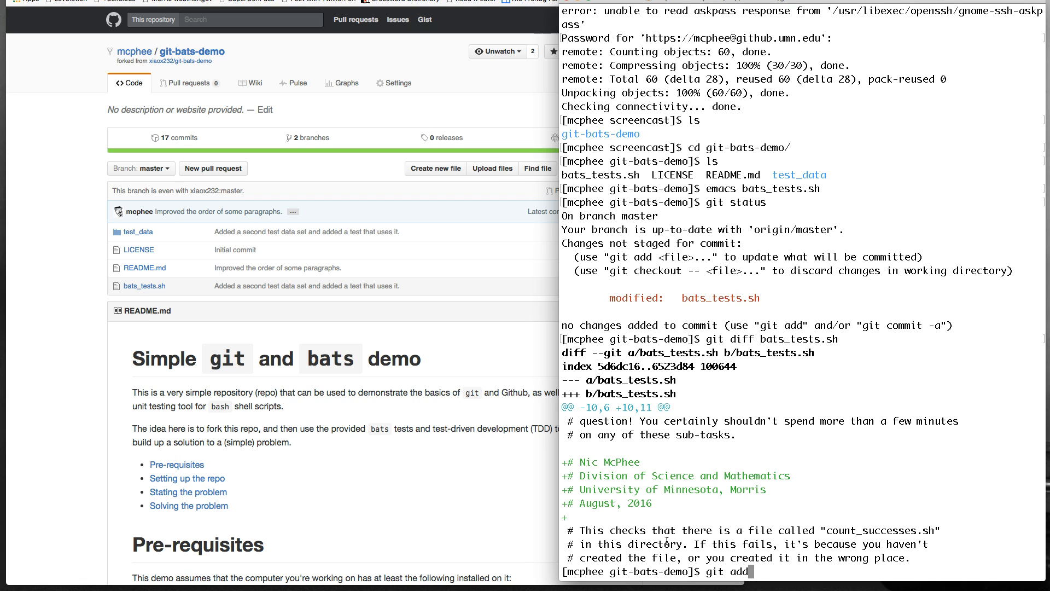
{"action": "type", "text": "ad"}
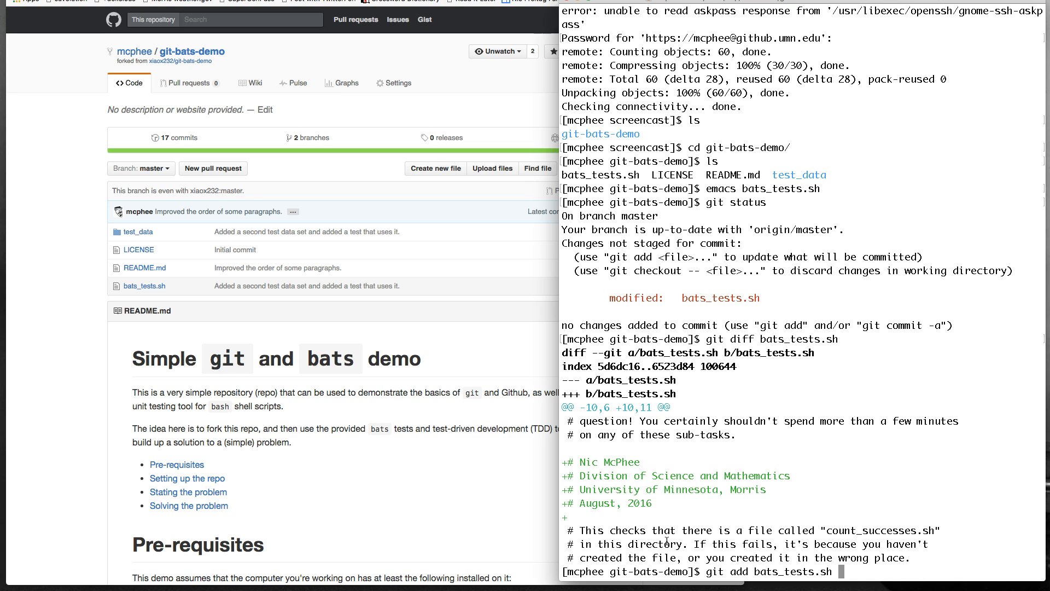
{"action": "type", "text": "git status"}
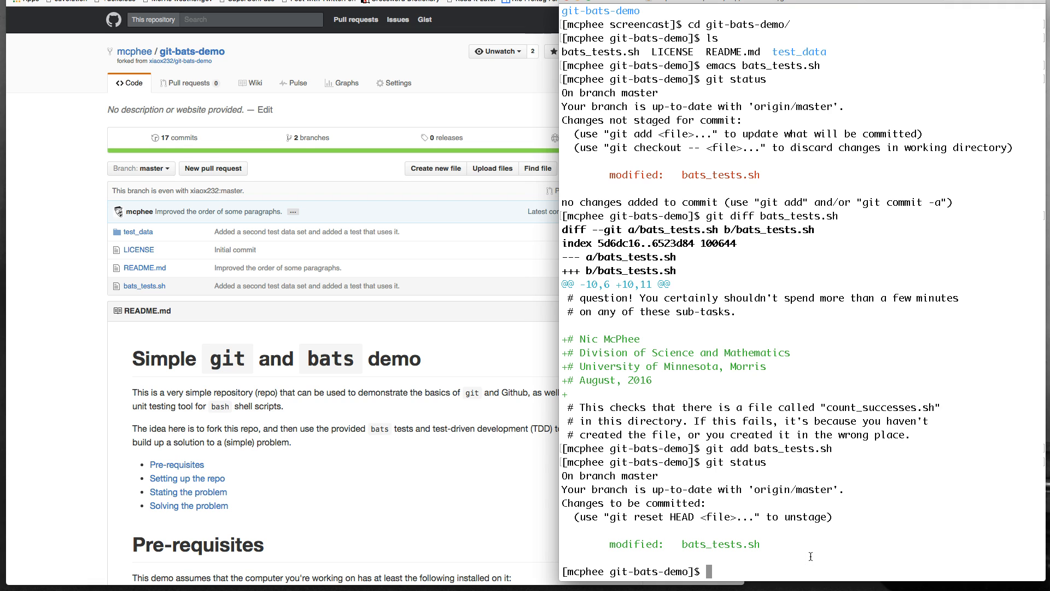
{"action": "type", "text": "git com"}
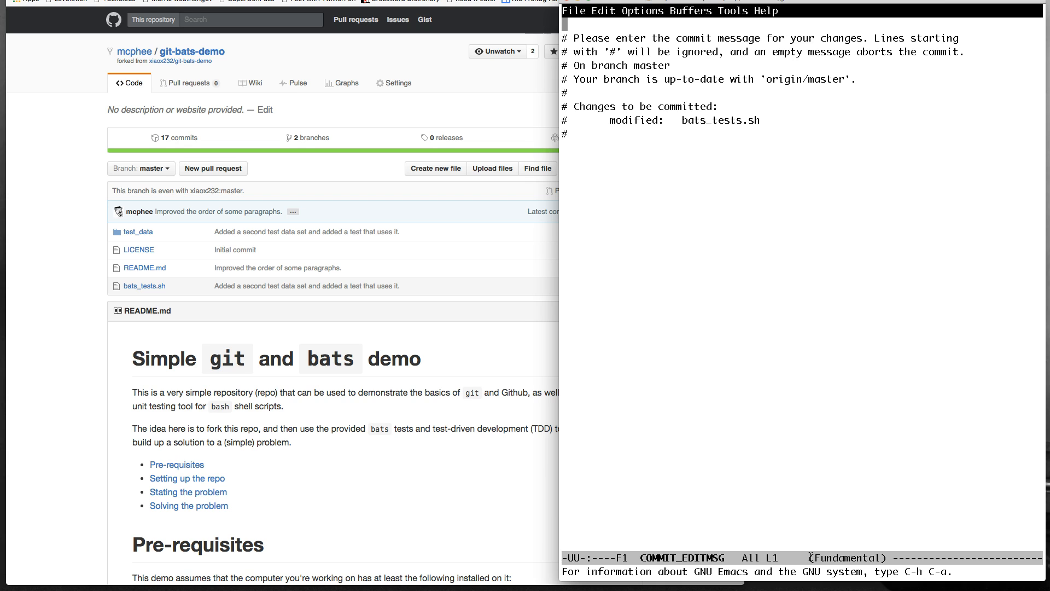
{"action": "mouse_move", "coordinate": [608, 68]}
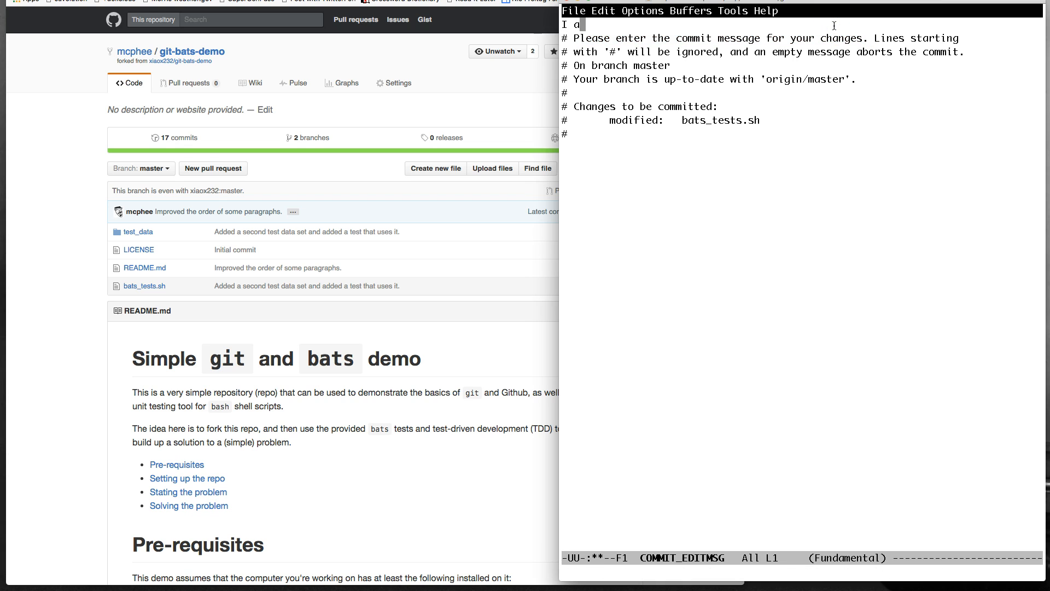
Write the message 'Added my name, affiliation, and date to the `bats` test file' and save it
{"action": "type", "text": "dded my name"}
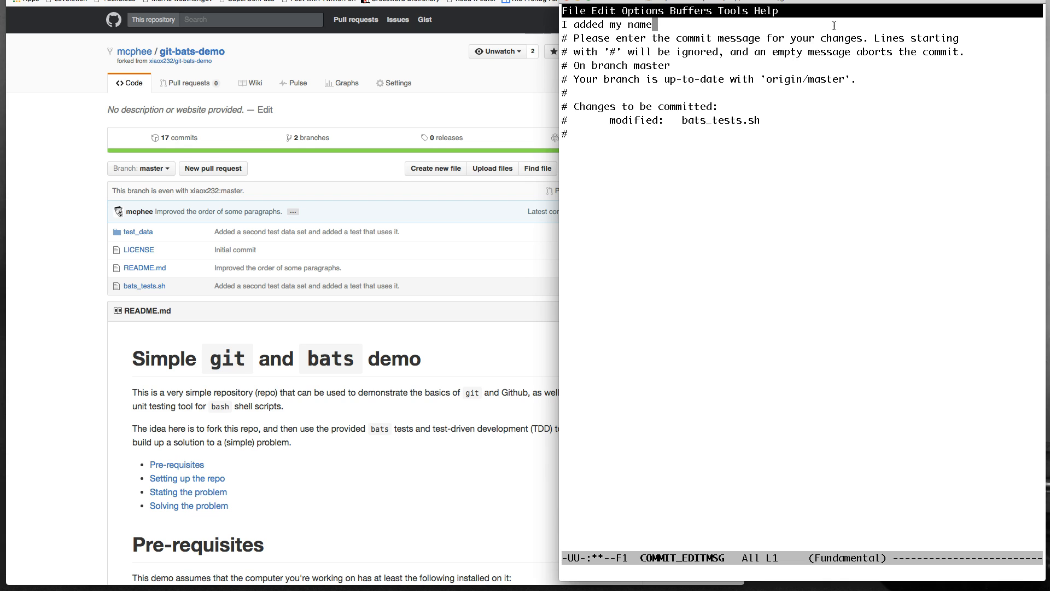
{"action": "type", "text": ", affic"}
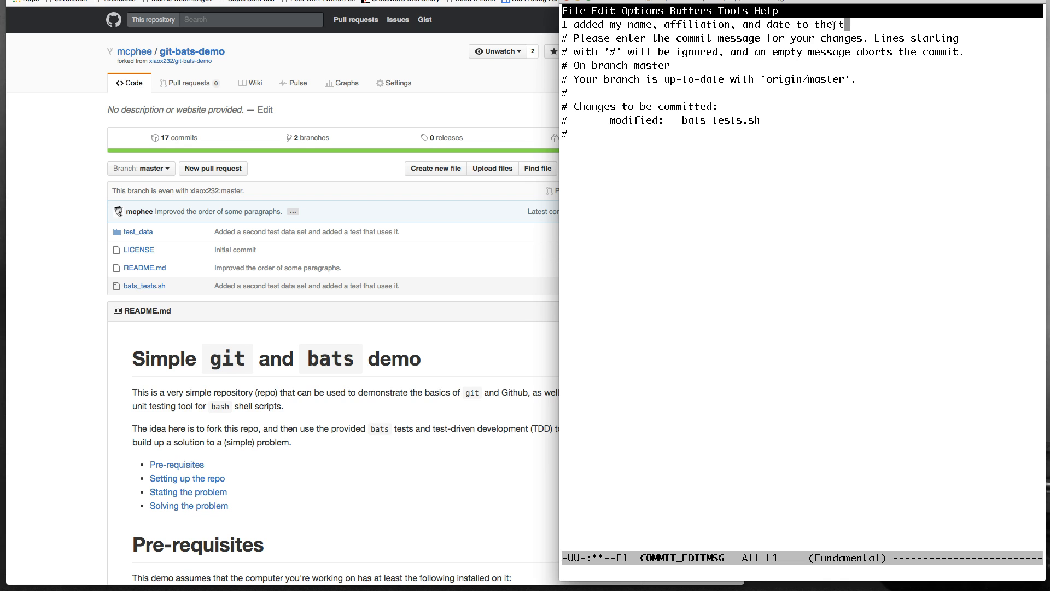
{"action": "type", "text": "`bats`"}
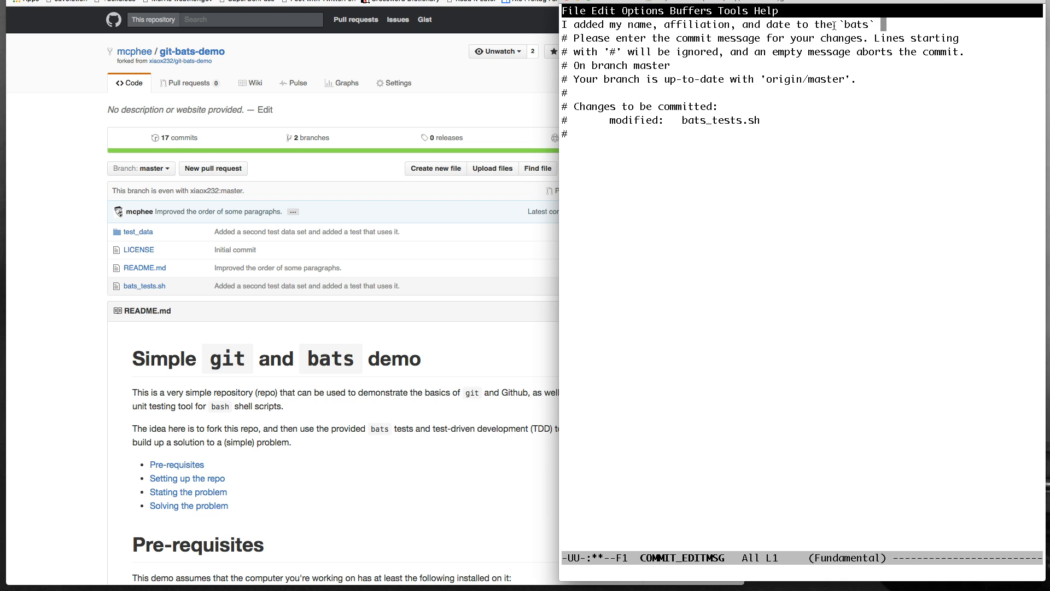
{"action": "type", "text": "test file."}
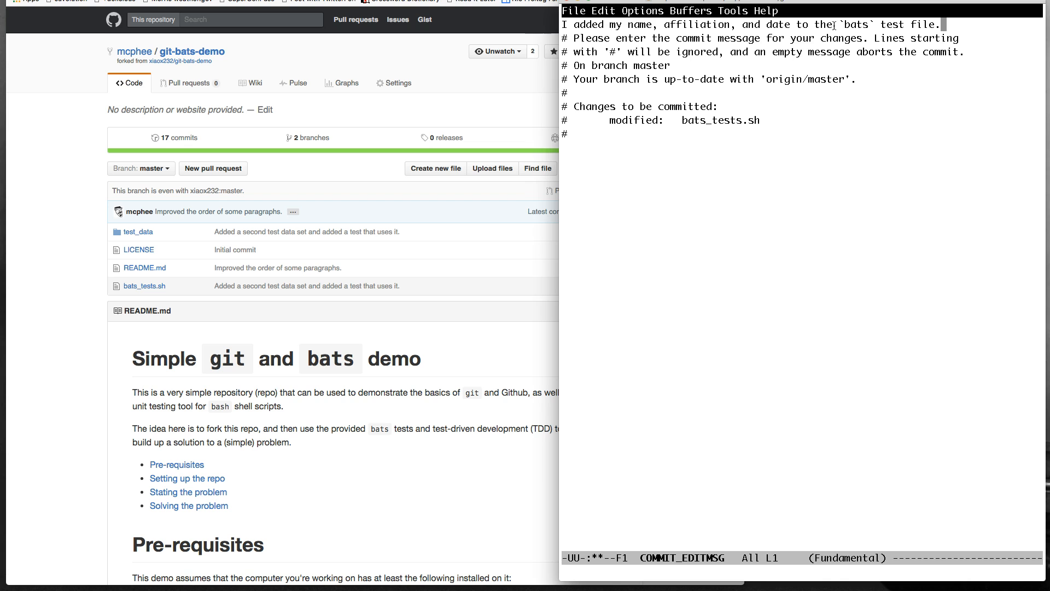
{"action": "key", "text": "ctrl+x ctrl+s"}
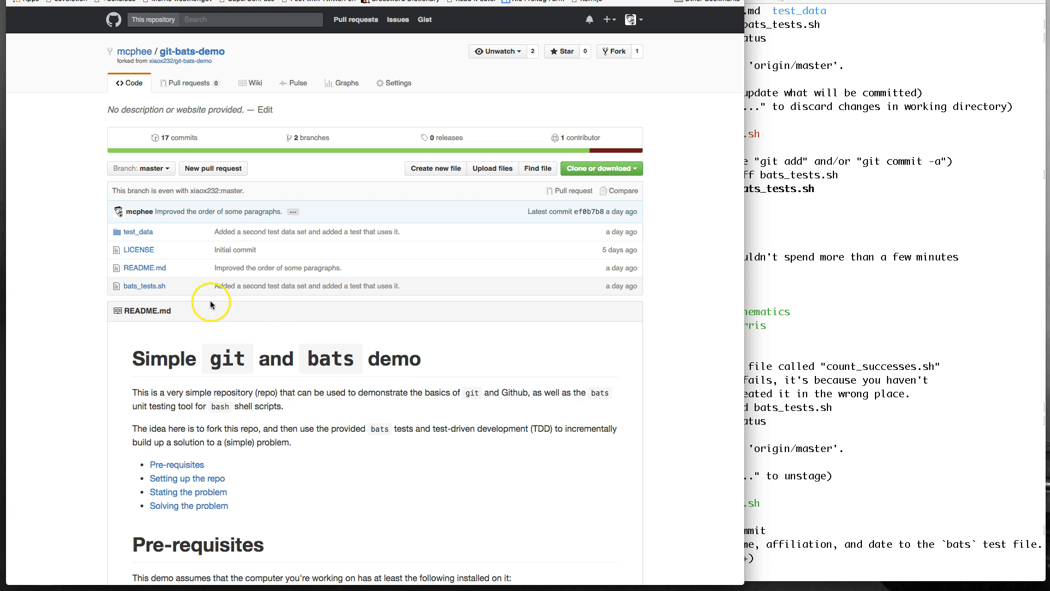
{"action": "left_click", "coordinate": [144, 286]}
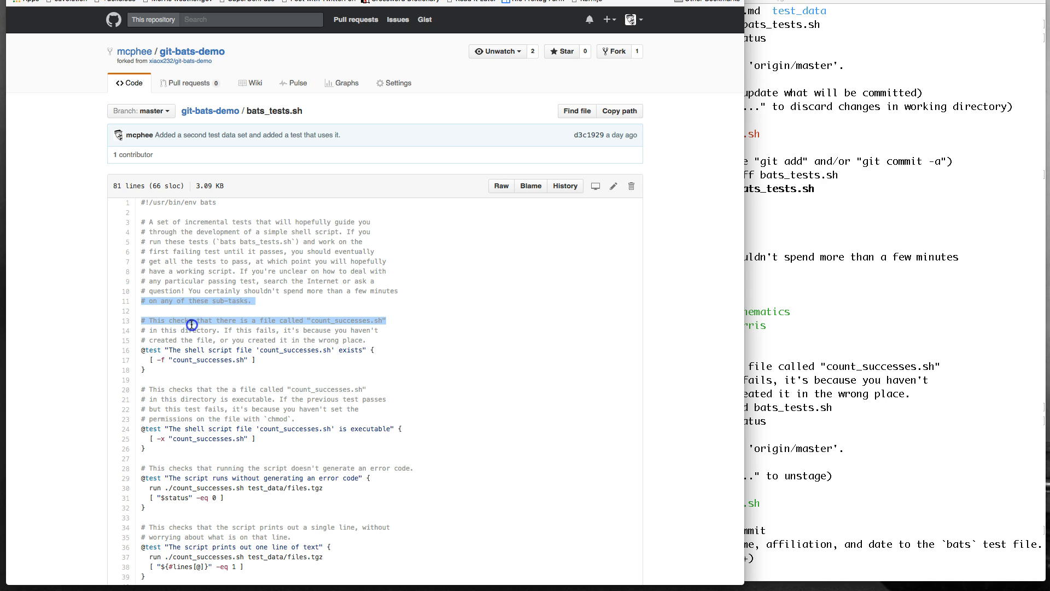
{"action": "mouse_move", "coordinate": [195, 51]}
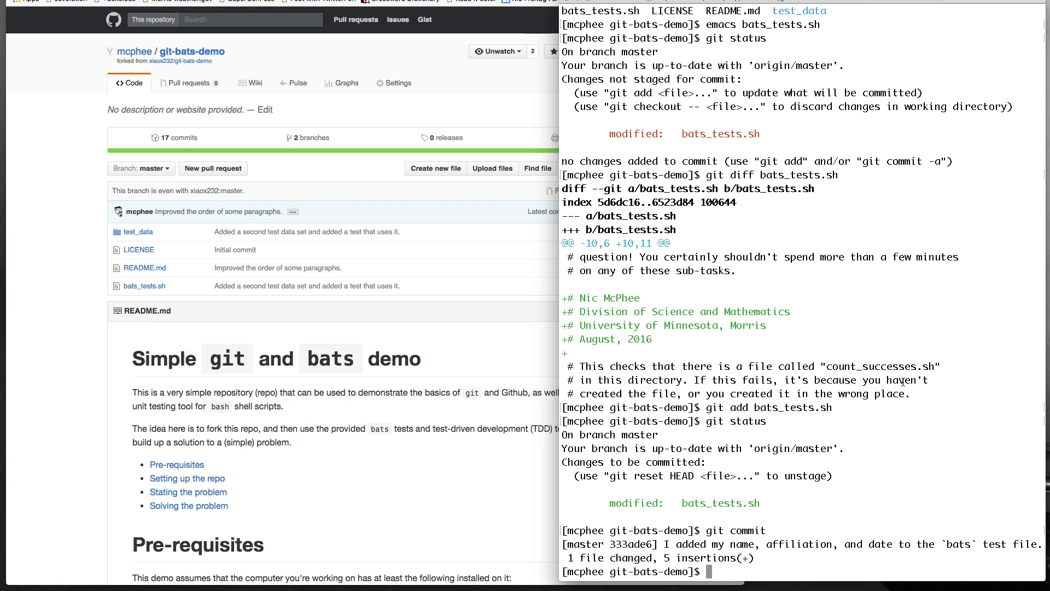
Push the commit as user mcphee and confirm a clean working directory with git status
{"action": "type", "text": "git push"}
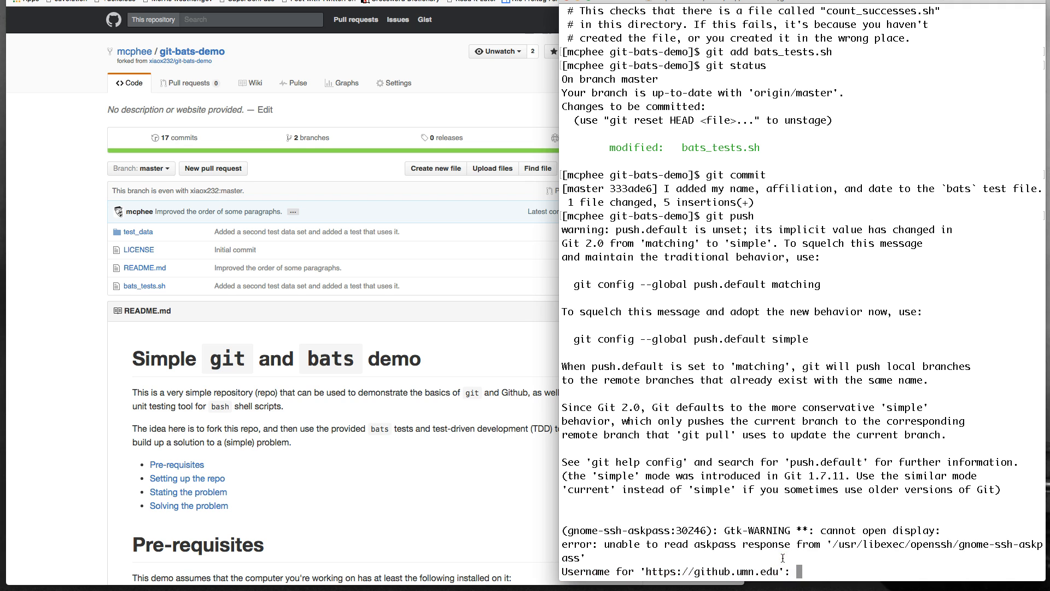
{"action": "type", "text": "mcphee"}
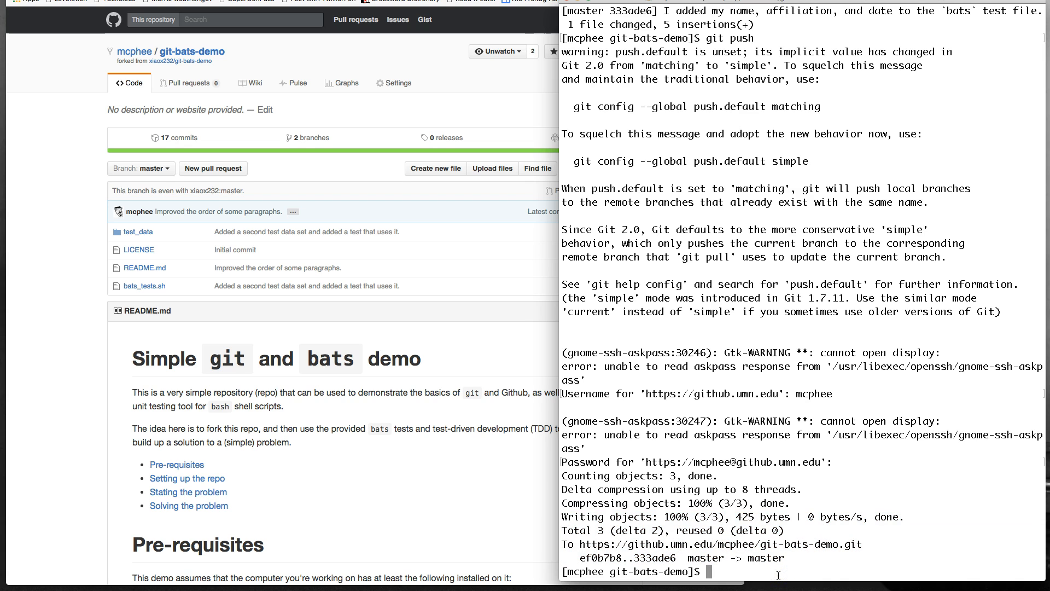
{"action": "type", "text": "git stat"}
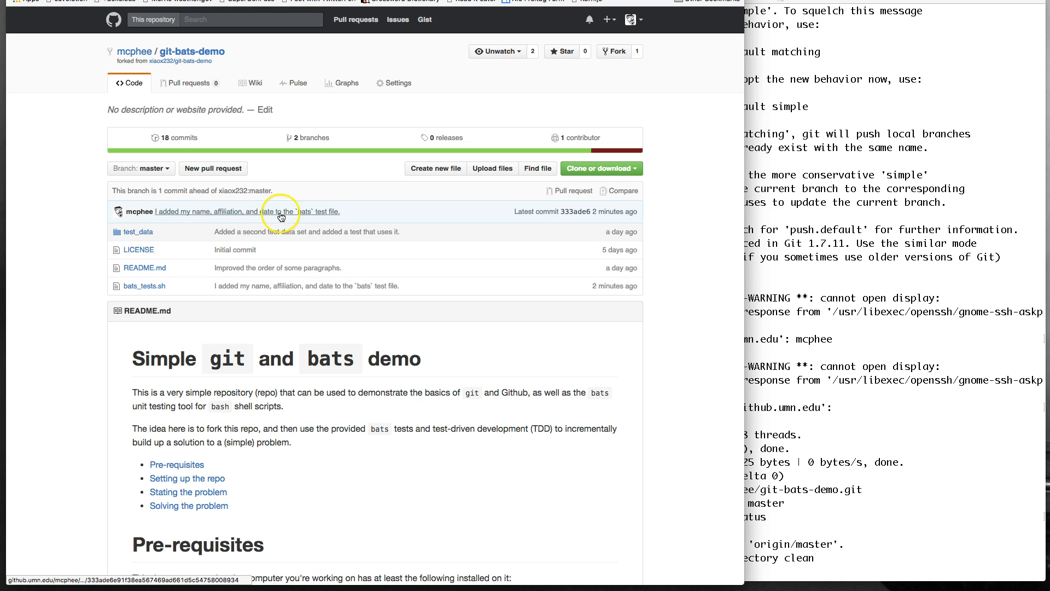
{"action": "mouse_move", "coordinate": [303, 219]}
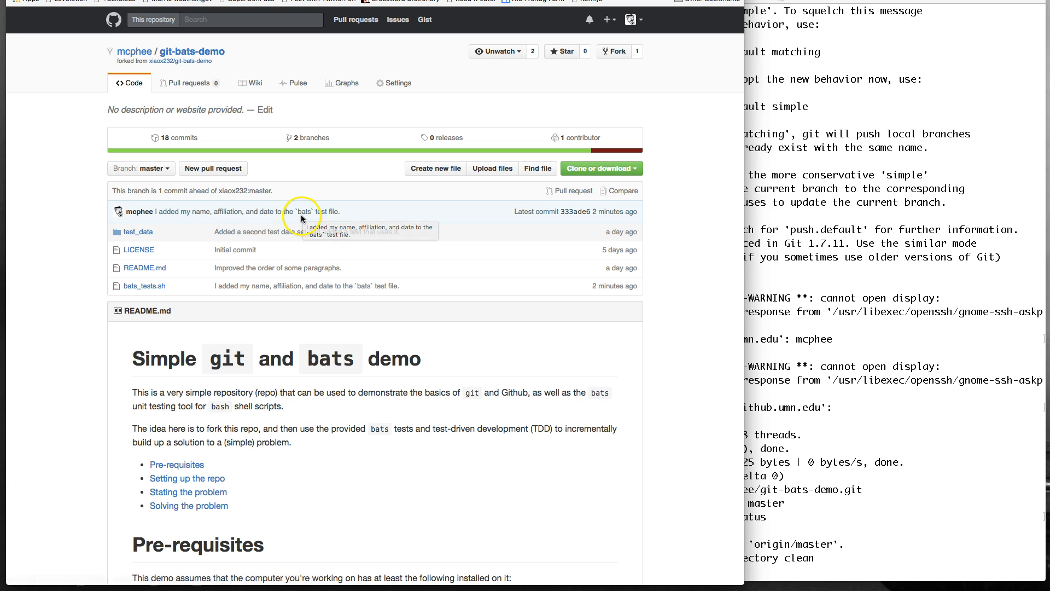
{"action": "mouse_move", "coordinate": [261, 214]}
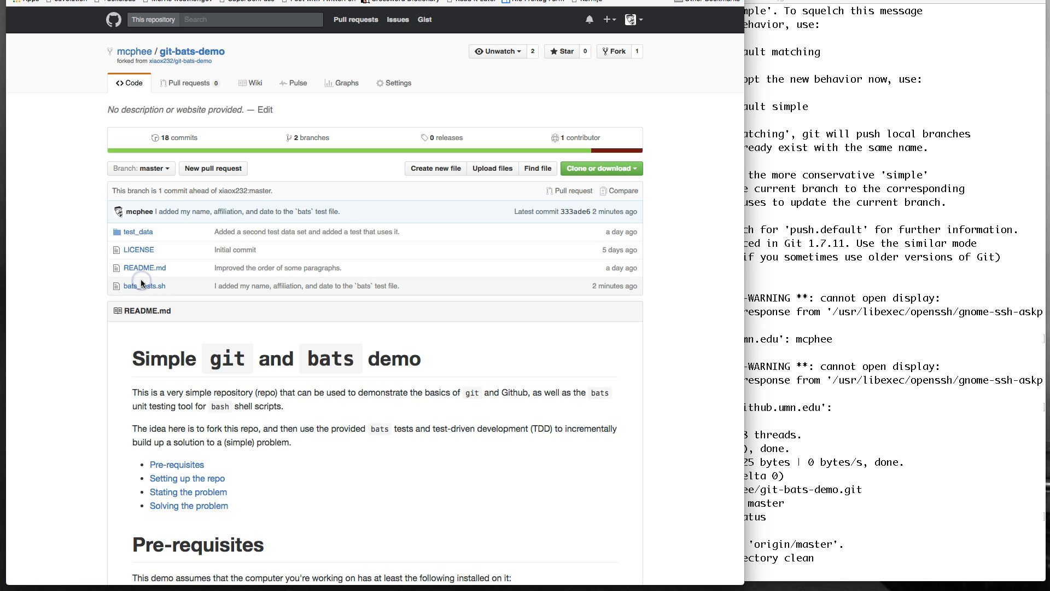
View bats_tests.sh on the fork and highlight the four new author comment lines
{"action": "left_click", "coordinate": [143, 286]}
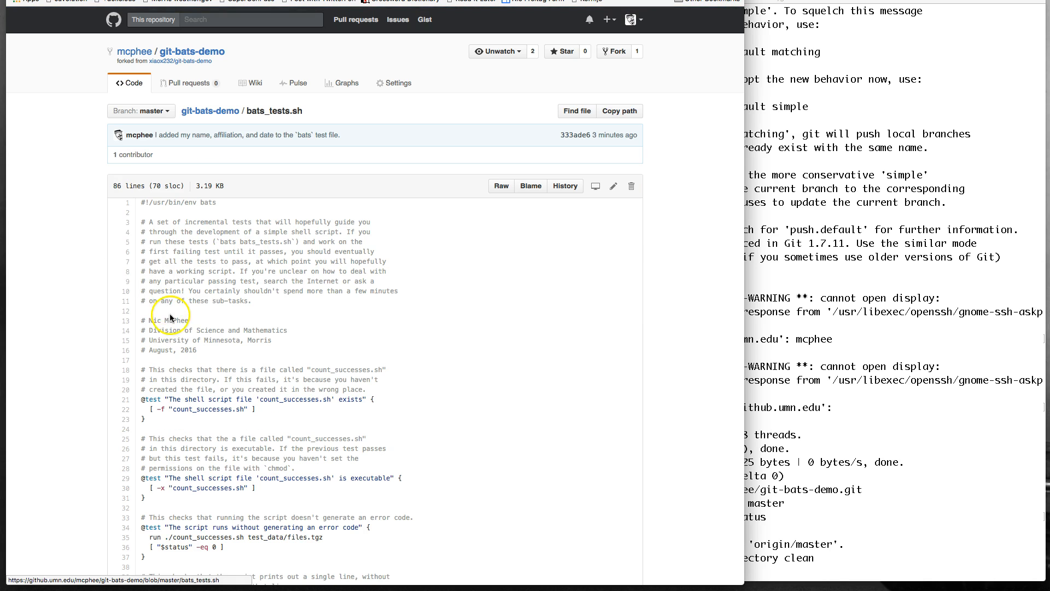
{"action": "left_click_drag", "start_coordinate": [172, 321], "coordinate": [196, 350]}
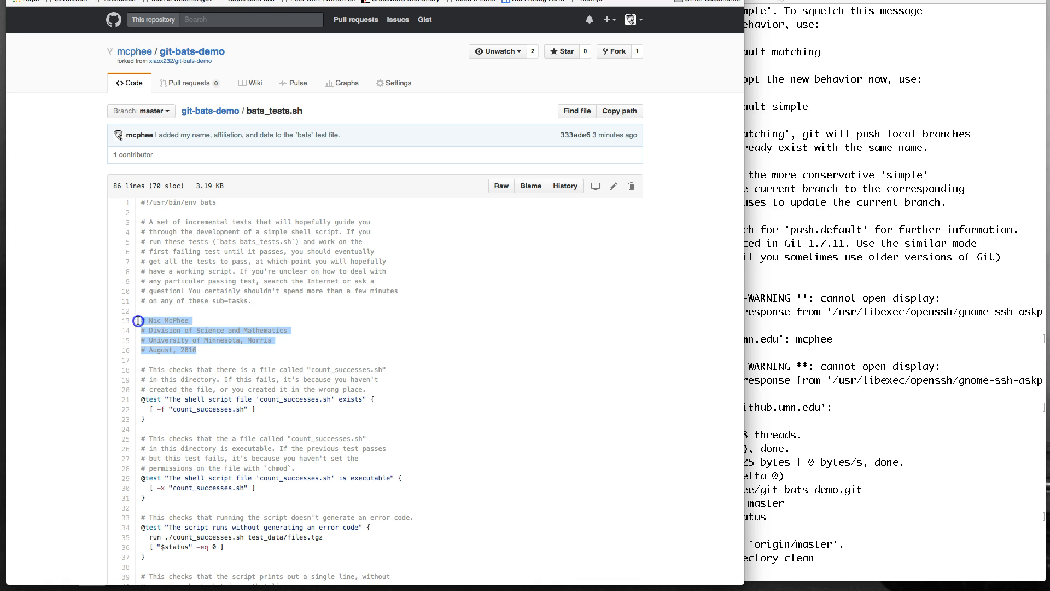
{"action": "mouse_move", "coordinate": [192, 51]}
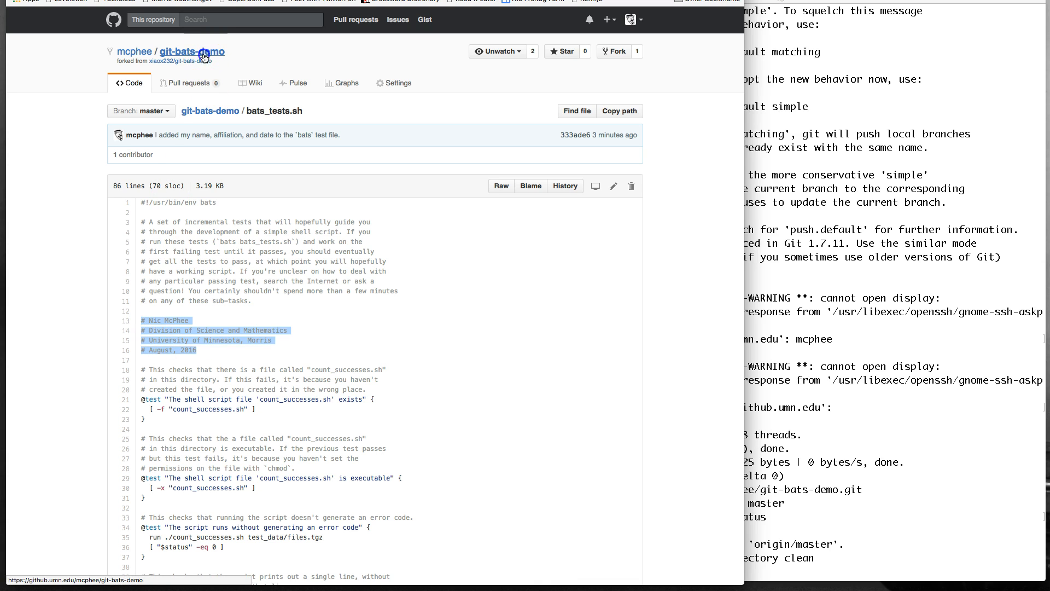
Review the new commit's added author lines, then return to the git-bats-demo fork page
{"action": "left_click", "coordinate": [191, 51]}
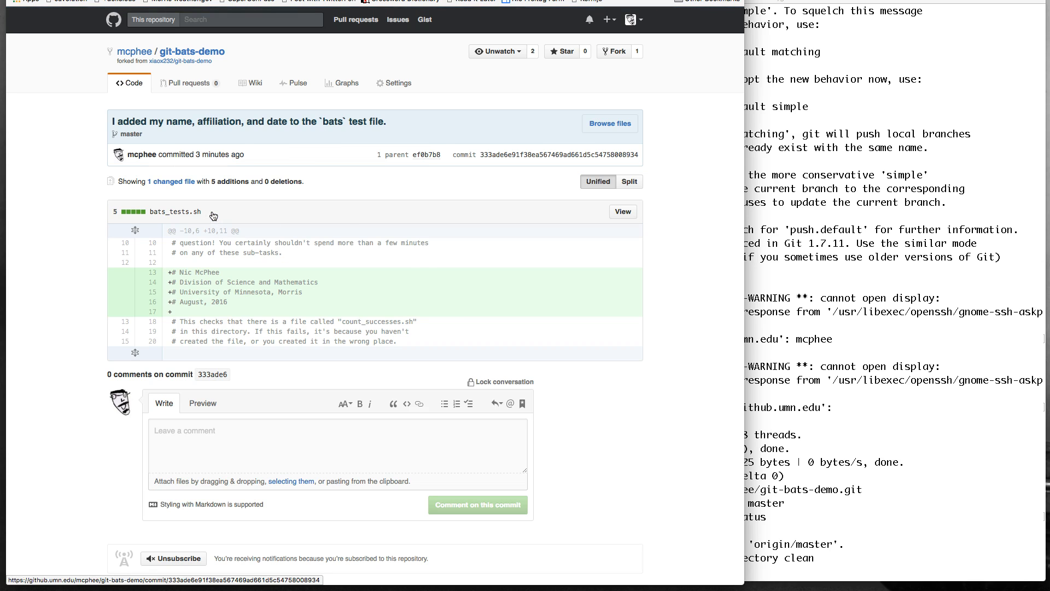
{"action": "mouse_move", "coordinate": [416, 208]}
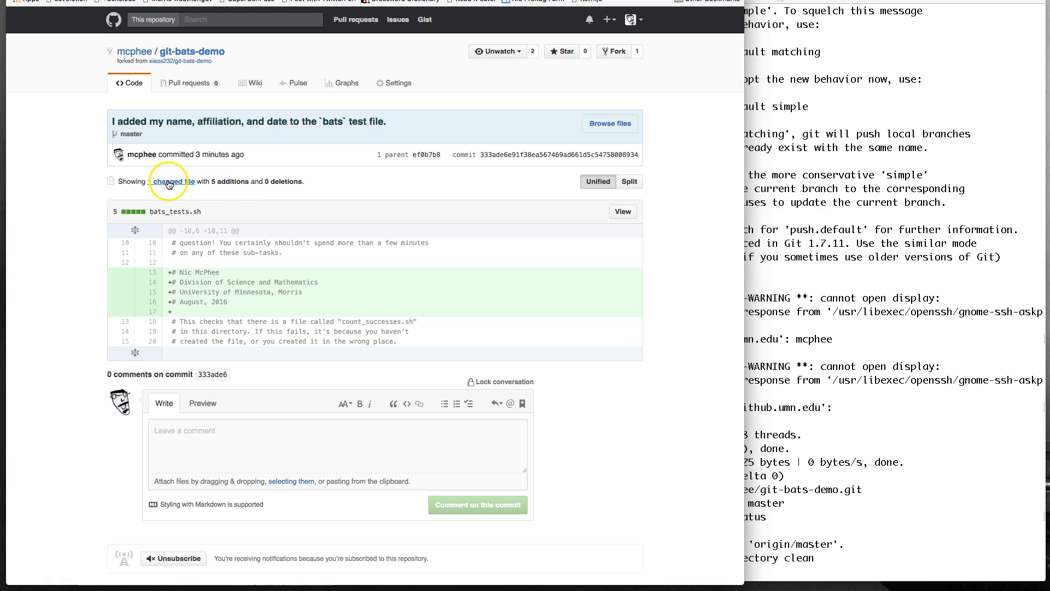
{"action": "mouse_move", "coordinate": [274, 185]}
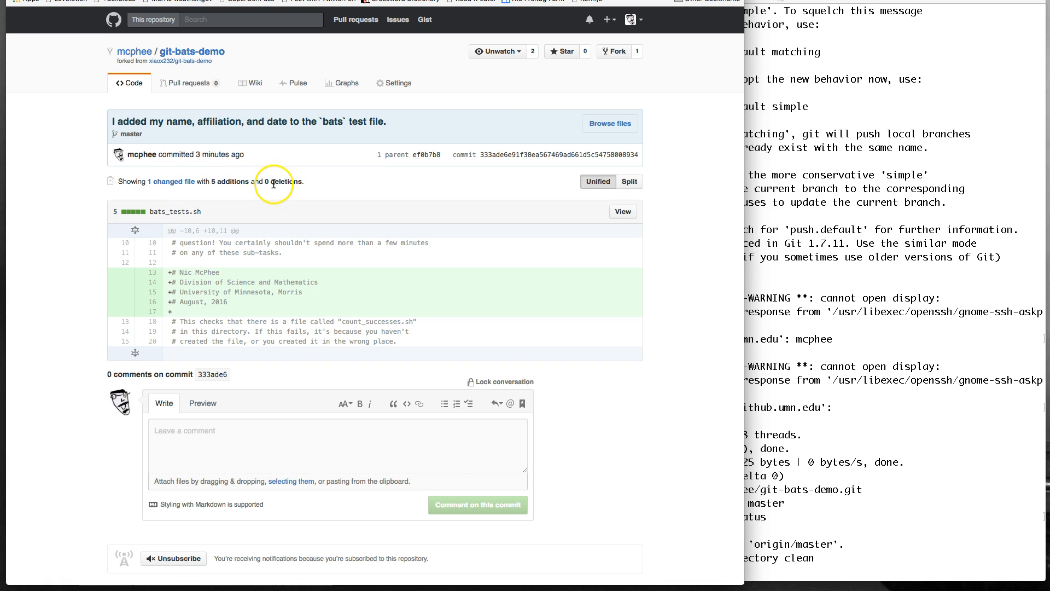
{"action": "mouse_move", "coordinate": [317, 126]}
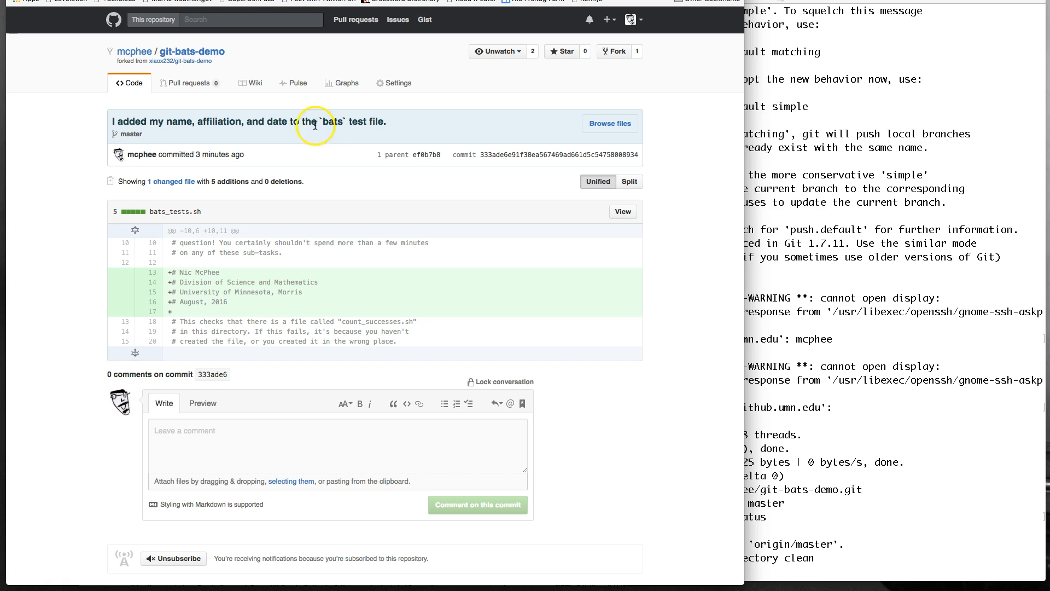
{"action": "mouse_move", "coordinate": [305, 241]}
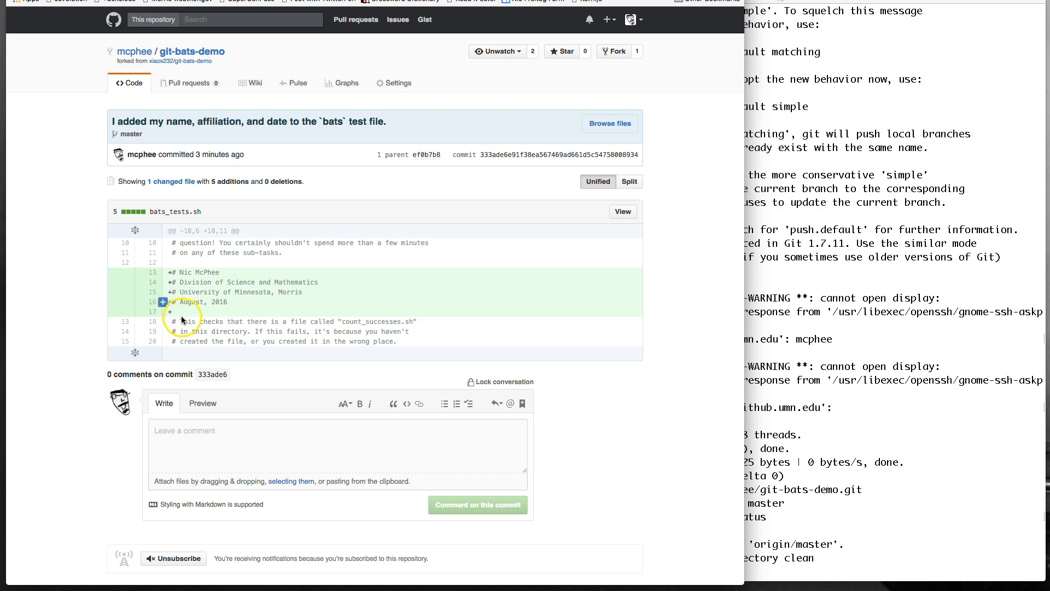
{"action": "mouse_move", "coordinate": [164, 273]}
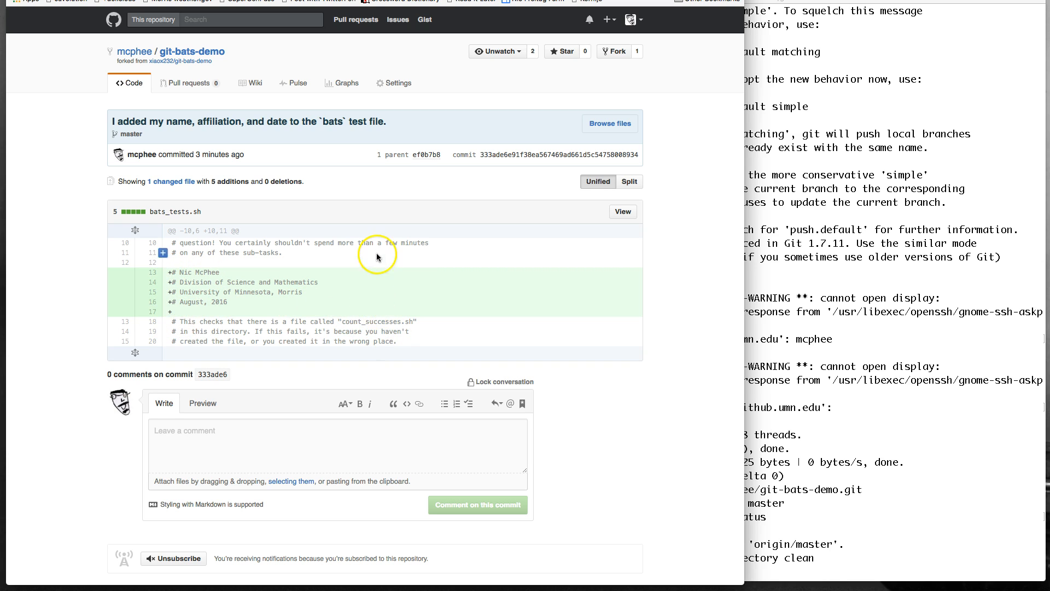
{"action": "mouse_move", "coordinate": [574, 350]}
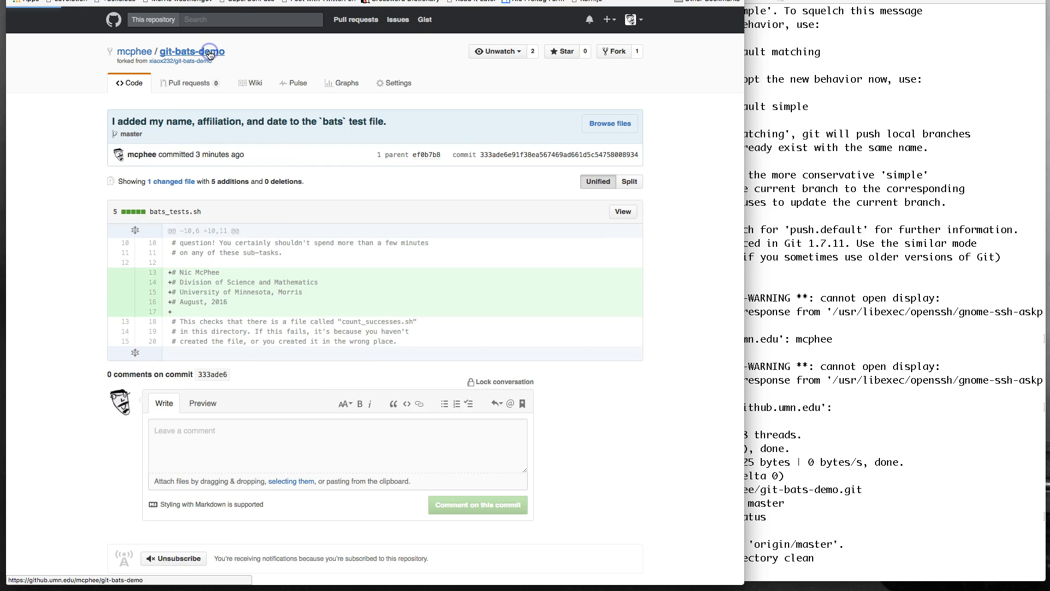
{"action": "left_click", "coordinate": [191, 51]}
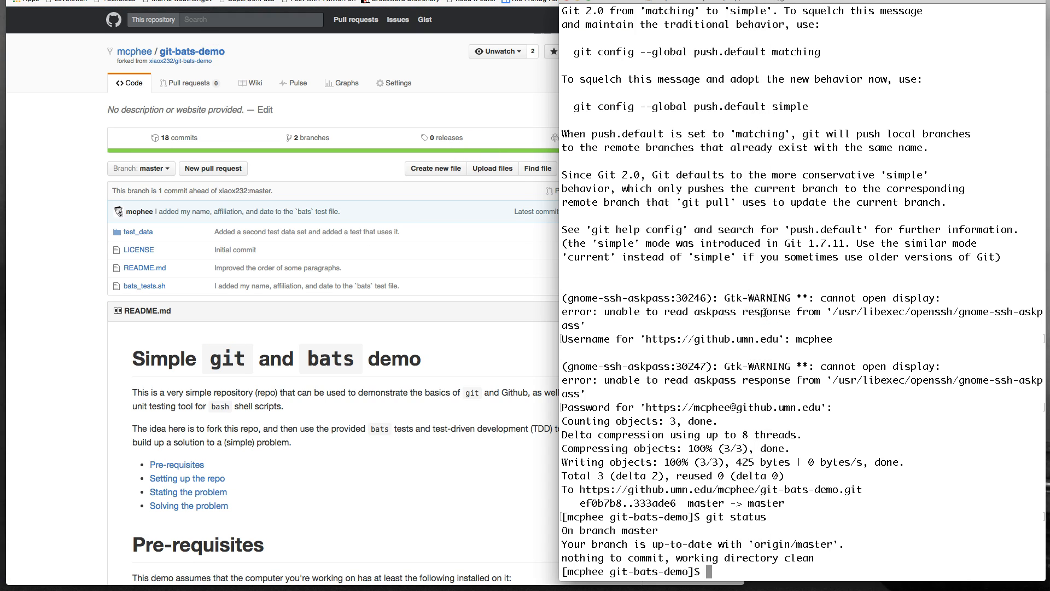
Run git pull and confirm the local repository is already up to date
{"action": "type", "text": "git"}
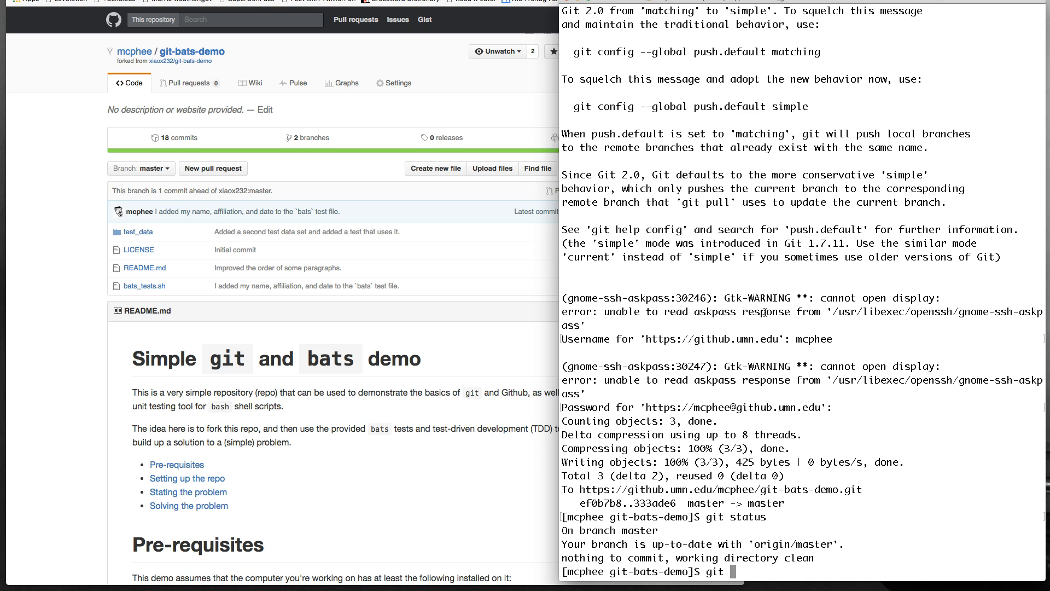
{"action": "type", "text": "pull"}
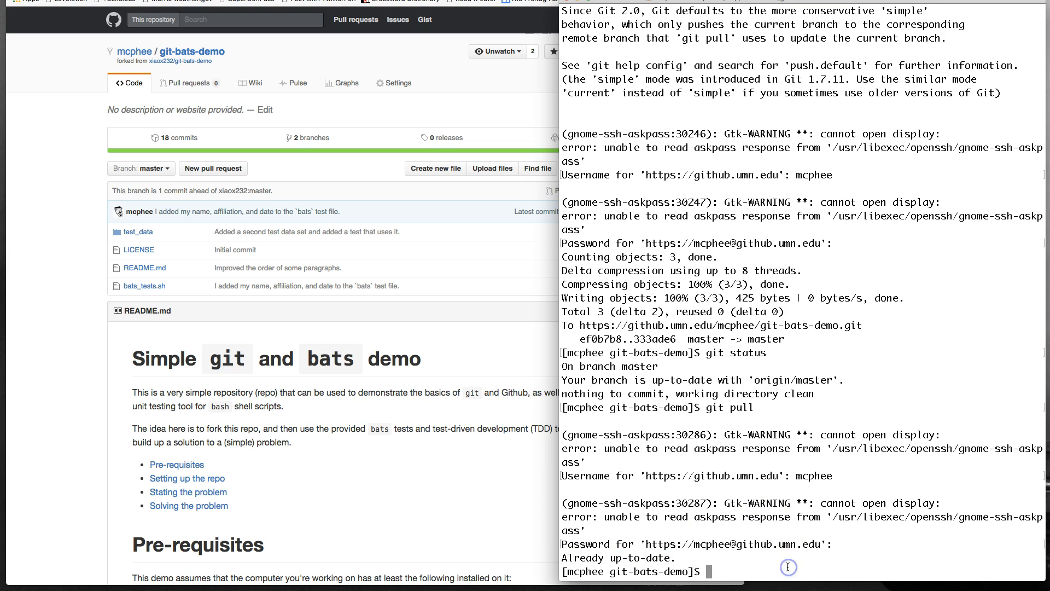
{"action": "mouse_move", "coordinate": [789, 567]}
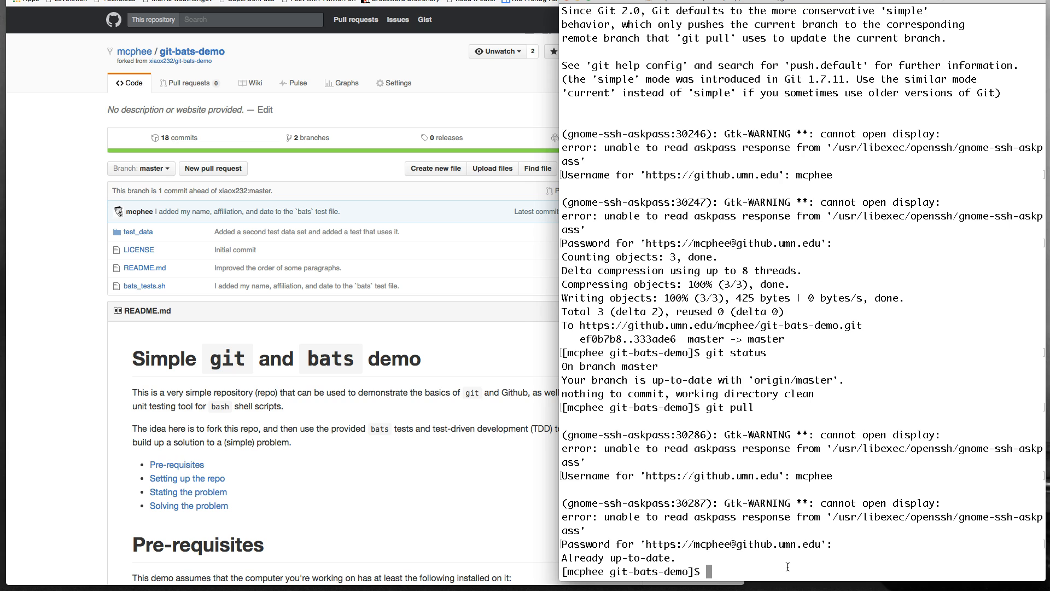